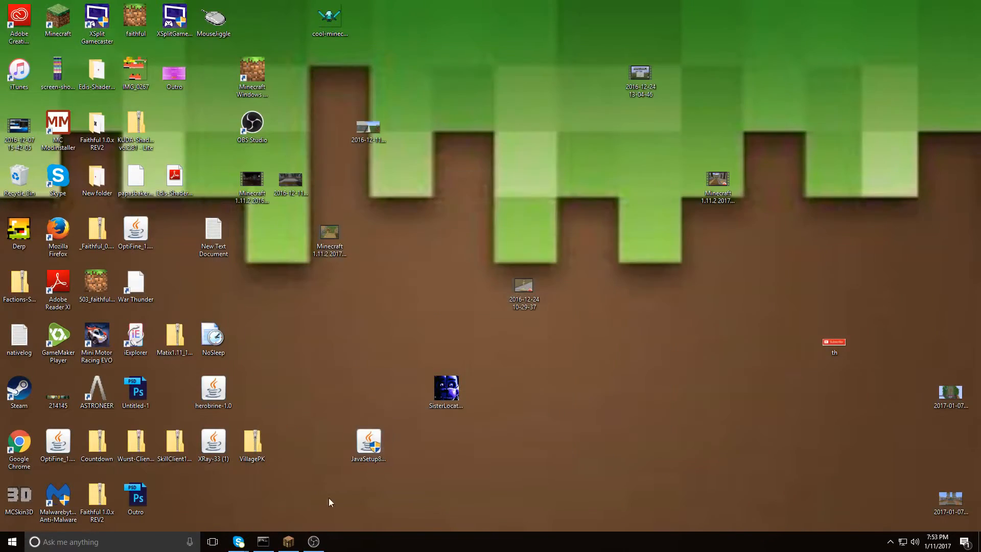
- Launch Chrome from the desktop and enter getspigot in the address bar to reach MCAdmin
left_click(19, 444)
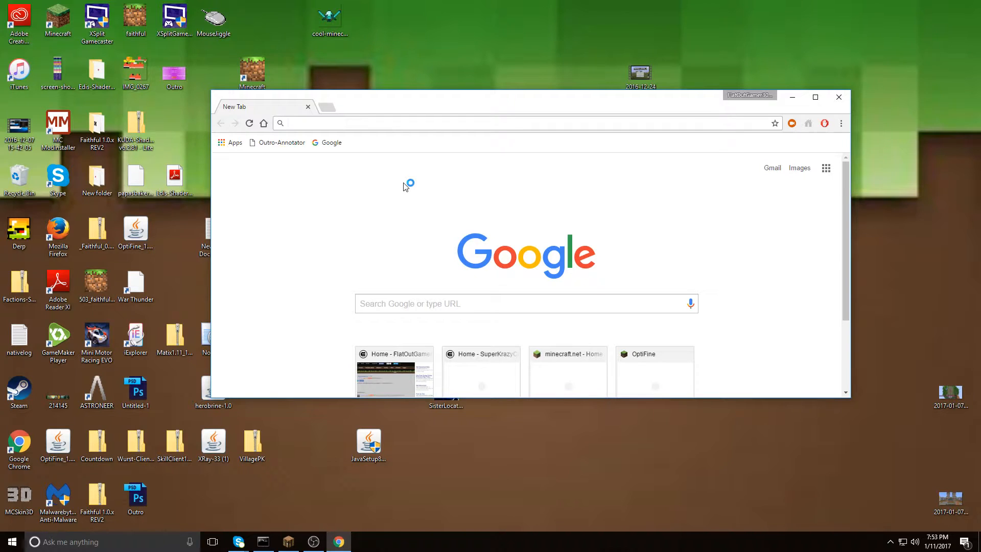
mouse_move(371, 198)
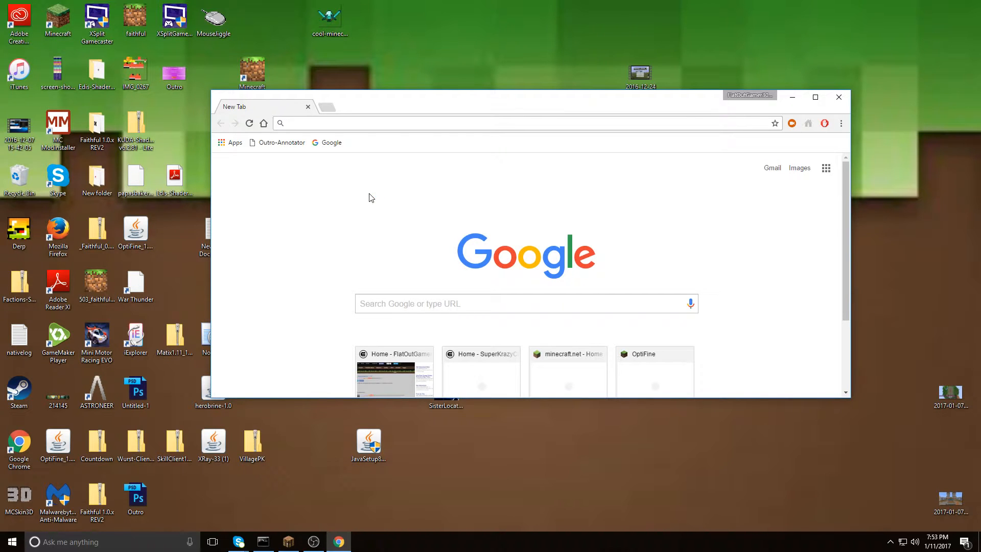
type("getbucket.com/inv")
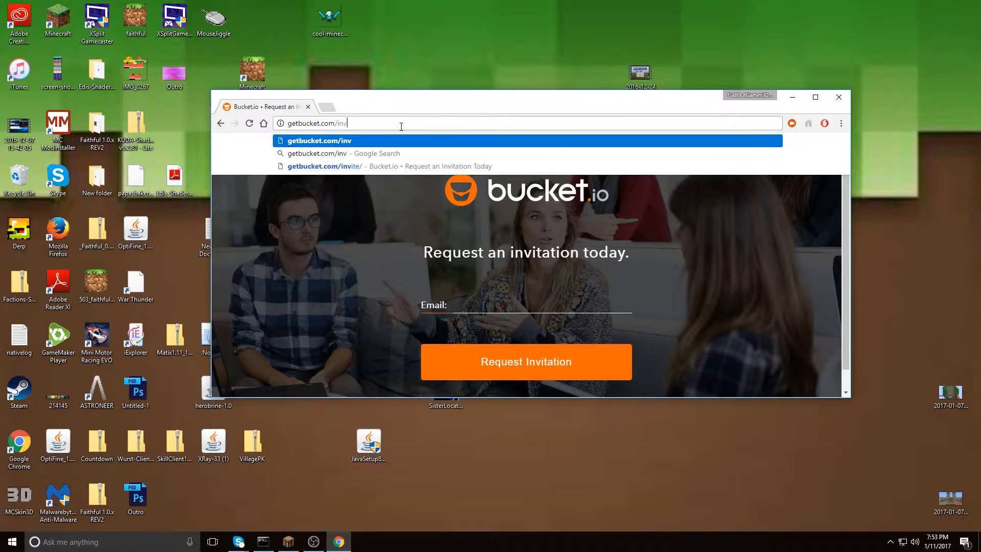
type("gets")
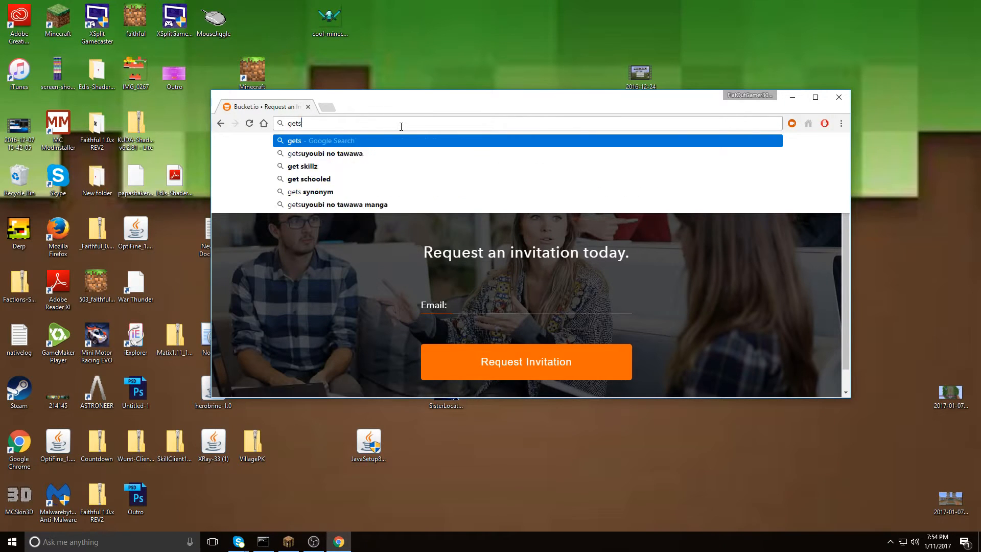
type("getspigot.com")
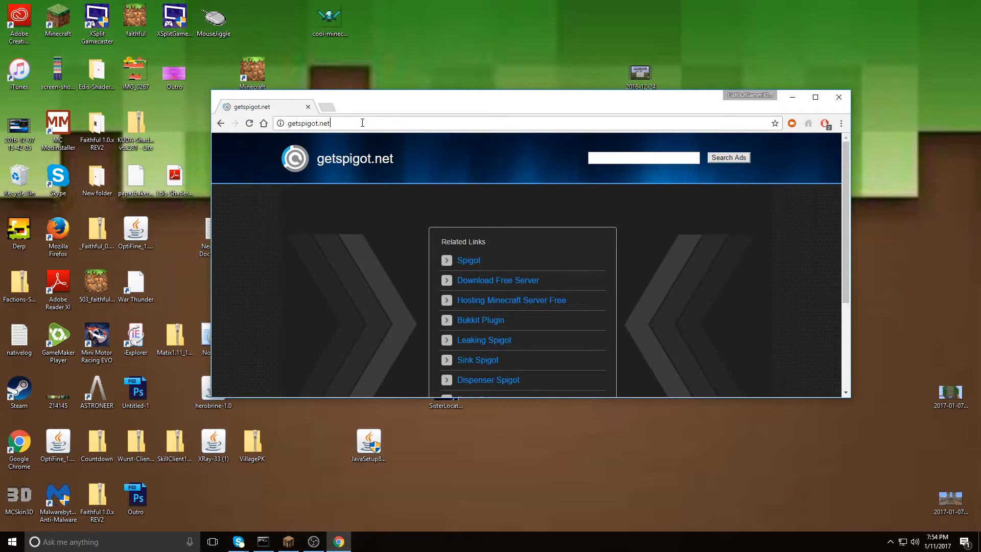
type("getspigot.o")
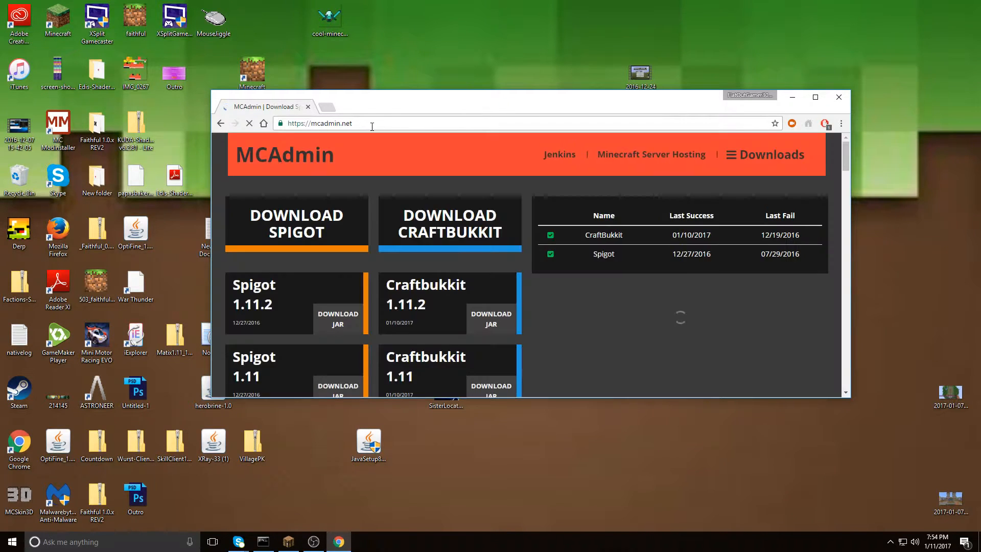
mouse_move(412, 157)
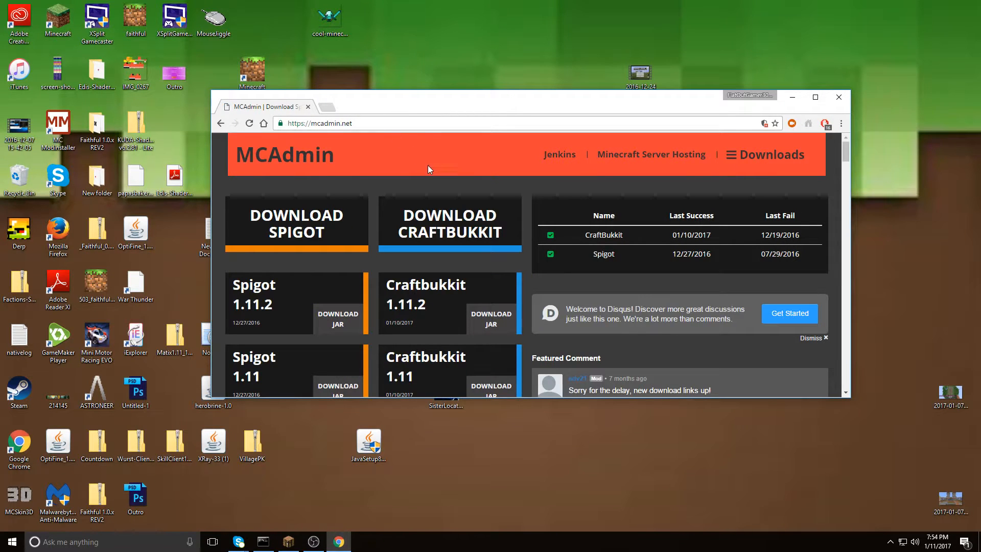
- Dismiss the hosting ad, download the CraftBukkit 1.11.2 jar and allow multiple-file downloads
scroll("down", 3)
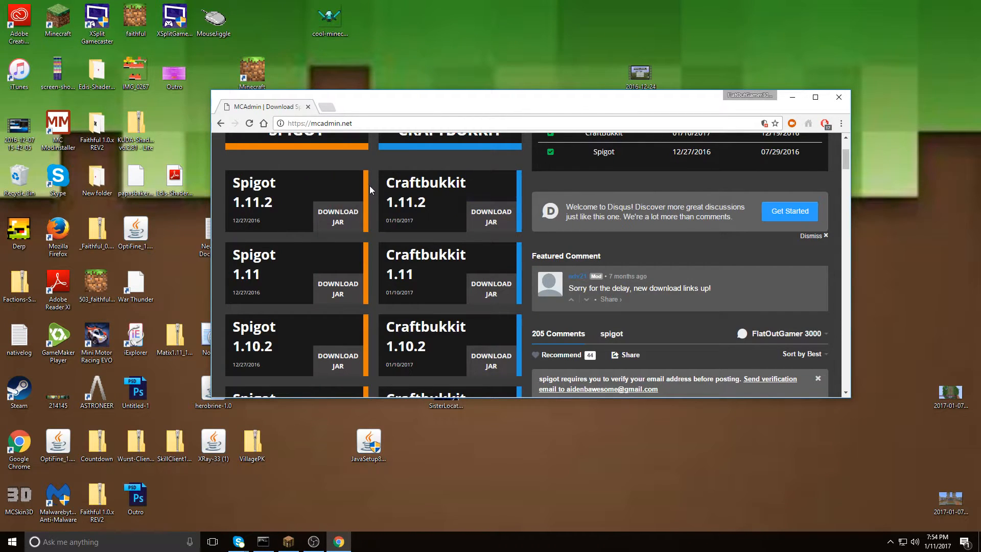
mouse_move(491, 186)
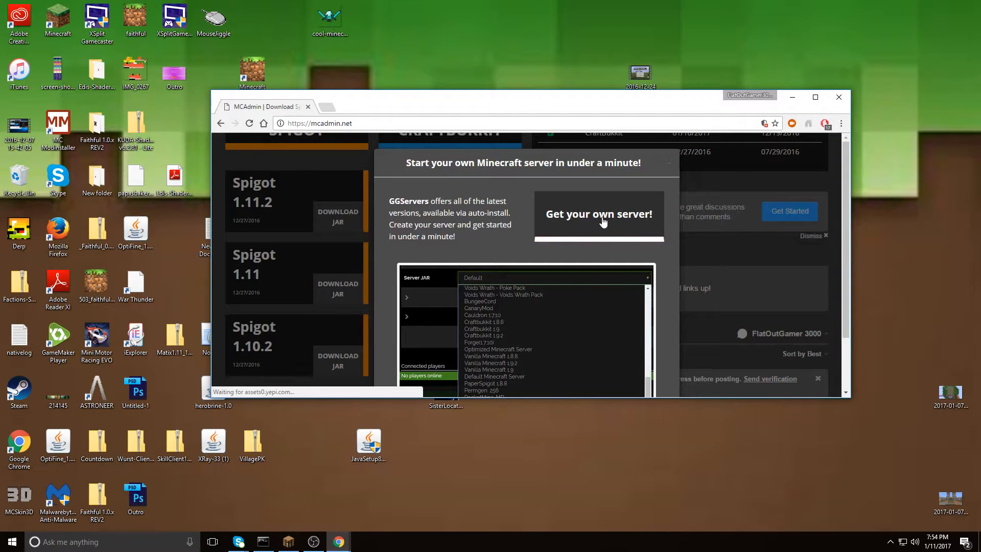
left_click(599, 214)
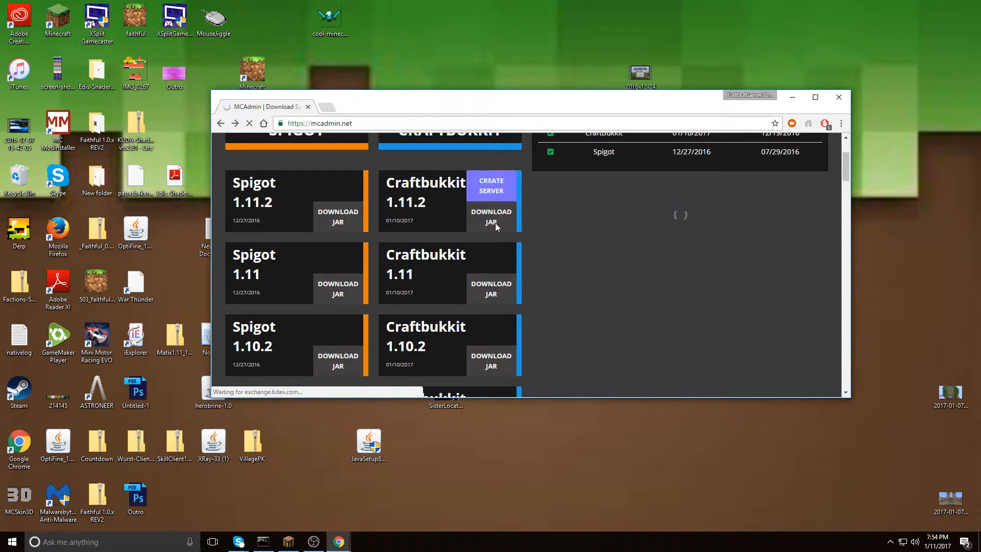
left_click(491, 217)
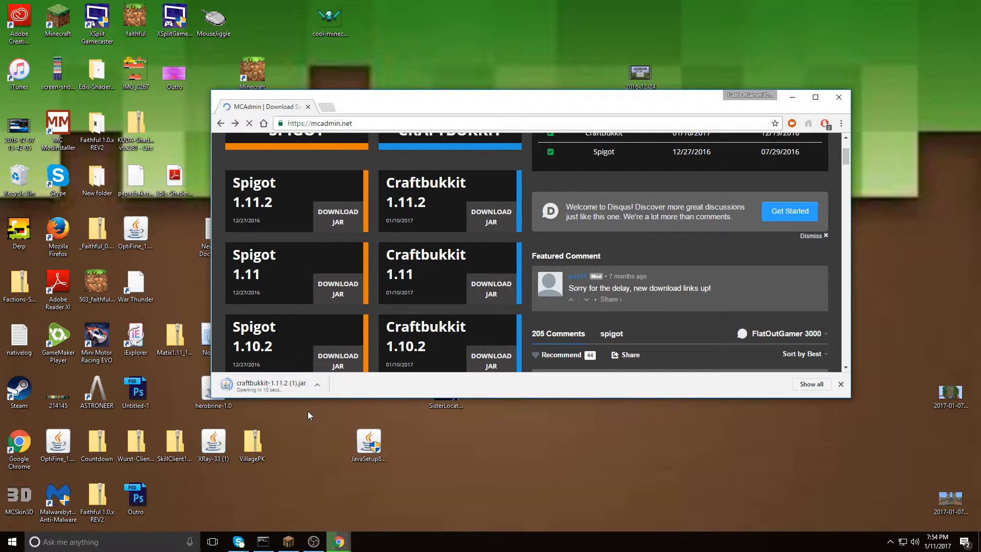
mouse_move(241, 396)
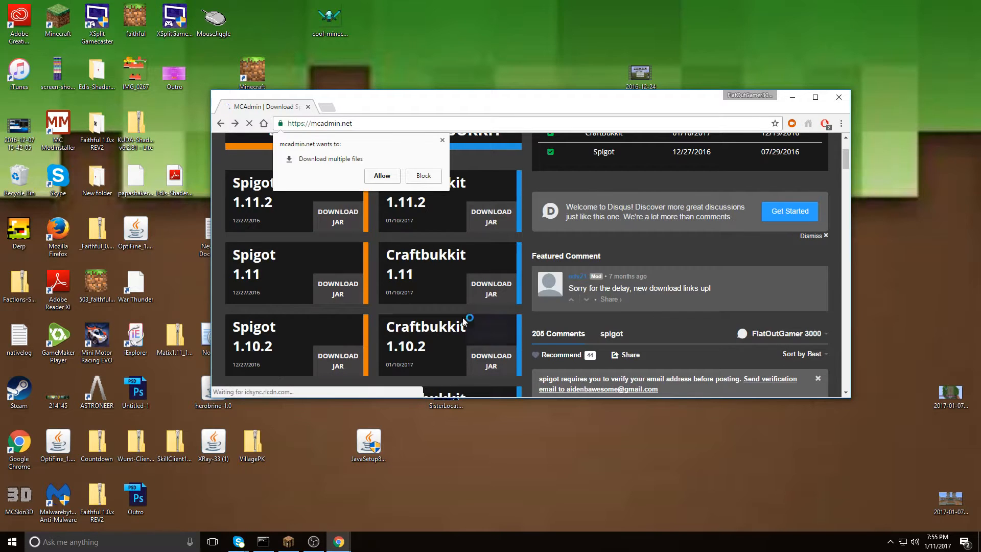
left_click(381, 176)
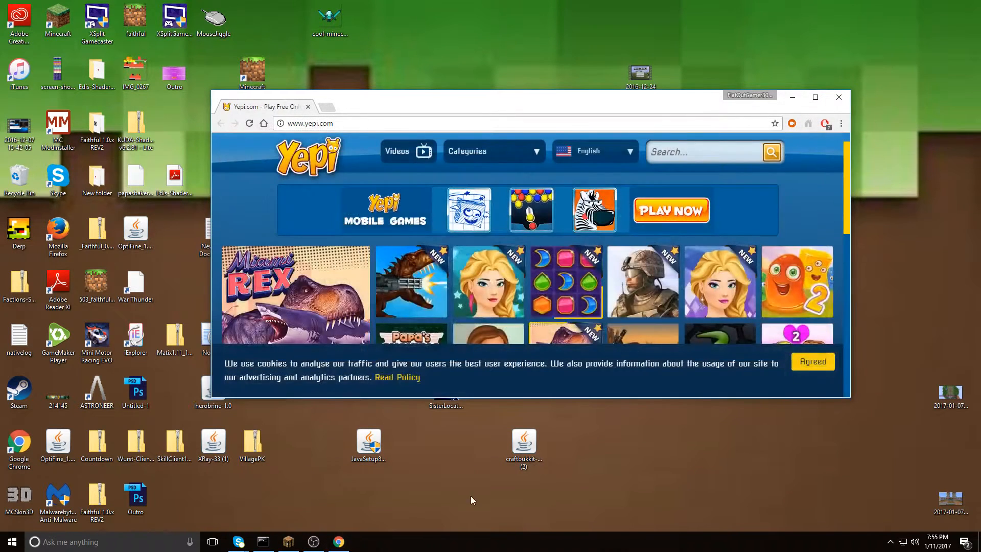
- Close the ad tab, create a new desktop folder and open it
left_click(839, 97)
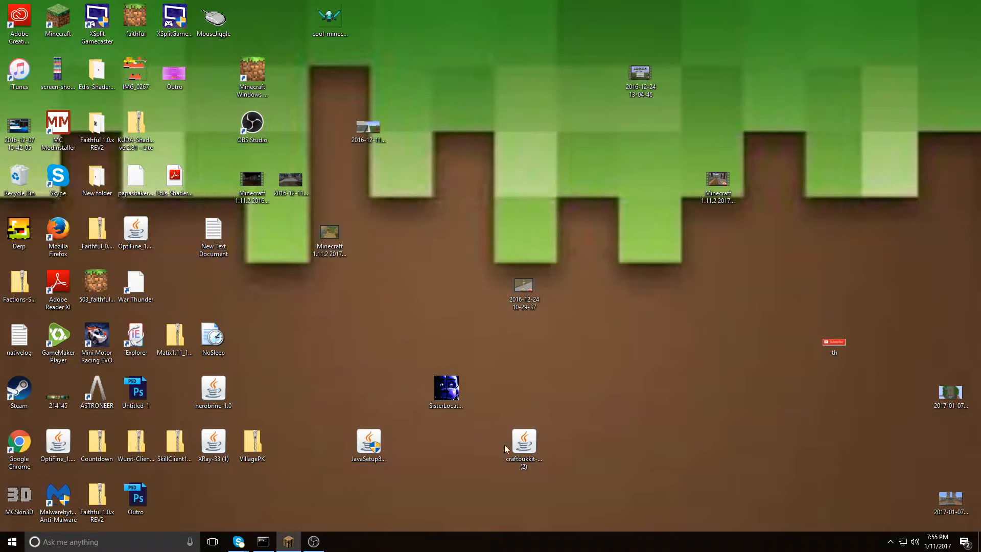
right_click(524, 440)
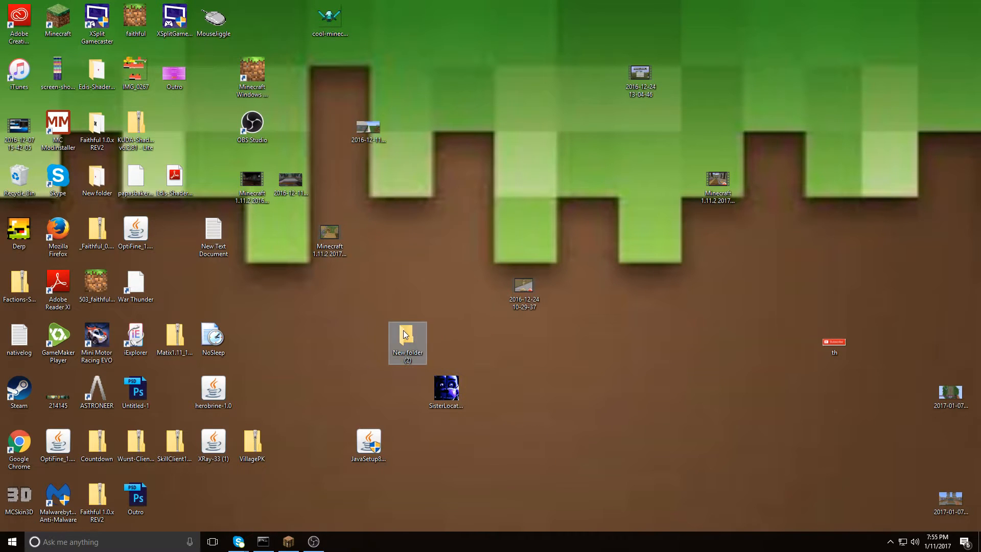
double_click(407, 343)
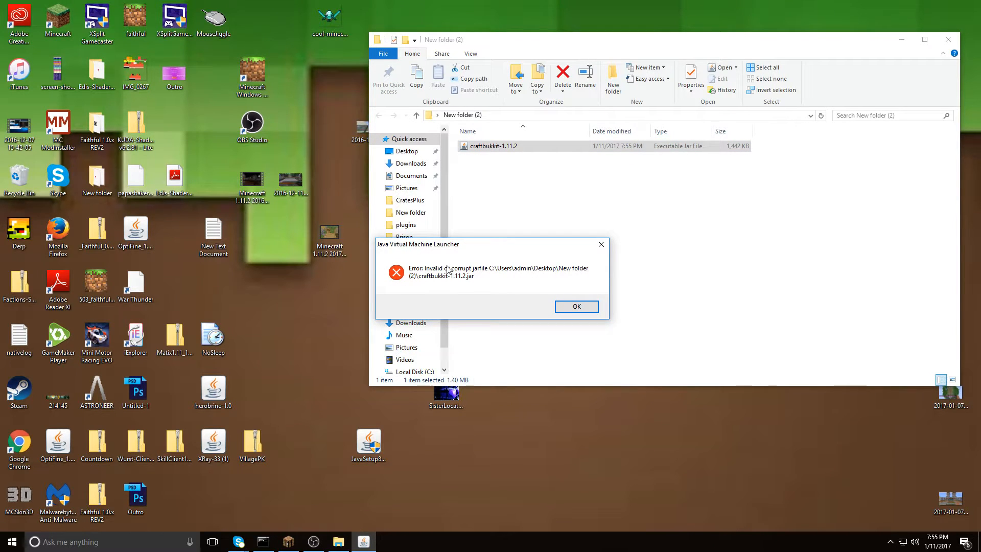
- Dismiss the corrupt jarfile error, select the bad CraftBukkit jar and return to Chrome
left_click(575, 306)
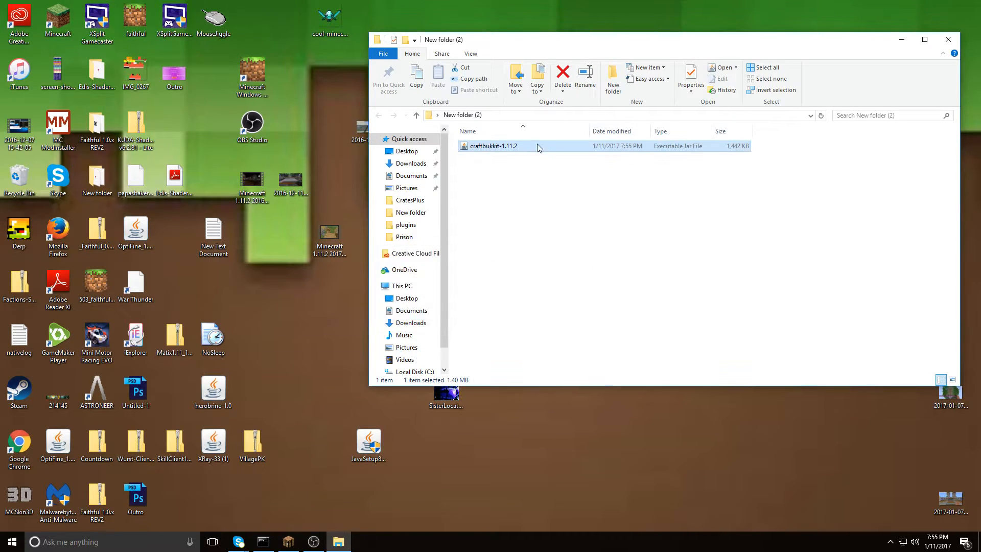
left_click(562, 76)
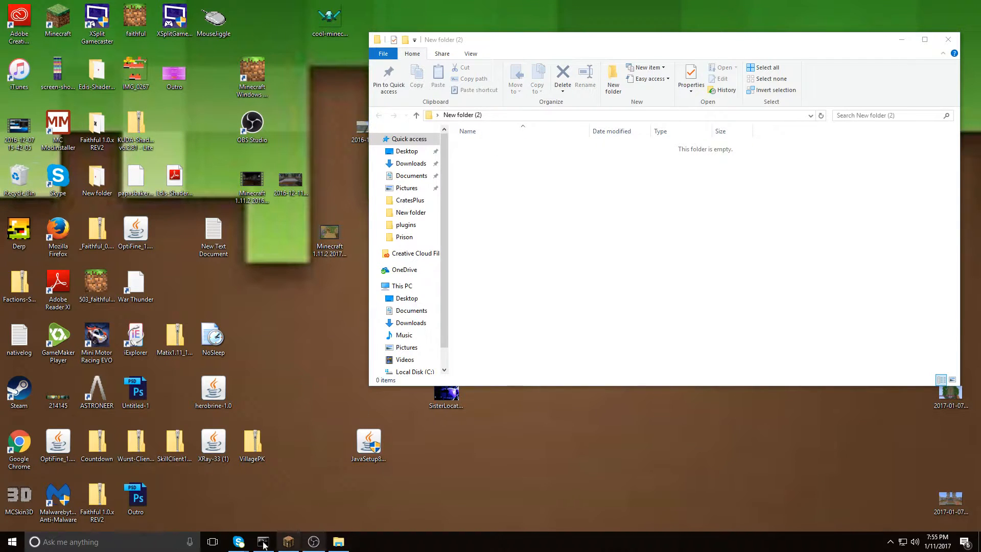
left_click(19, 444)
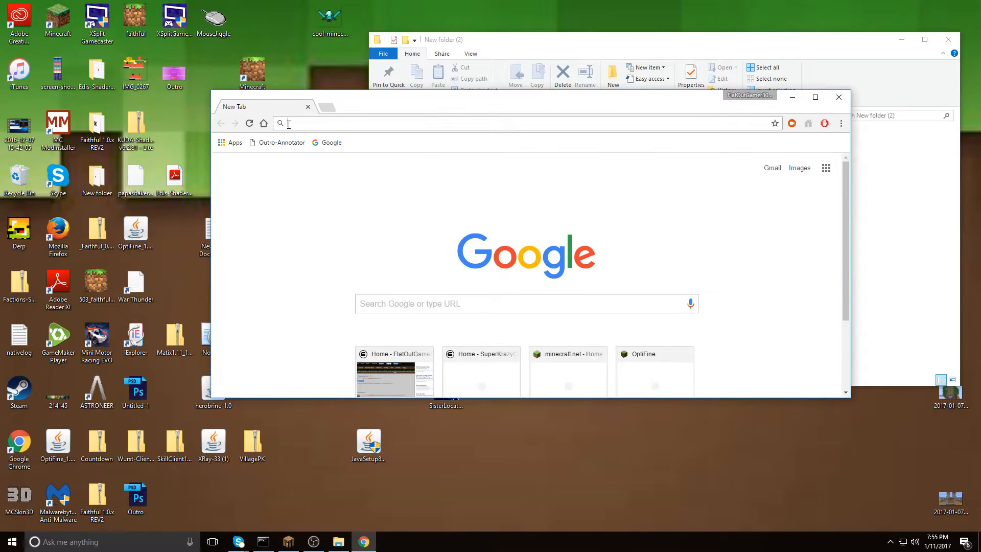
- Search 'craftbukkit download' and open the getbukkit.org CraftBukkit page
type("creative-craft.net")
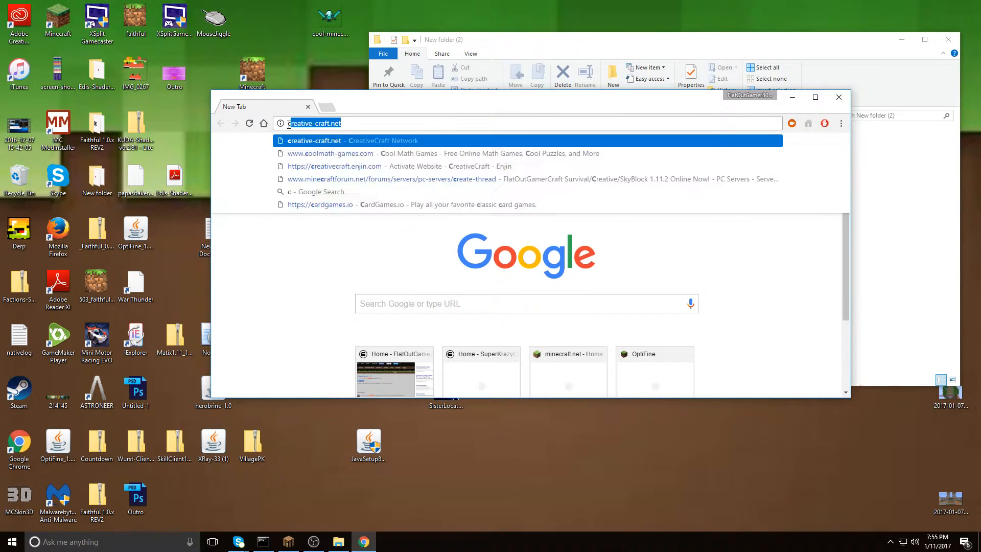
type("craftbukkit")
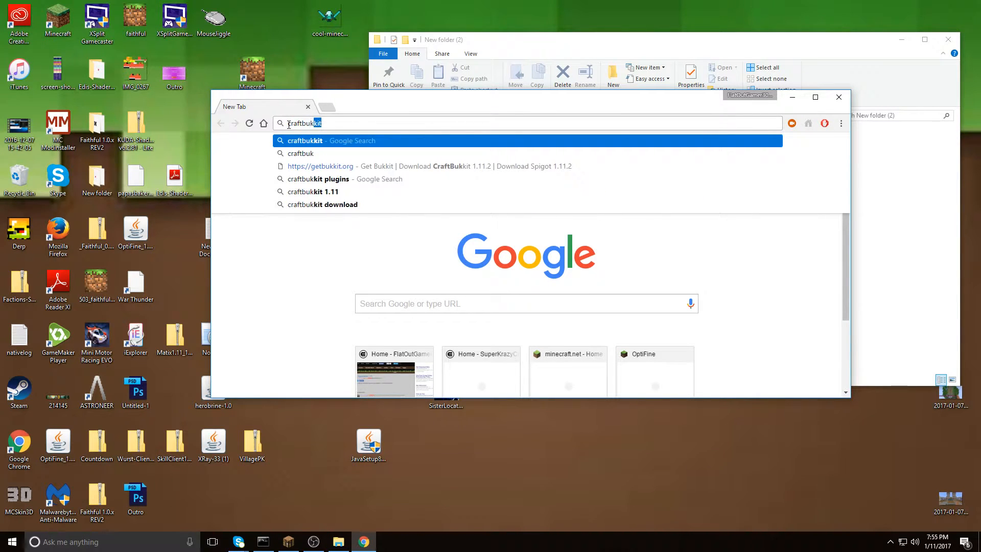
type("download")
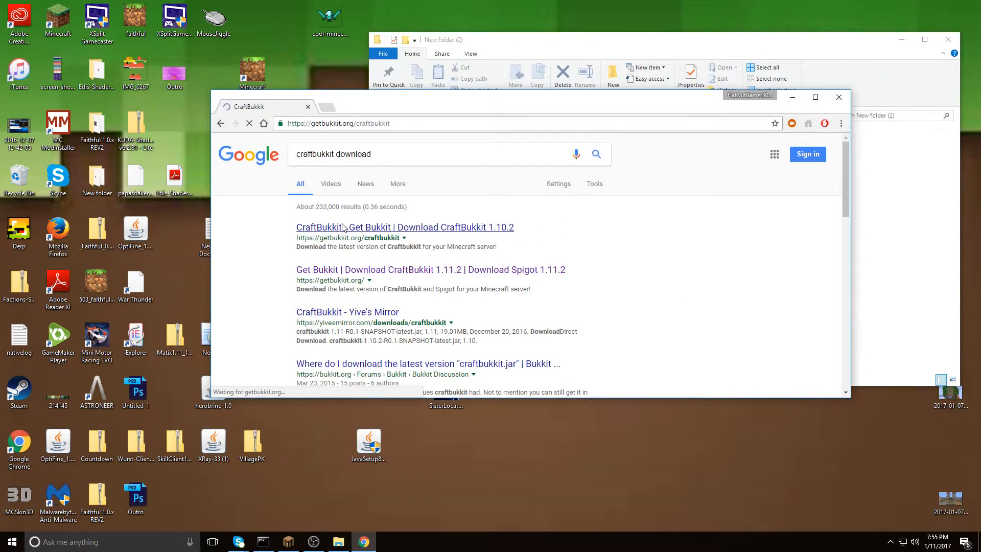
left_click(404, 226)
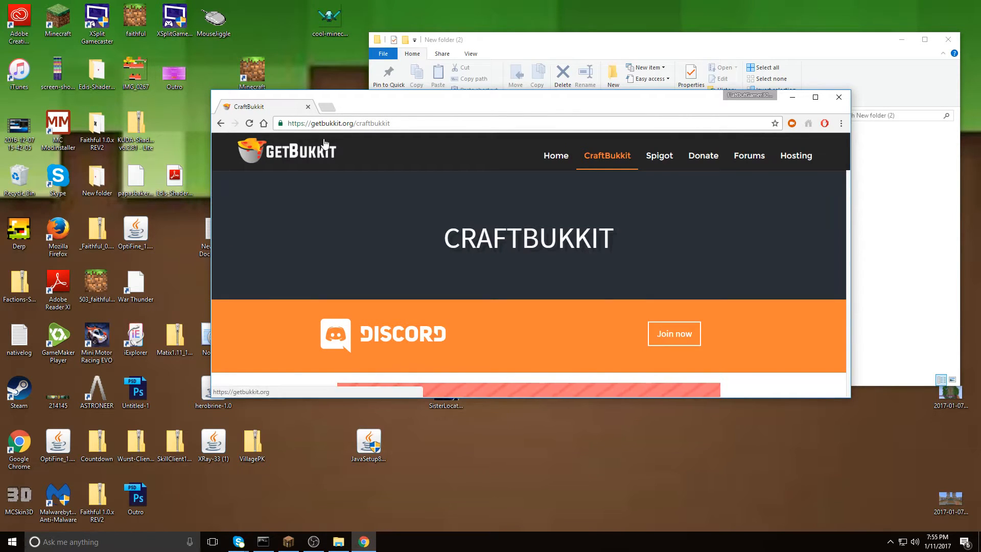
- Download CraftBukkit 1.11.2 and continue past the adf.ly ad warning
scroll("down", 3)
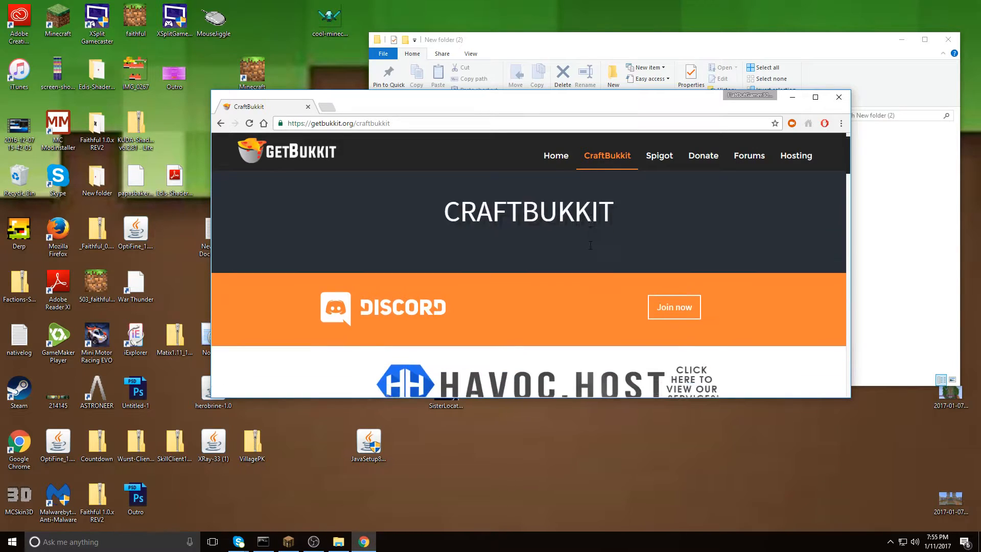
scroll("down", 3)
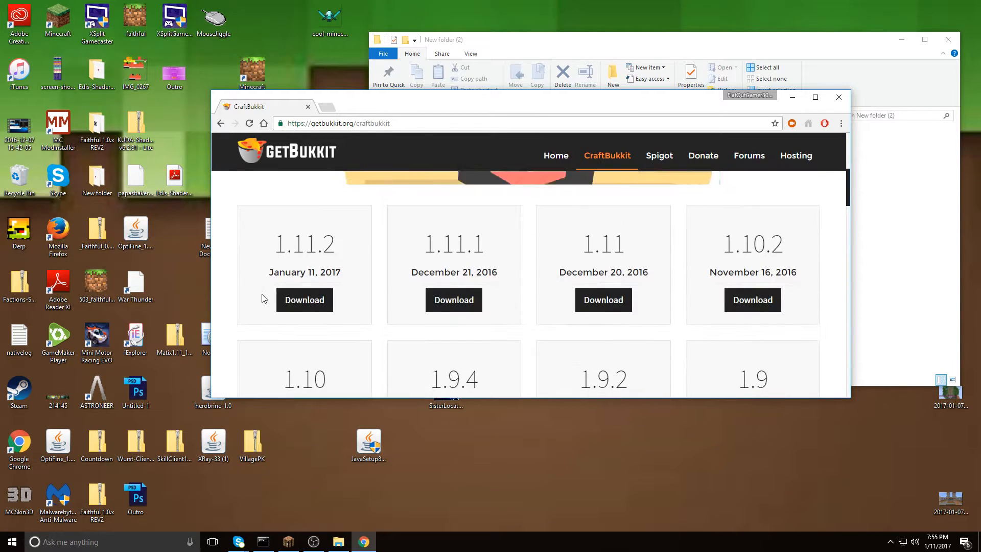
left_click(304, 300)
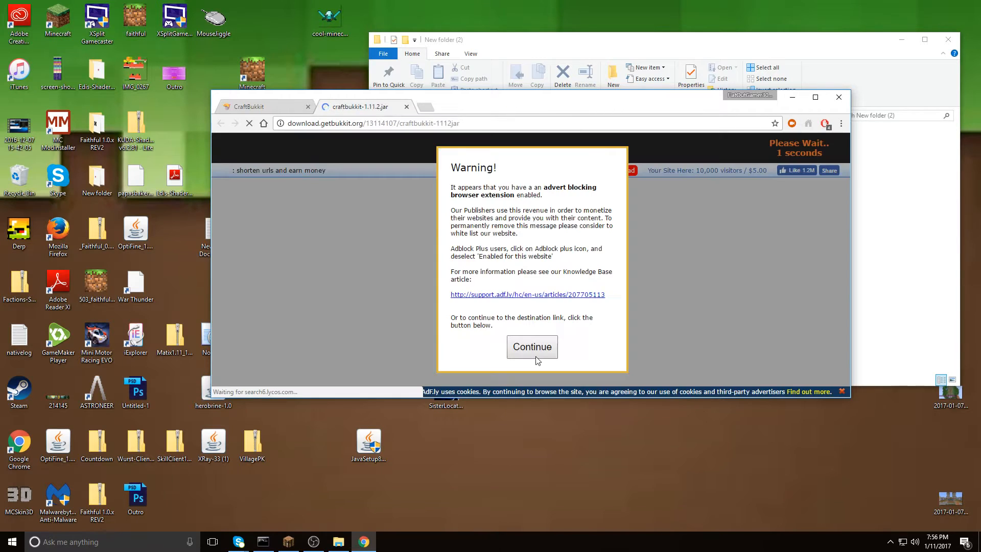
left_click(531, 347)
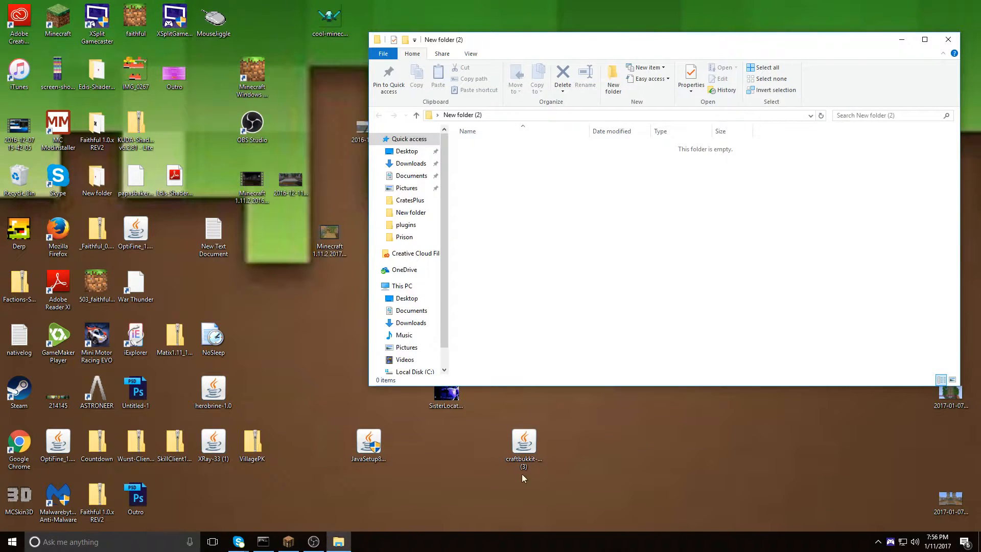
- Run the jar in New folder (2) so the server generates its files and eula.txt
left_click(523, 437)
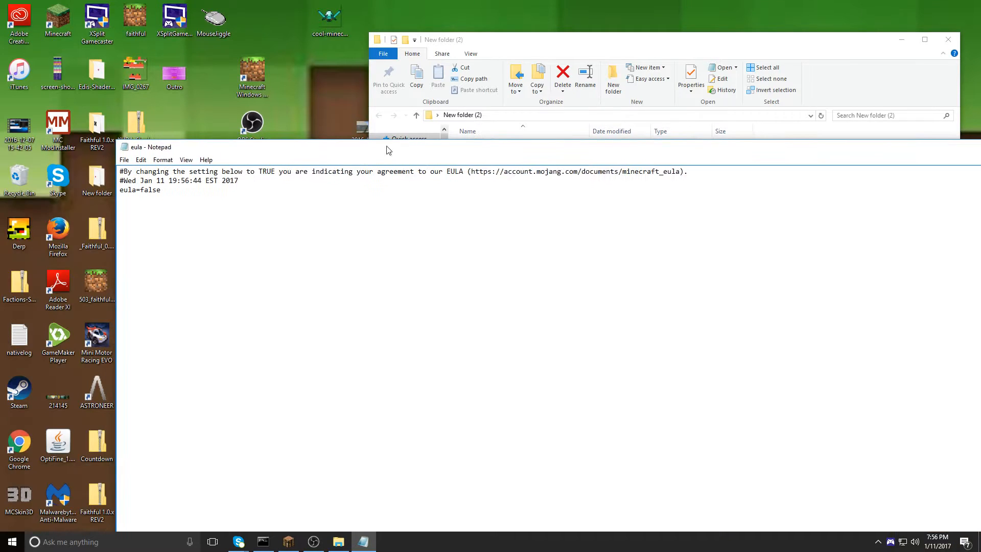
- Change eula=false to eula=true in Notepad
key("Backspace")
type("tr")
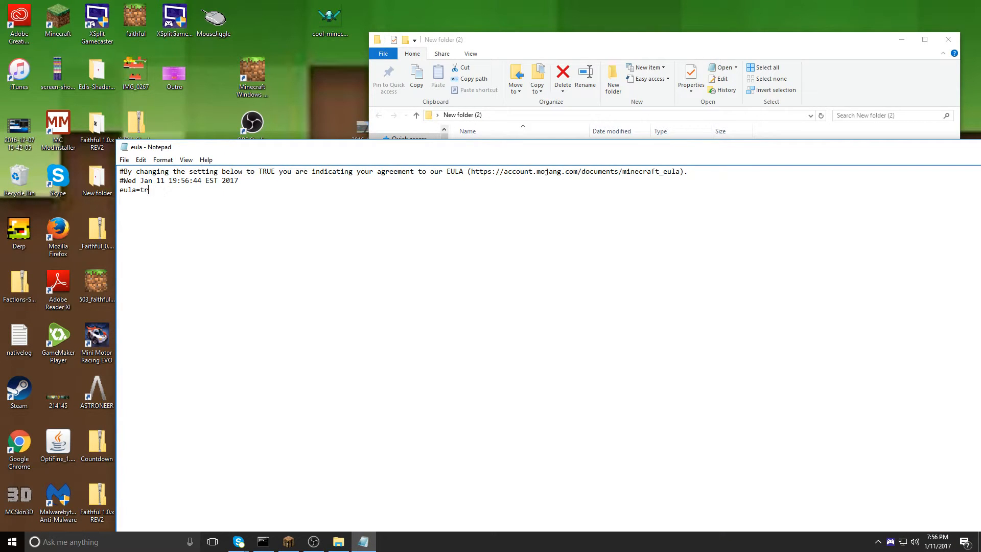
type("ue")
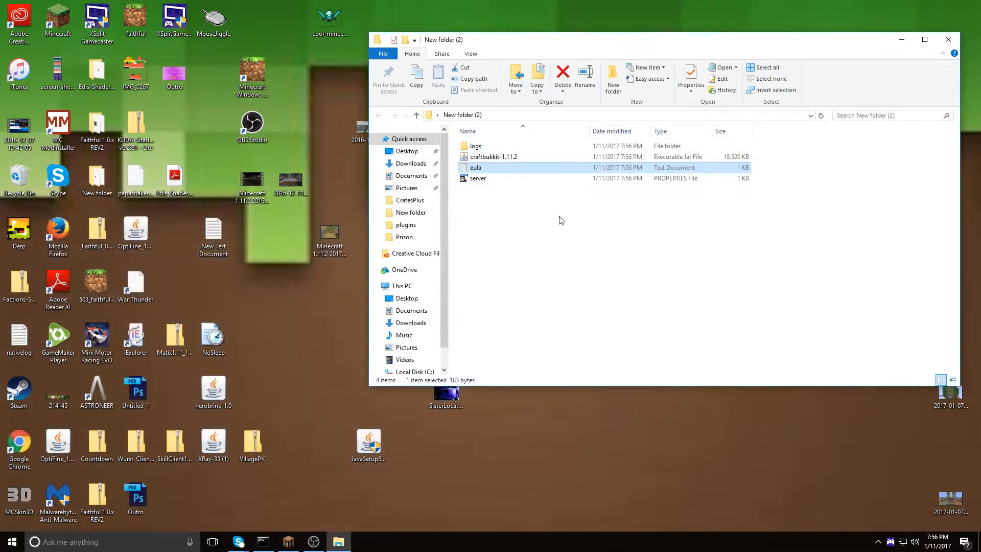
- Create a new blank Text Document on the desktop via the New menu
left_click(477, 179)
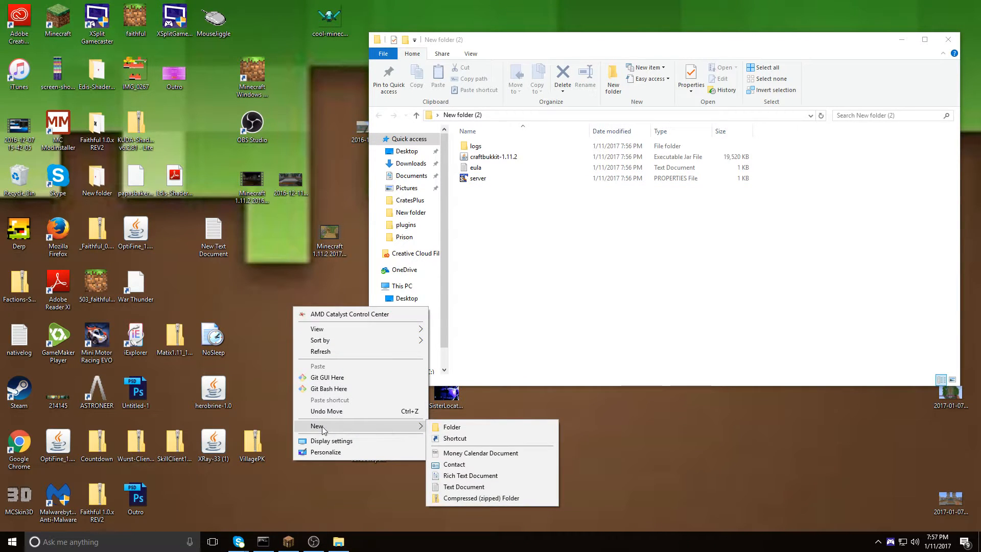
left_click(280, 304)
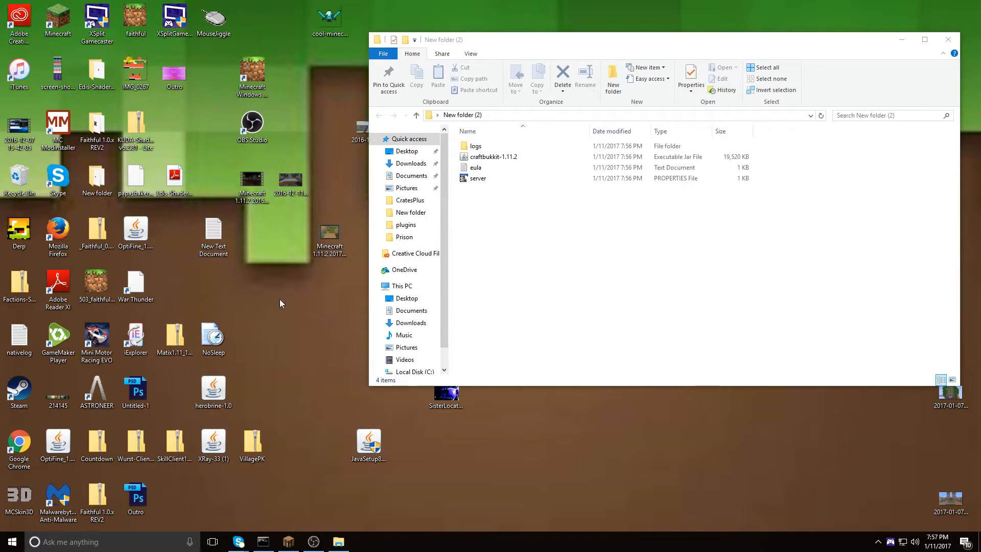
mouse_move(277, 302)
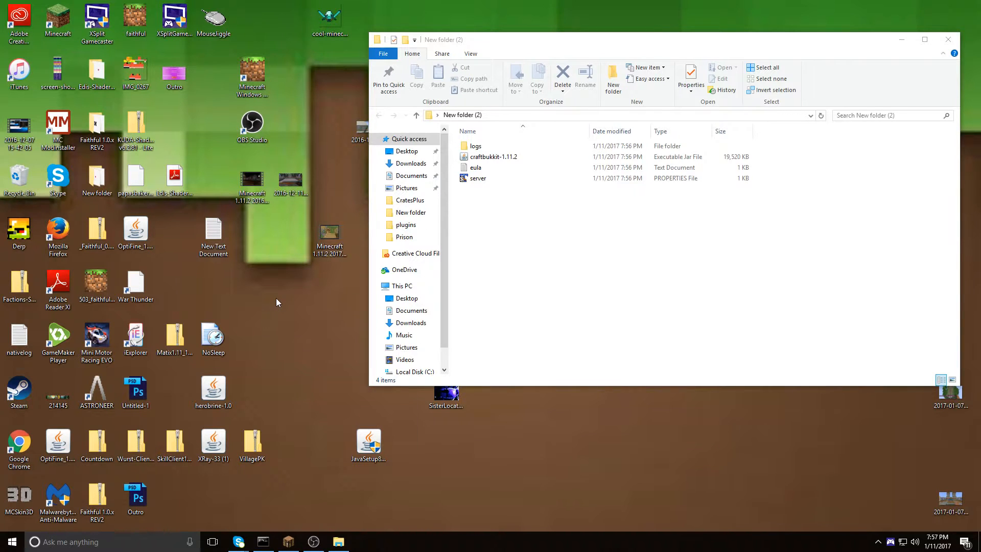
right_click(277, 302)
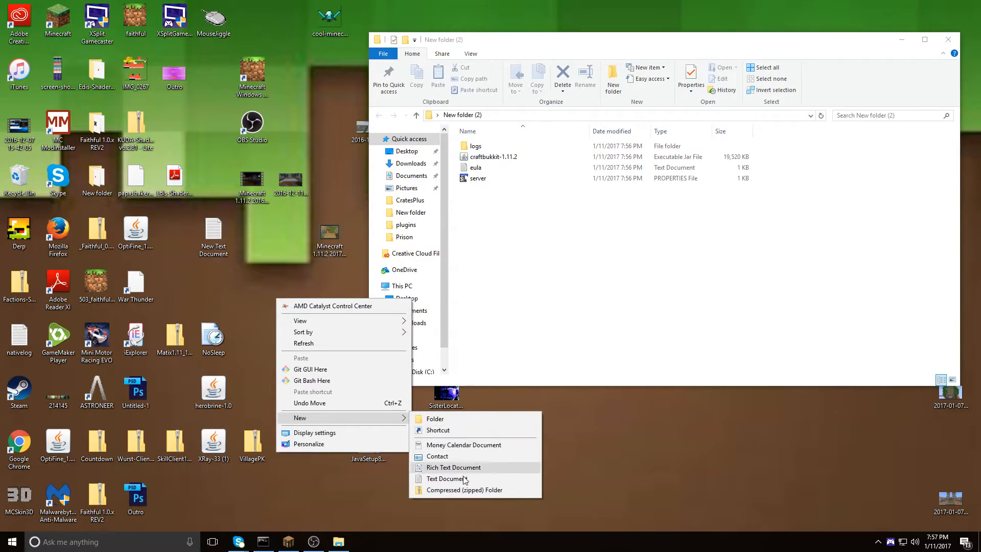
left_click(447, 478)
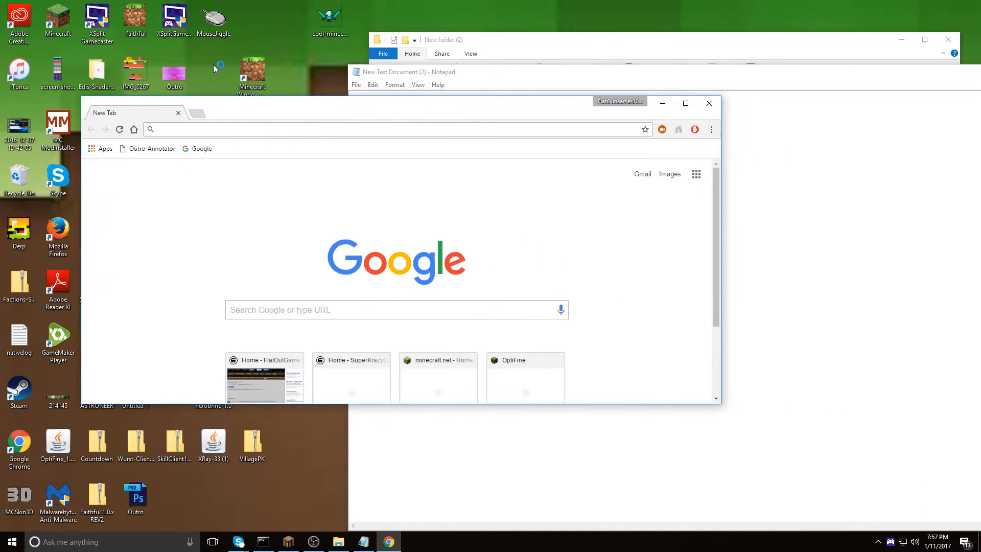
- Browse down through chrome://history looking for the Pastebin entry
left_click(711, 130)
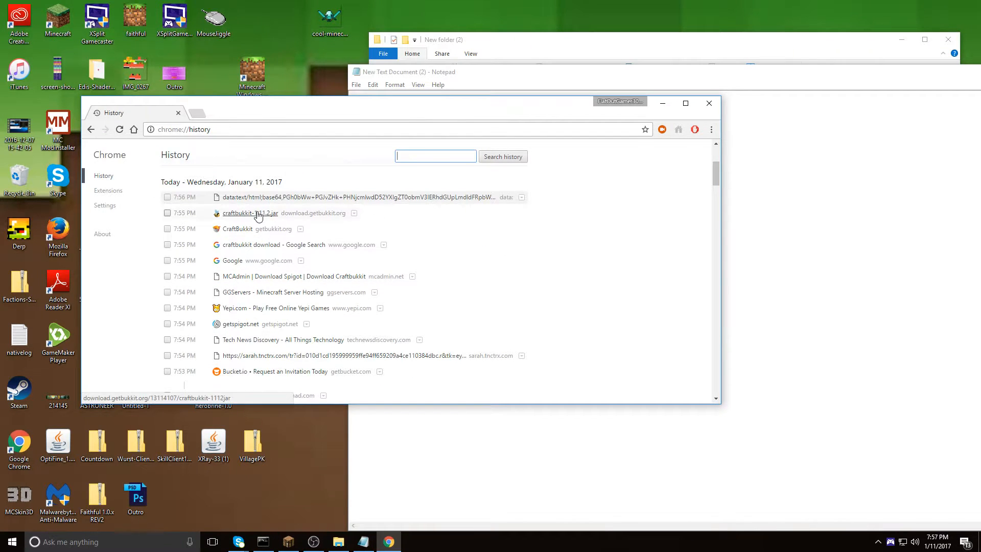
scroll("down", 3)
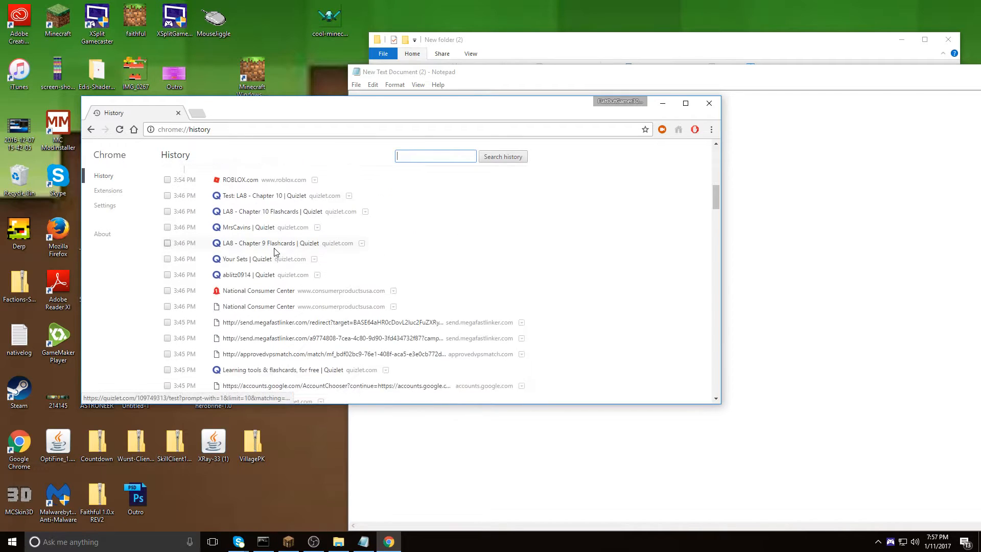
scroll("down", 3)
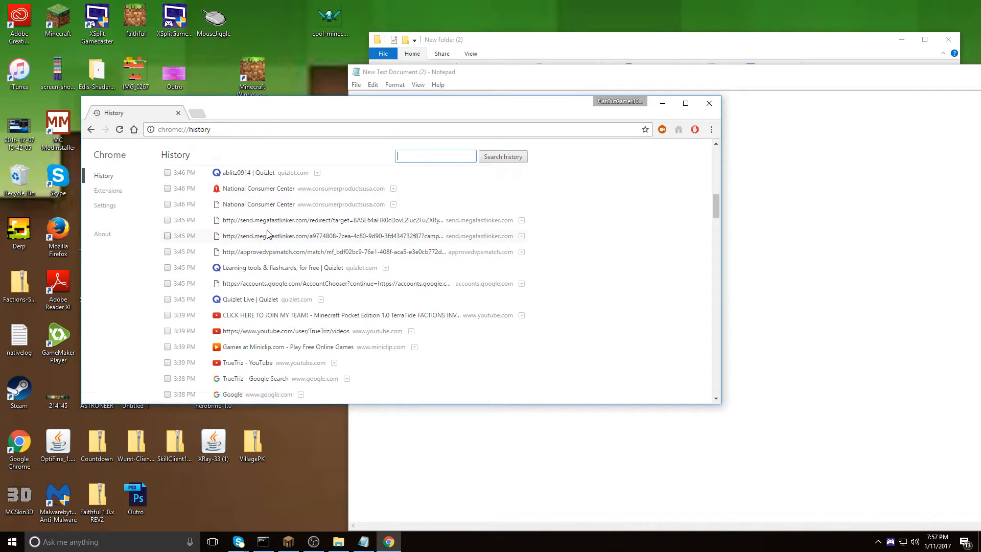
scroll("down", 3)
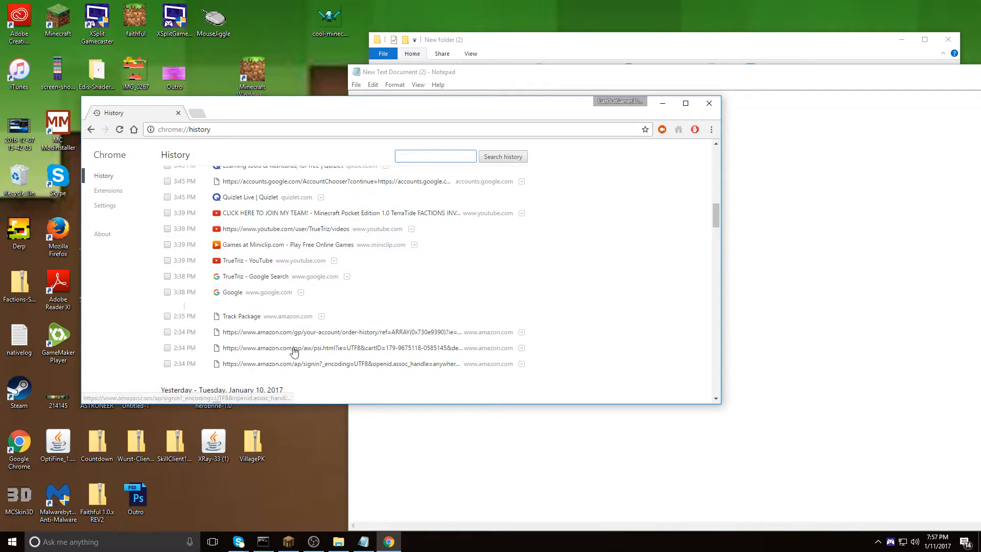
scroll("down", 3)
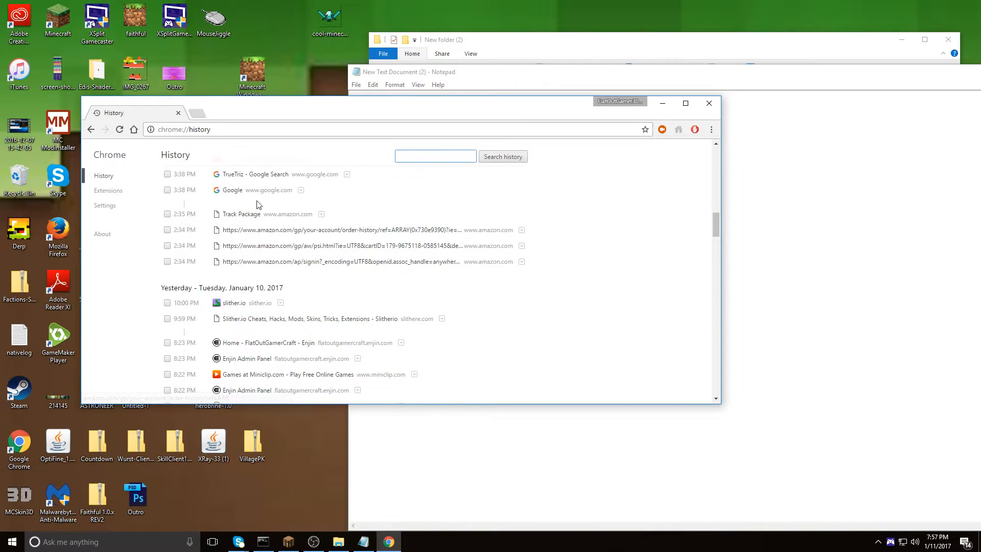
scroll("down", 3)
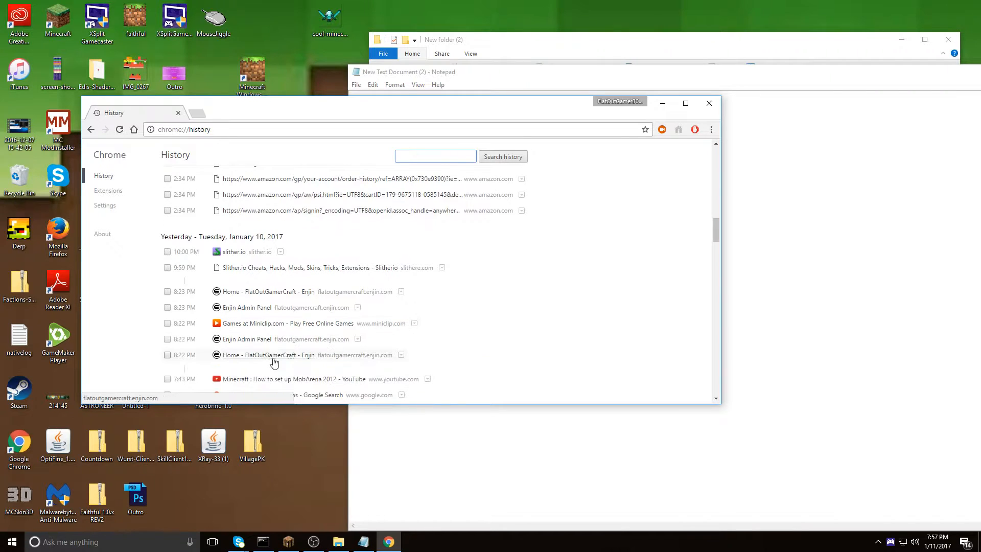
scroll("down", 3)
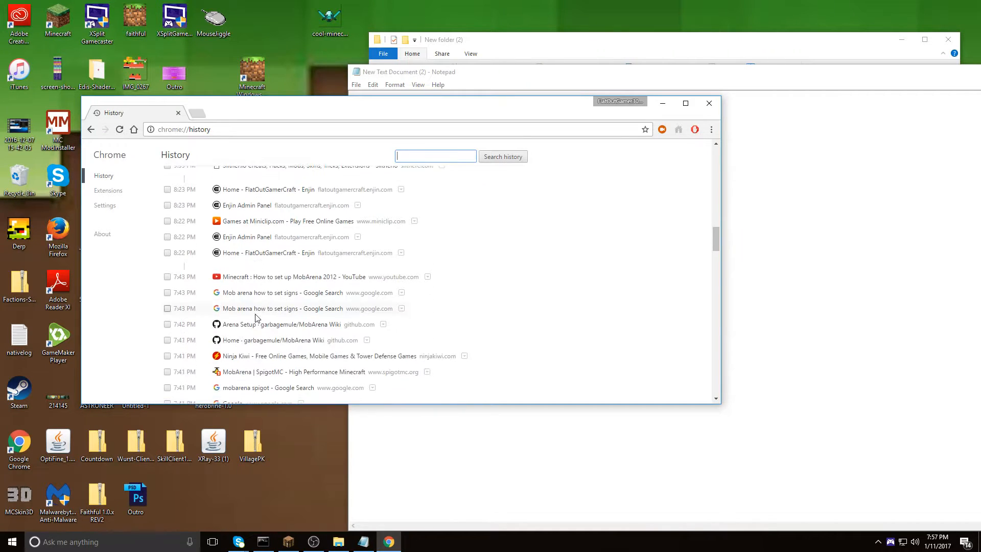
scroll("down", 3)
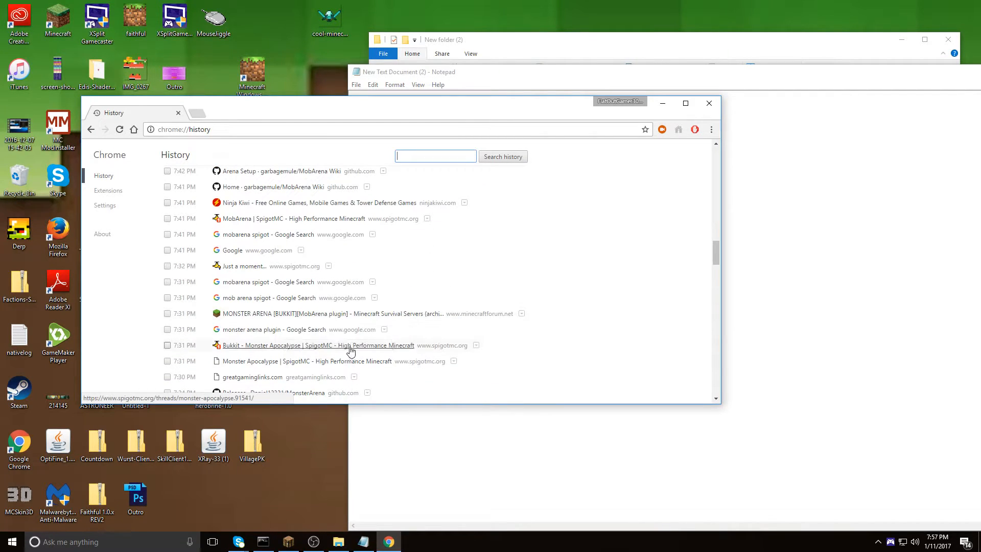
scroll("down", 3)
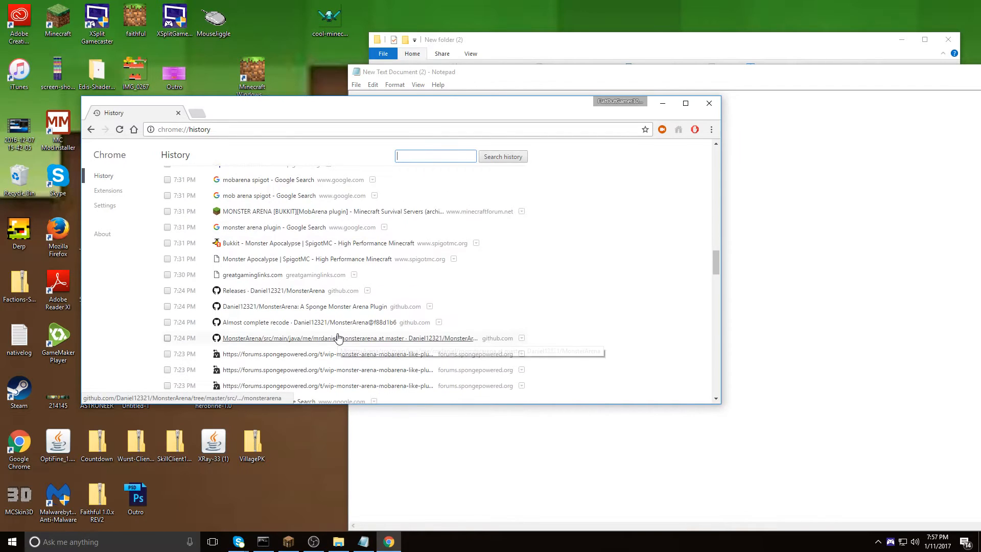
scroll("down", 3)
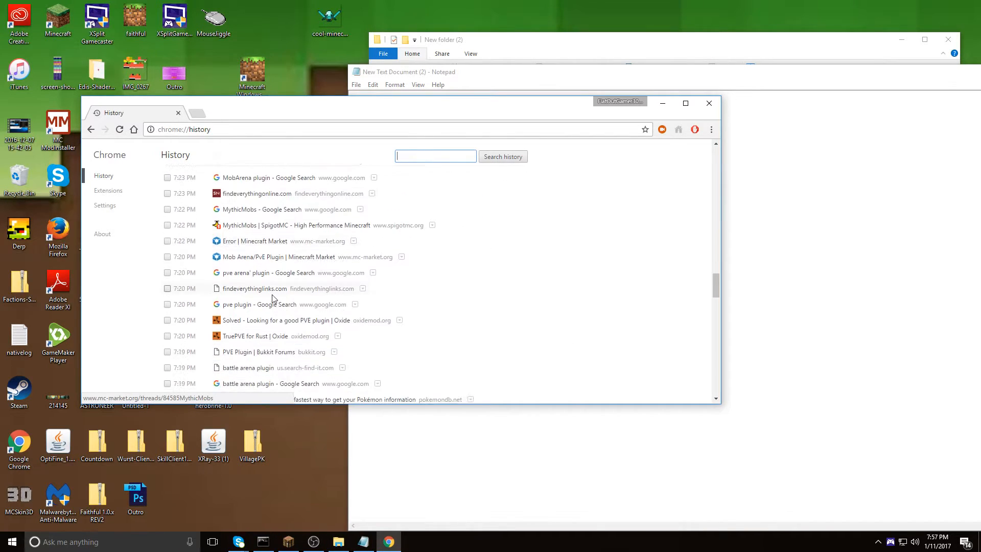
scroll("down", 3)
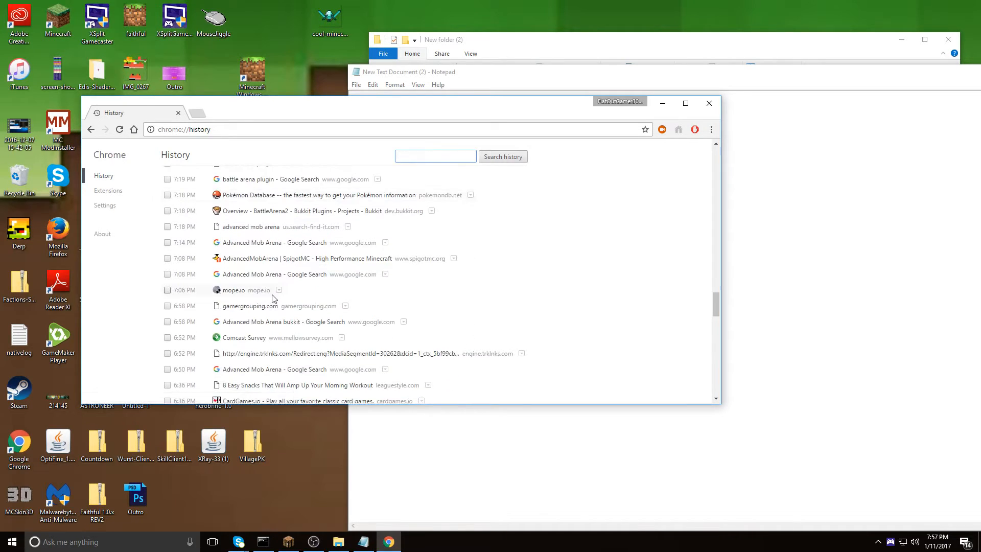
scroll("down", 3)
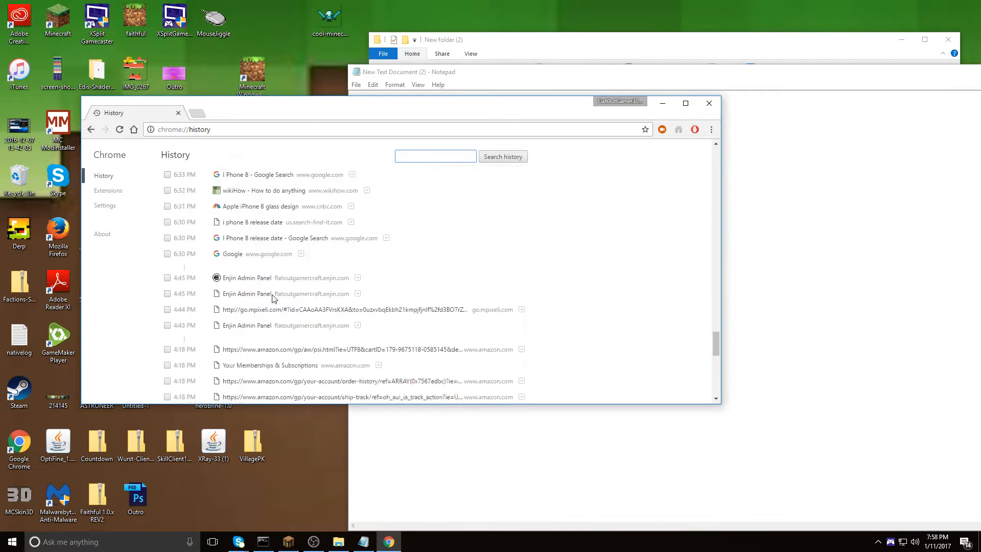
scroll("down", 3)
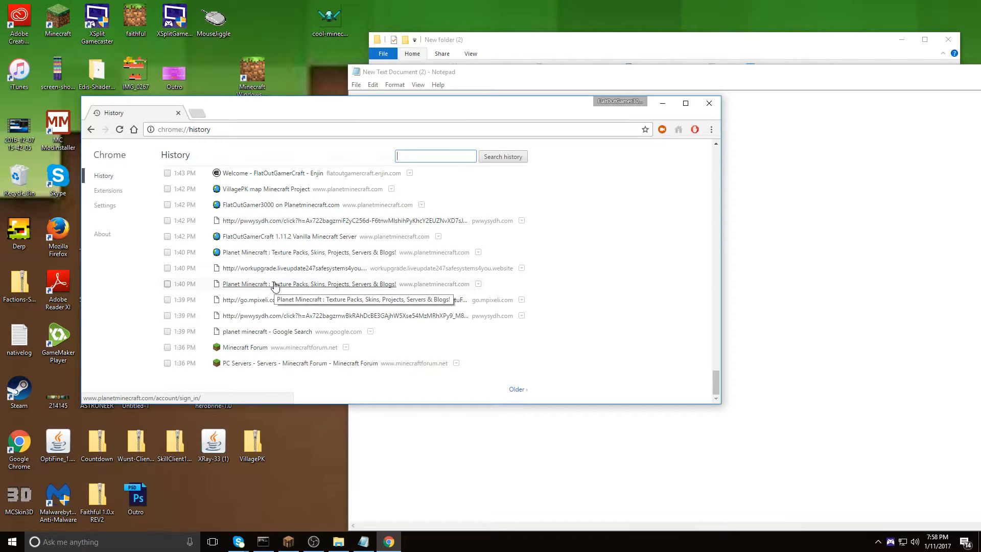
scroll("down", 3)
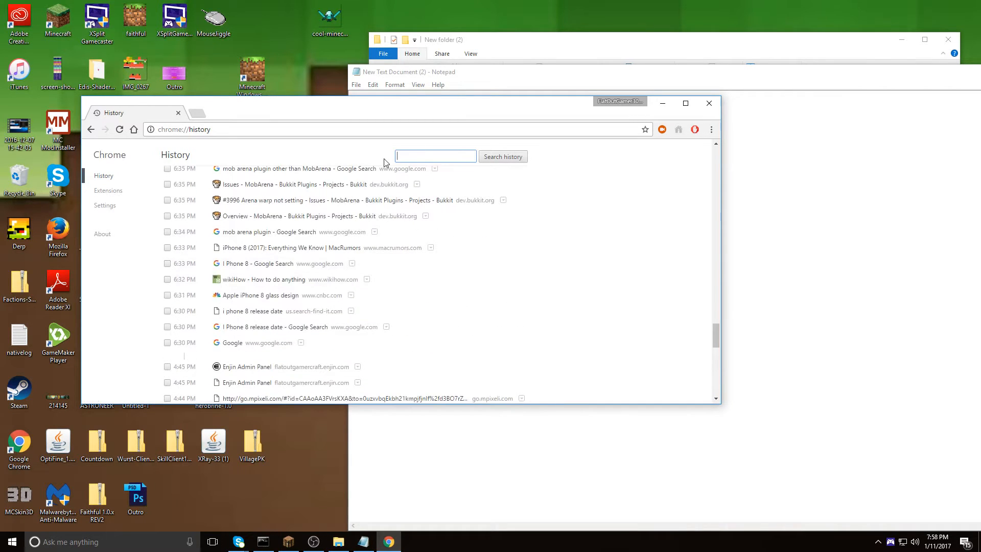
- Search history for 'paste' and open the 'Start.bat text - Pastebin.com' entry
type("pastebin")
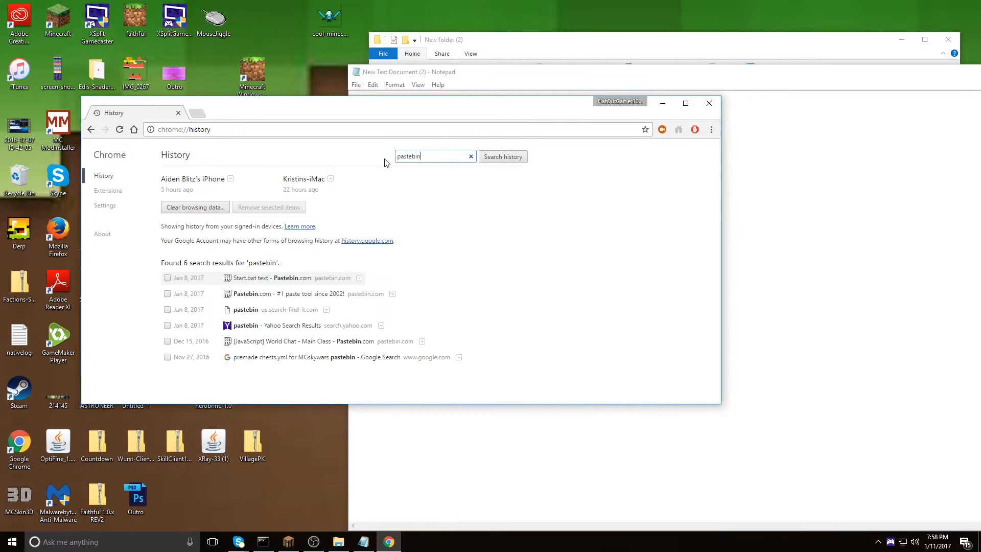
left_click(271, 278)
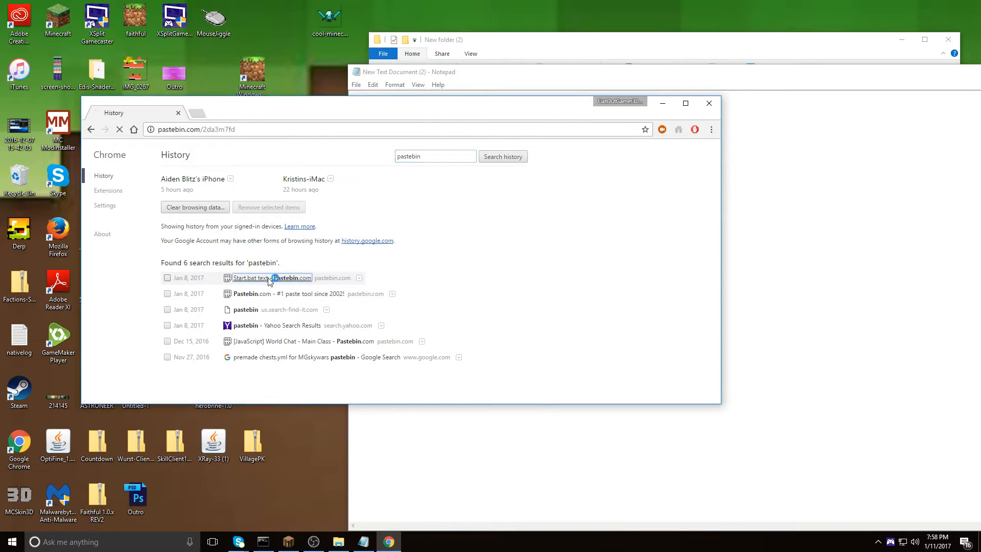
left_click(271, 278)
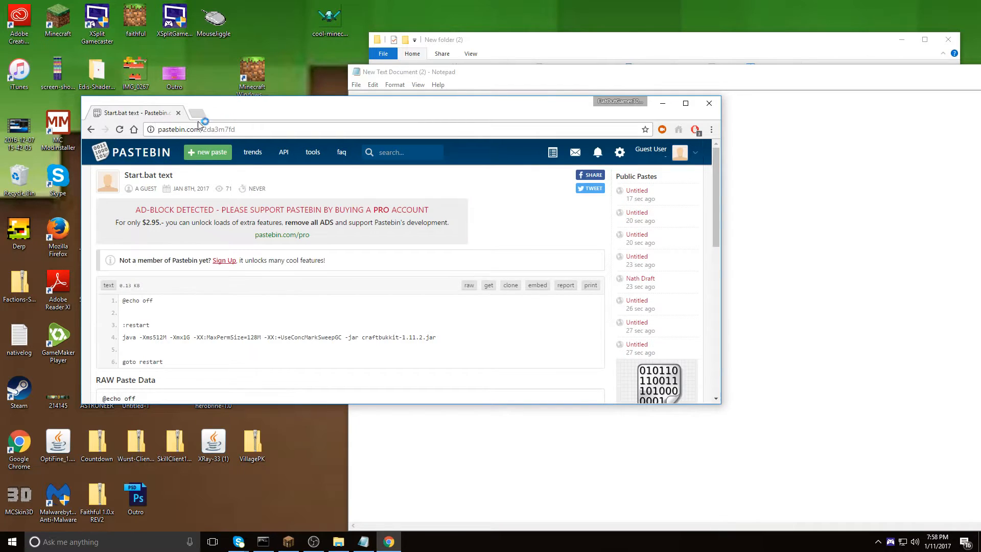
- Save the pasted launch script as run.bat with Save as type set to All Files
scroll("down", 3)
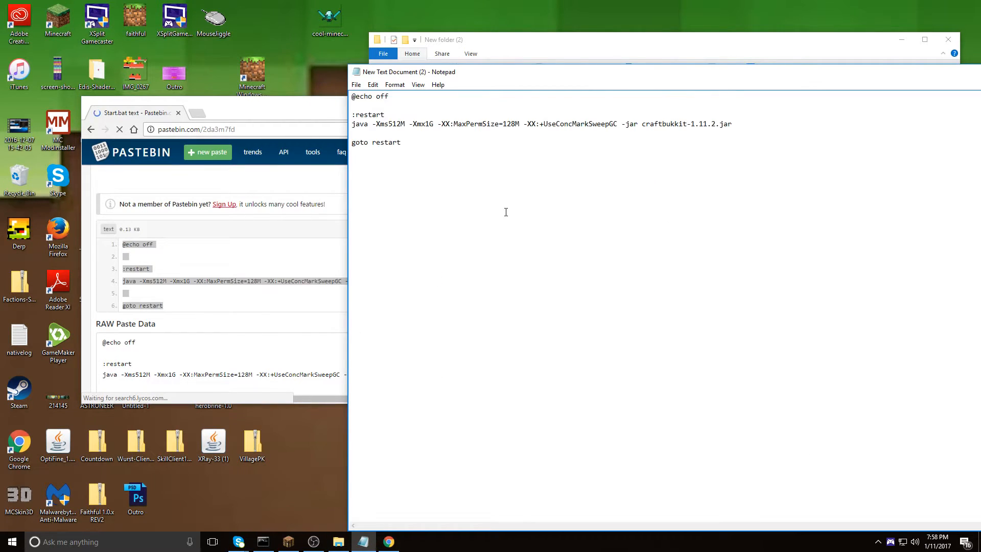
left_click(356, 85)
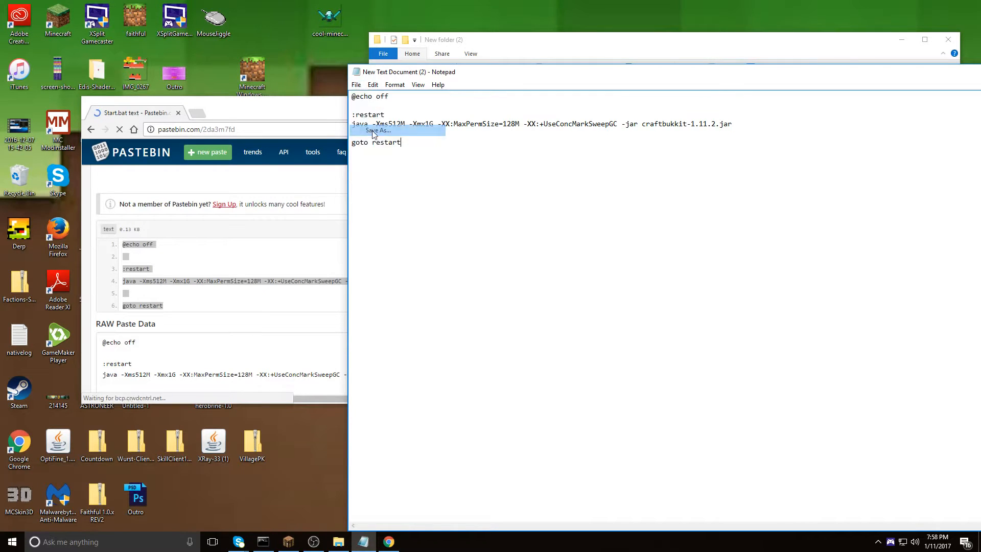
left_click(378, 131)
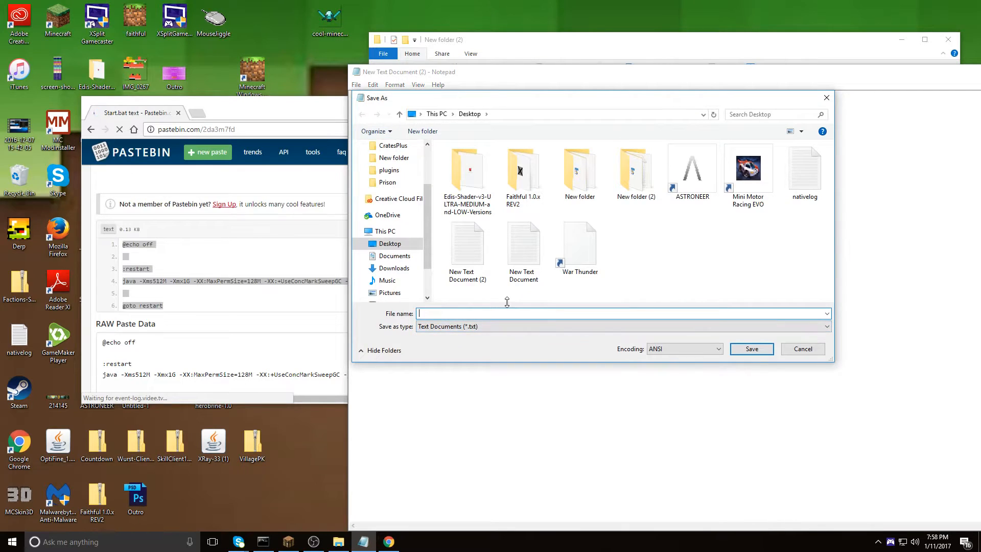
type("run")
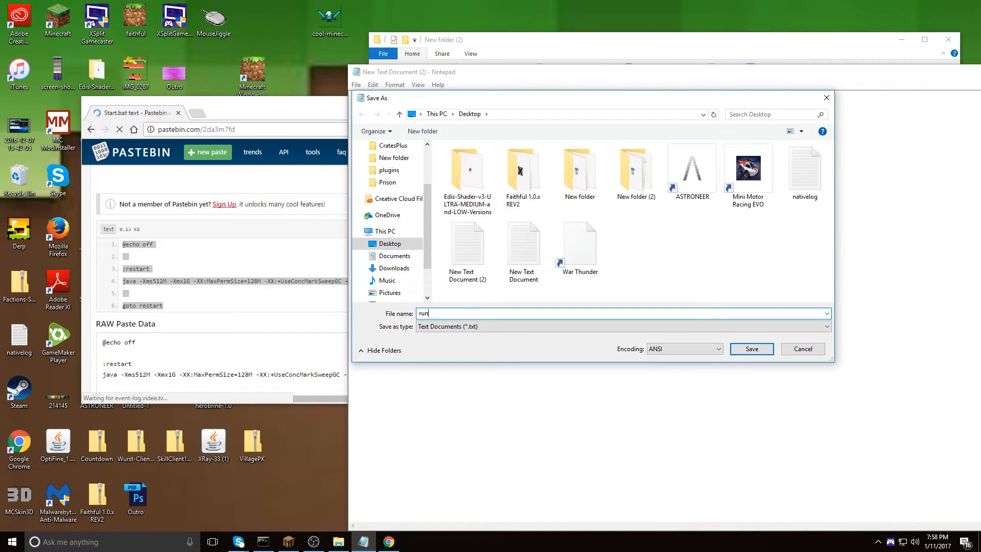
type(".bat")
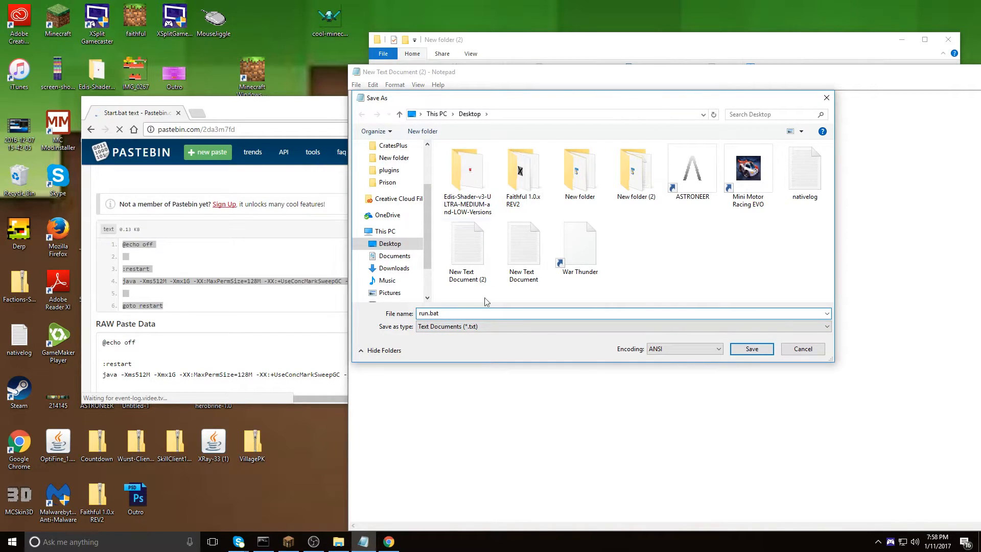
left_click(622, 326)
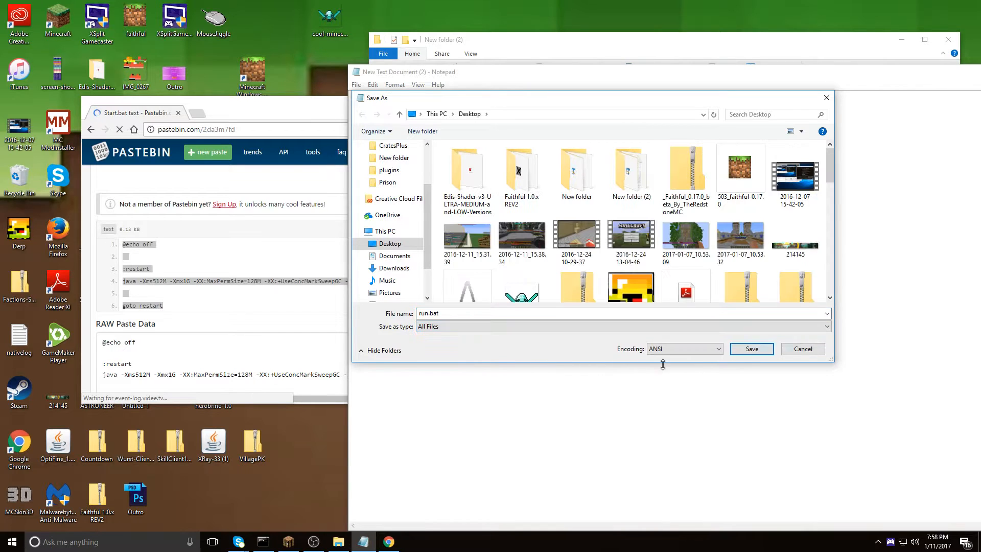
left_click(390, 243)
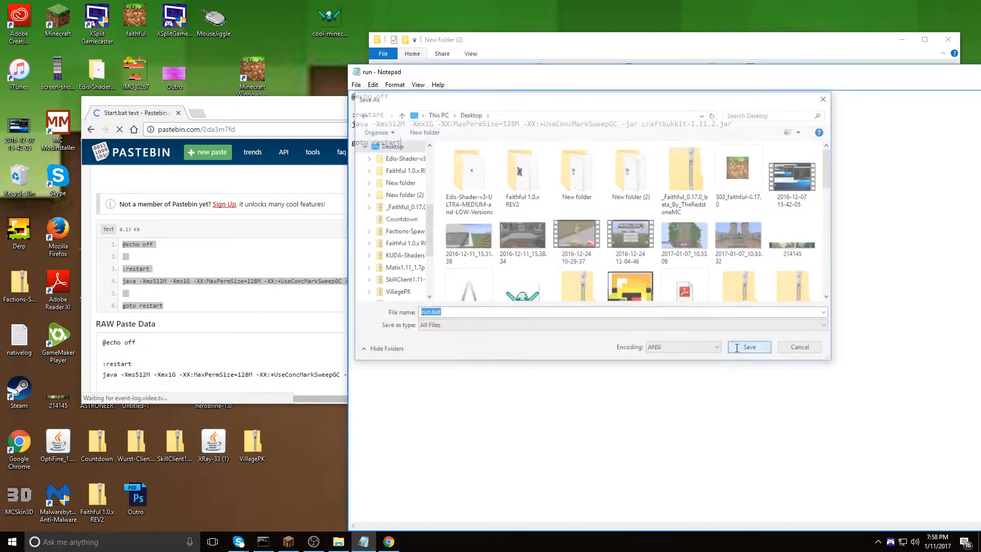
- Confirm the run.bat save, drag it into New folder (2) and launch it to start the server
left_click(750, 347)
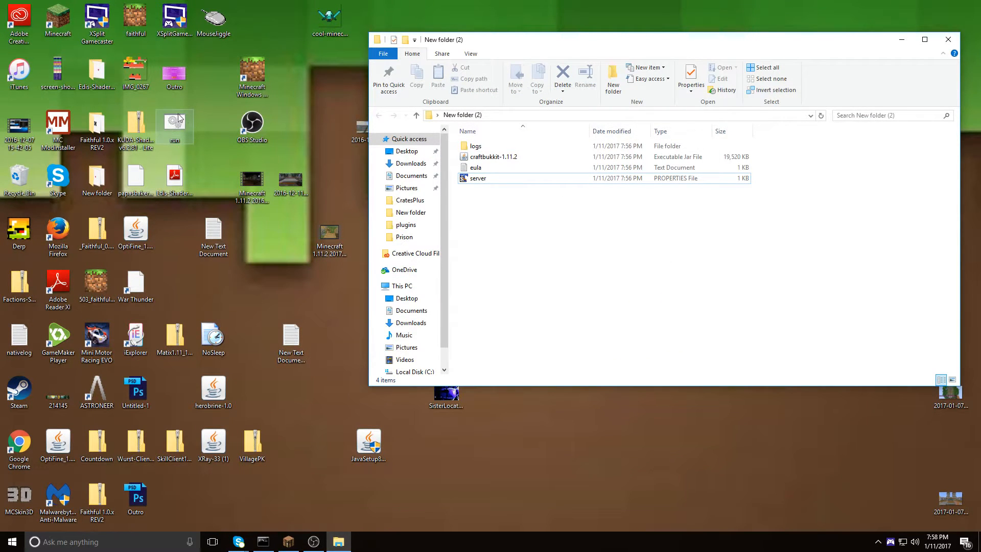
left_click_drag(174, 125, 560, 212)
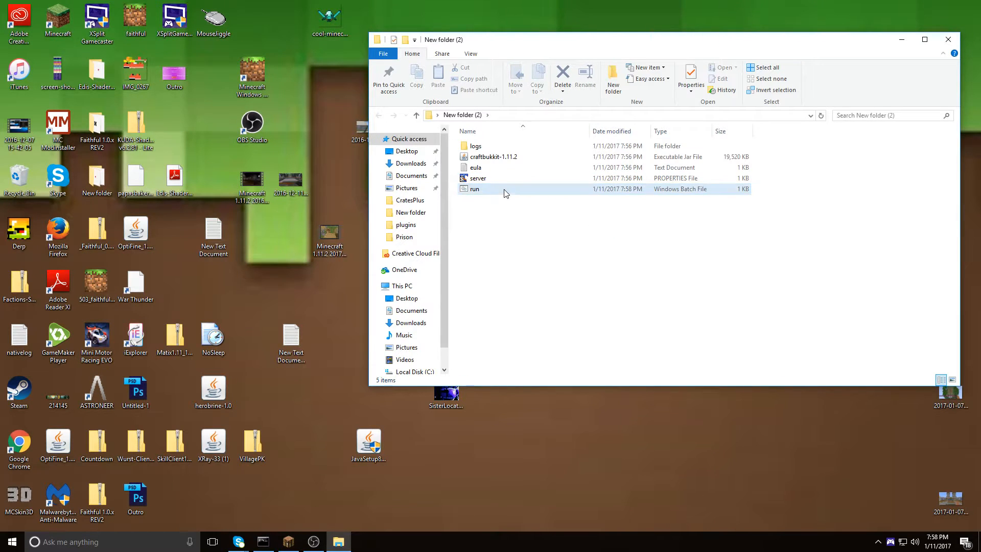
double_click(475, 188)
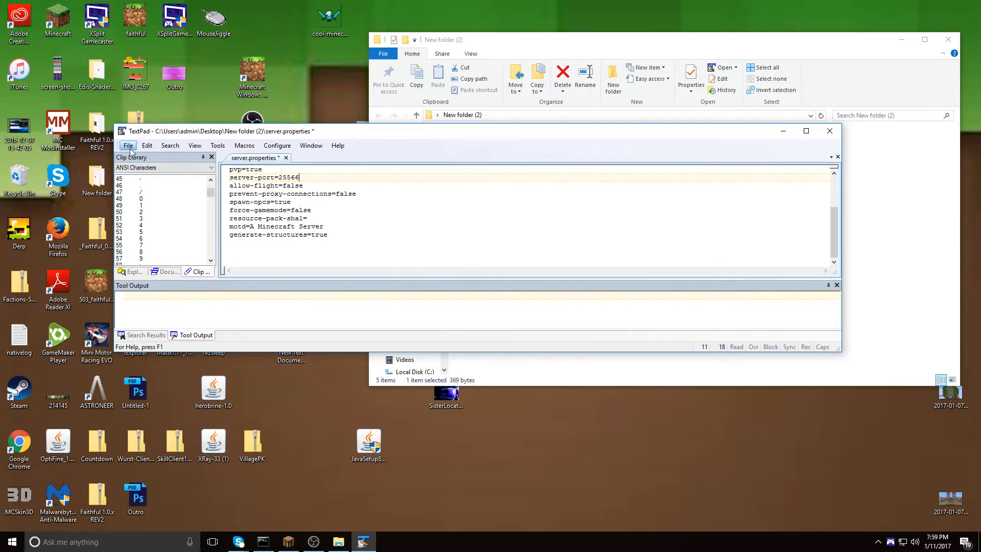
- Save server.properties with server-port 25566 and close TextPad
left_click(128, 145)
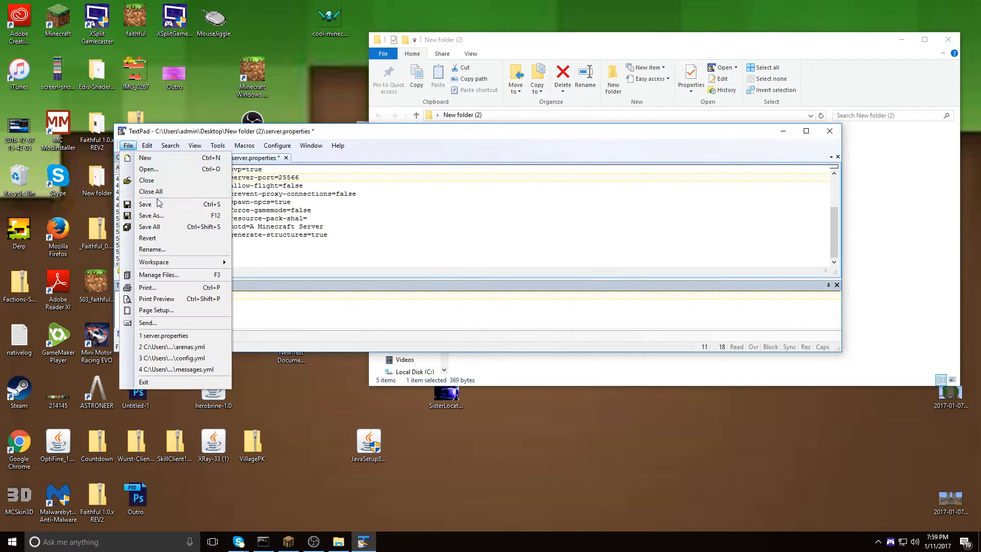
left_click(145, 204)
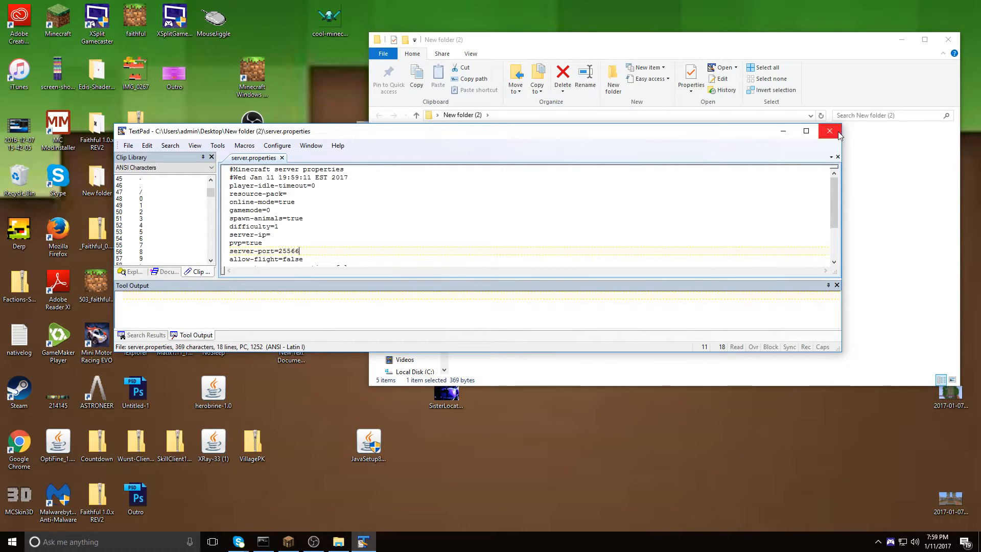
left_click(829, 131)
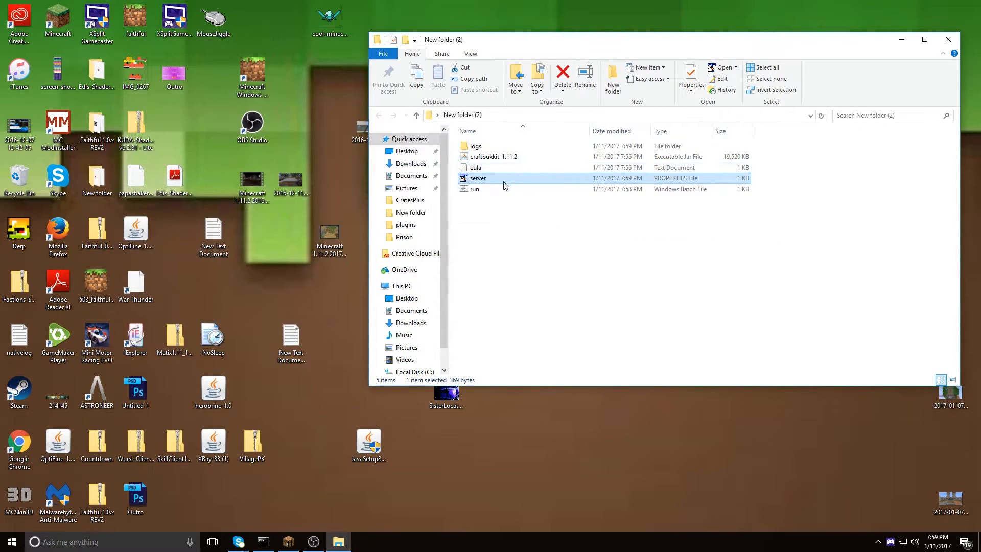
double_click(476, 189)
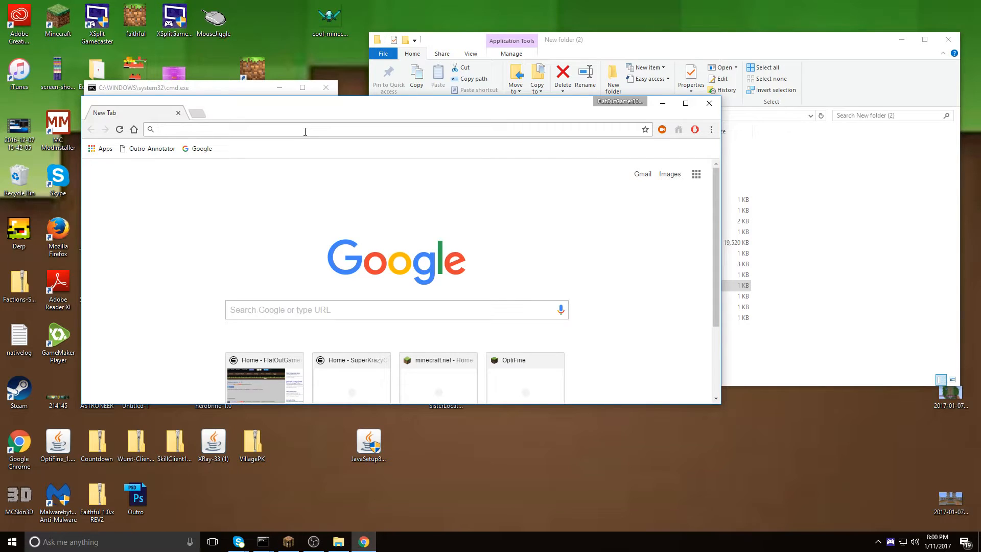
- Search Google for worldedit, reach its CurseForge page and download the jar
type("worldedit")
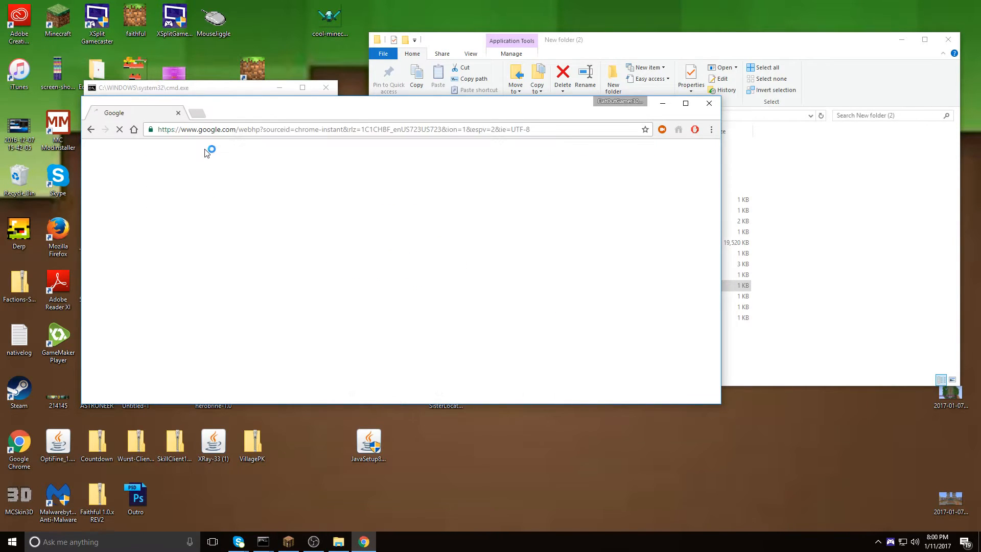
type("worldedit")
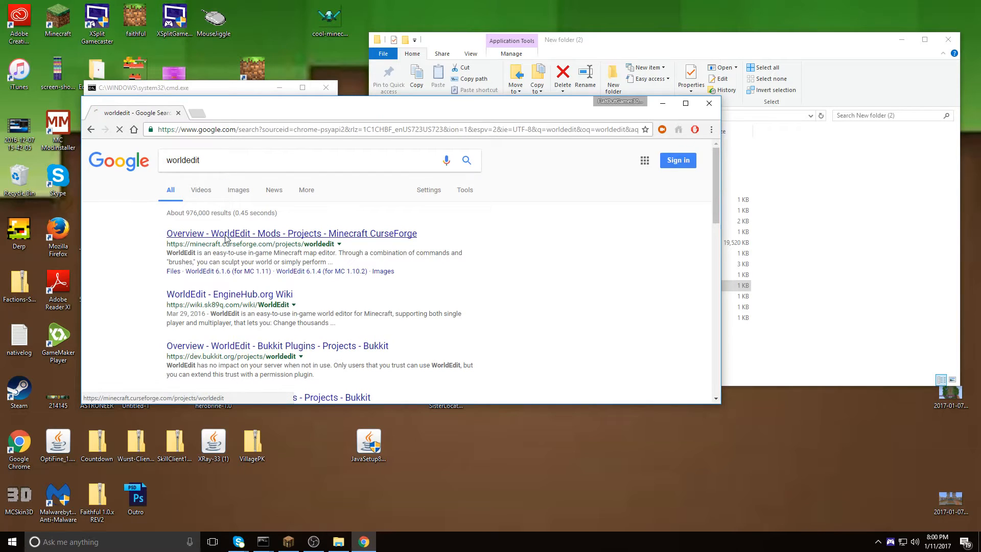
left_click(291, 233)
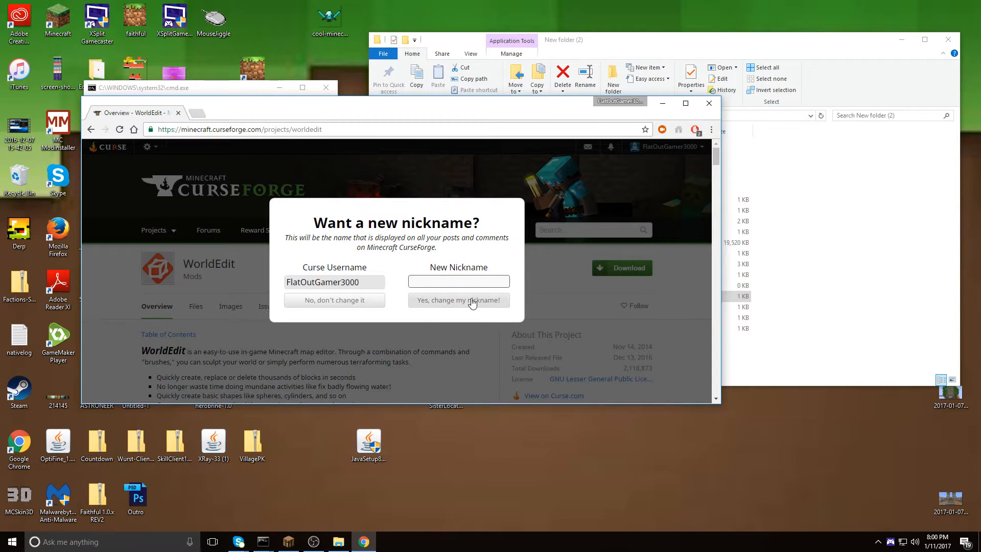
left_click(334, 300)
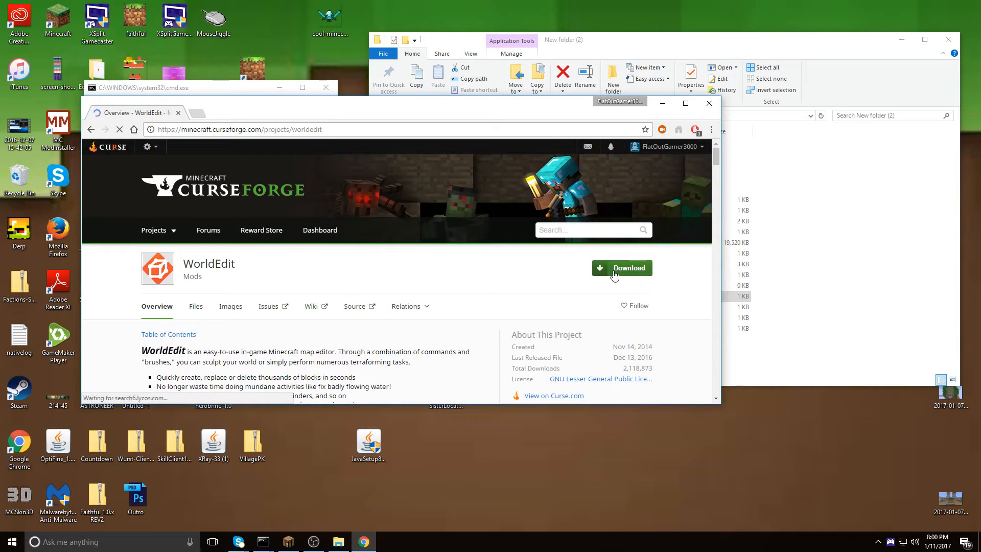
left_click(621, 268)
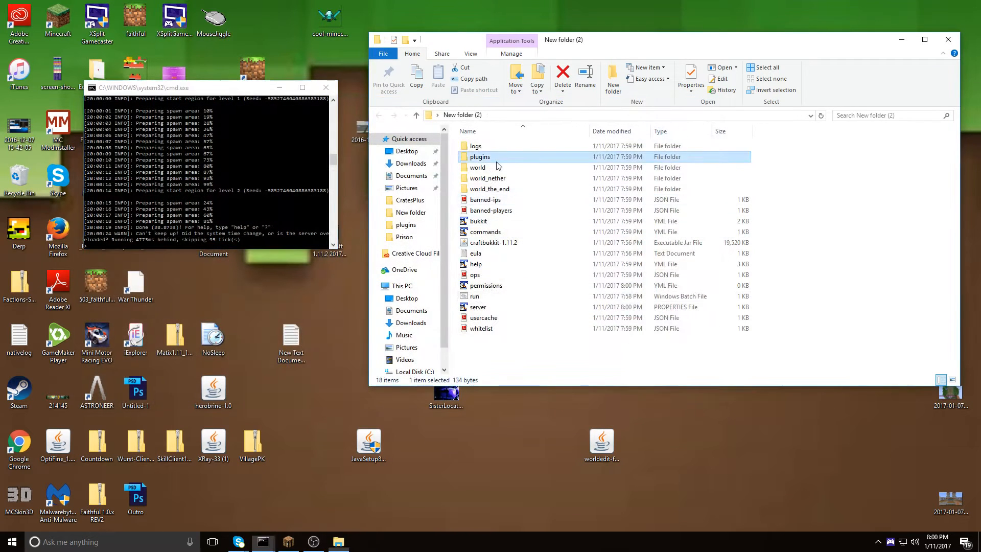
- Place the WorldEdit jar in the plugins folder, reload the server and close Explorer
double_click(479, 157)
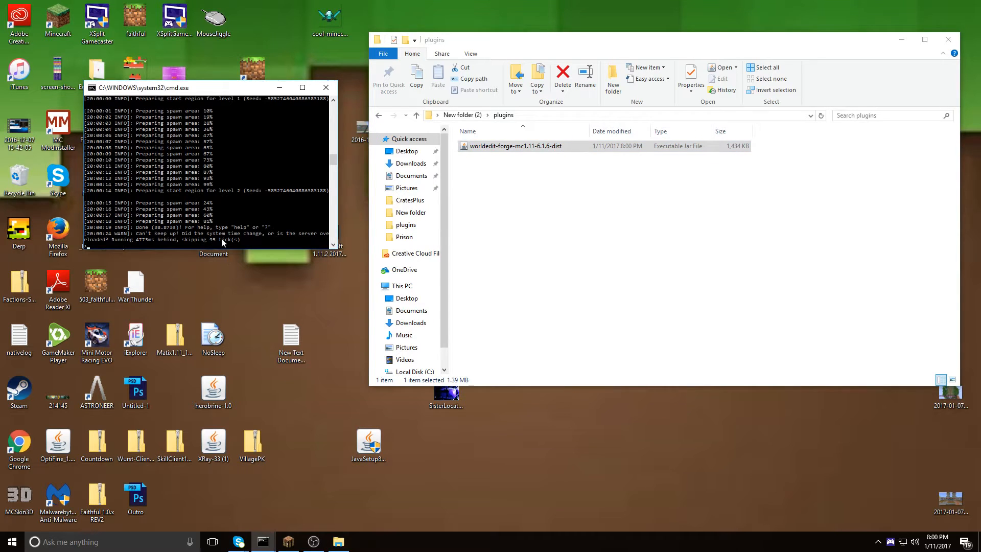
type("reload")
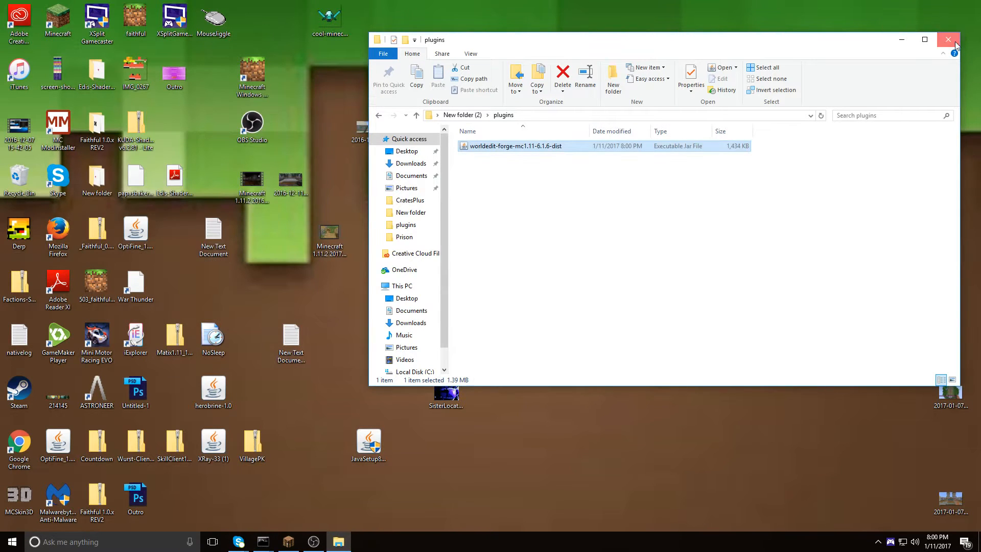
left_click(948, 39)
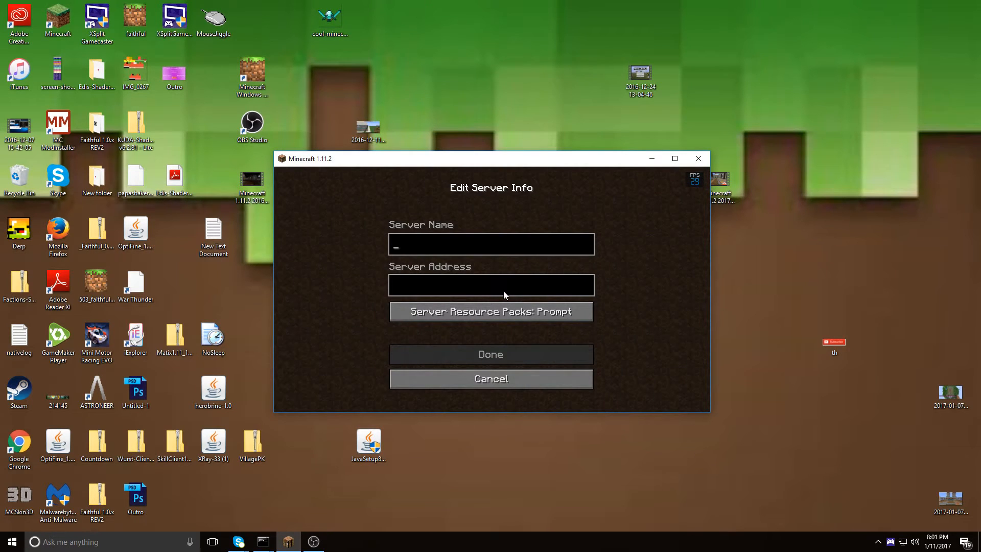
- Add a server entry named 'Minecraft Server Tutorial' with address localhost
type("Minecraft Serve")
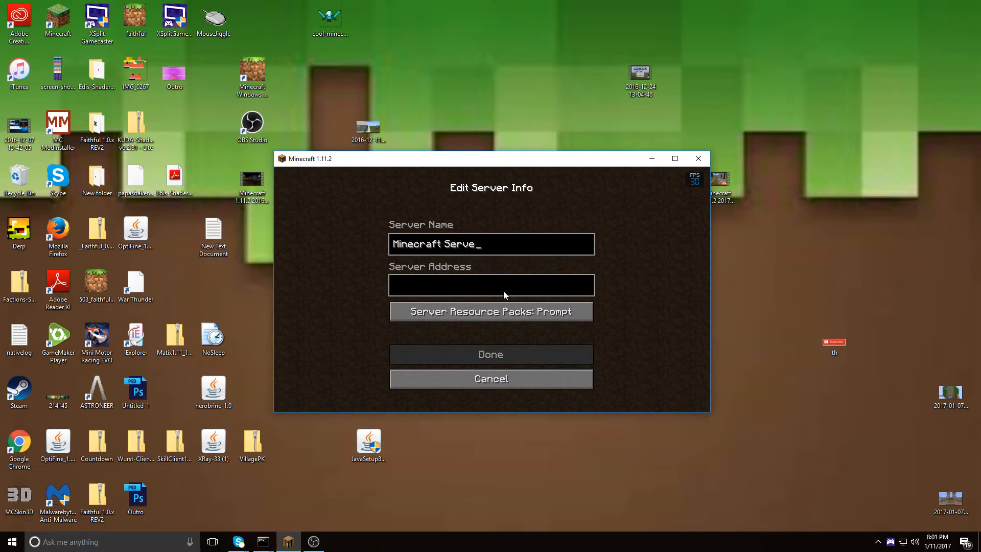
type("Tuto")
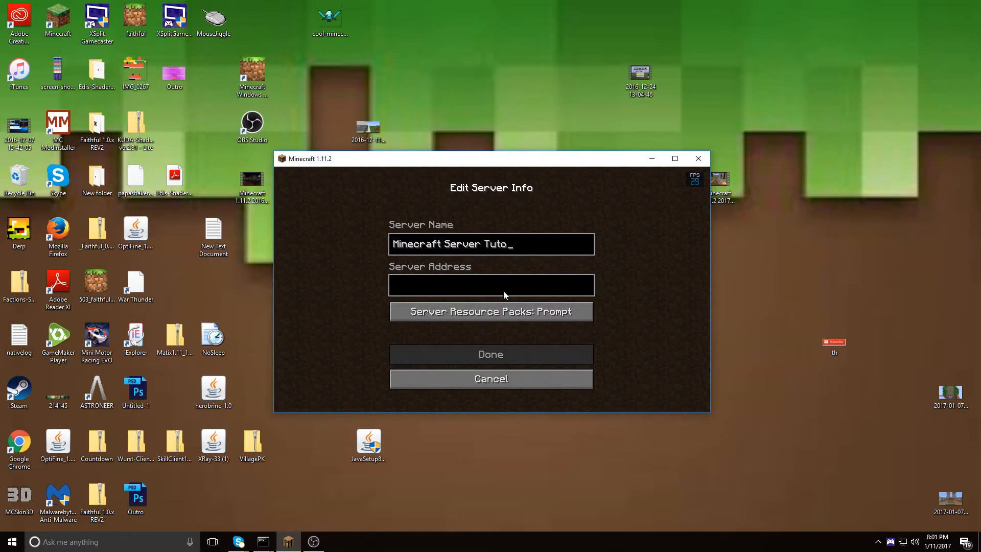
type("rial")
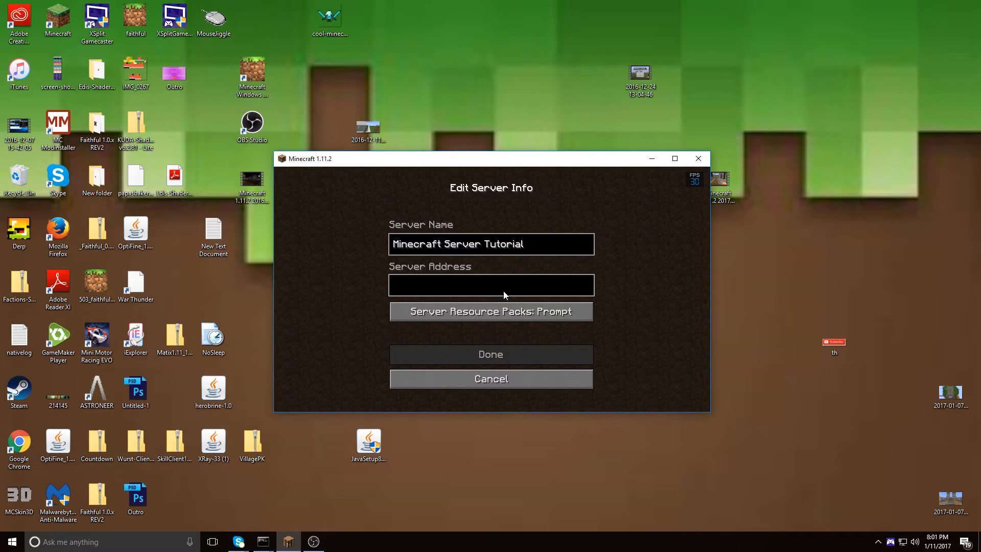
left_click(490, 285)
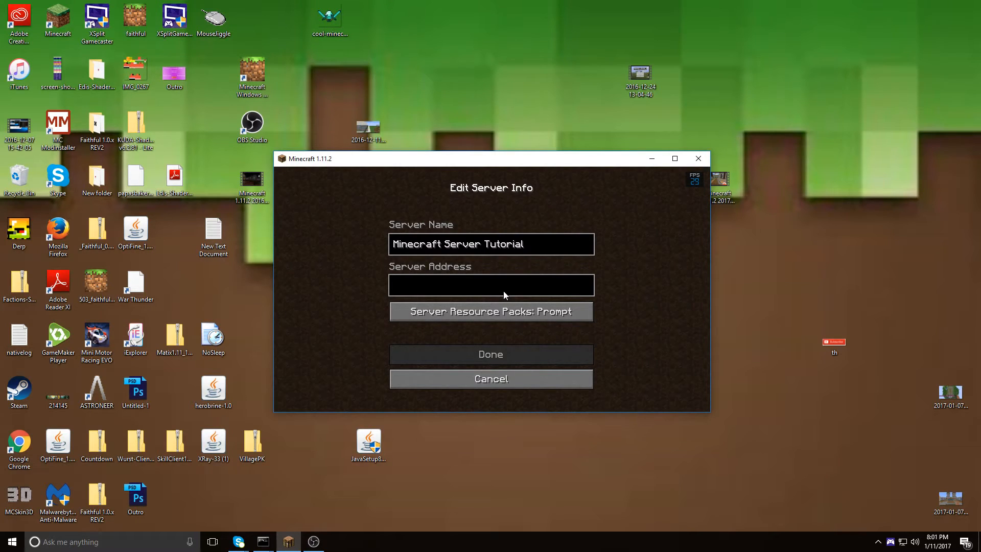
type("localhost")
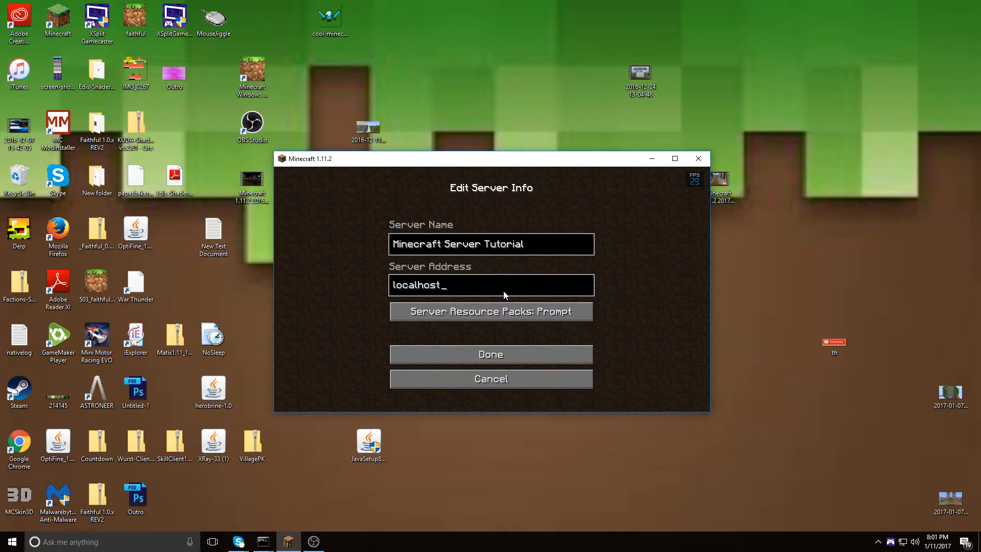
left_click(491, 355)
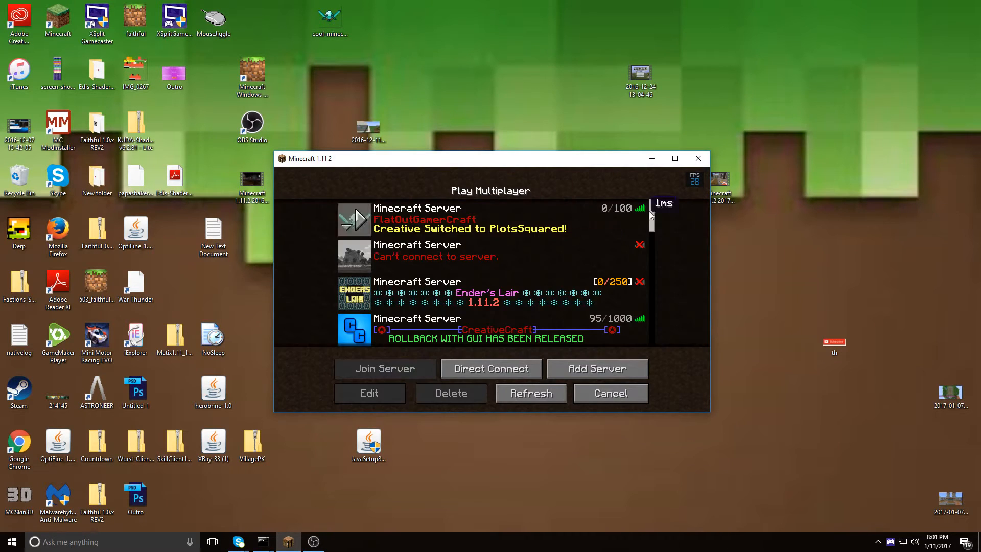
- Correct the entry's address to localhost:25566, refresh the list and join it
scroll("down", 3)
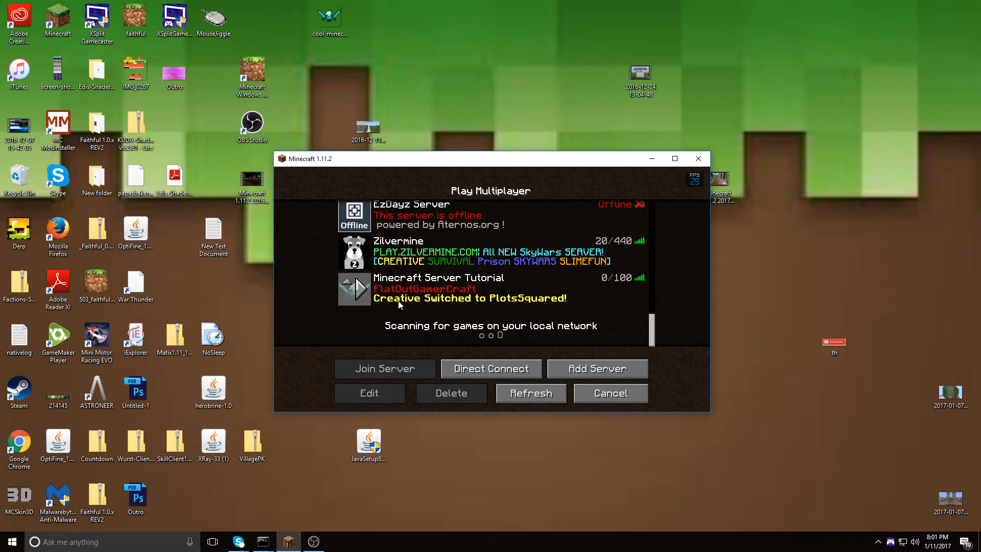
left_click(369, 393)
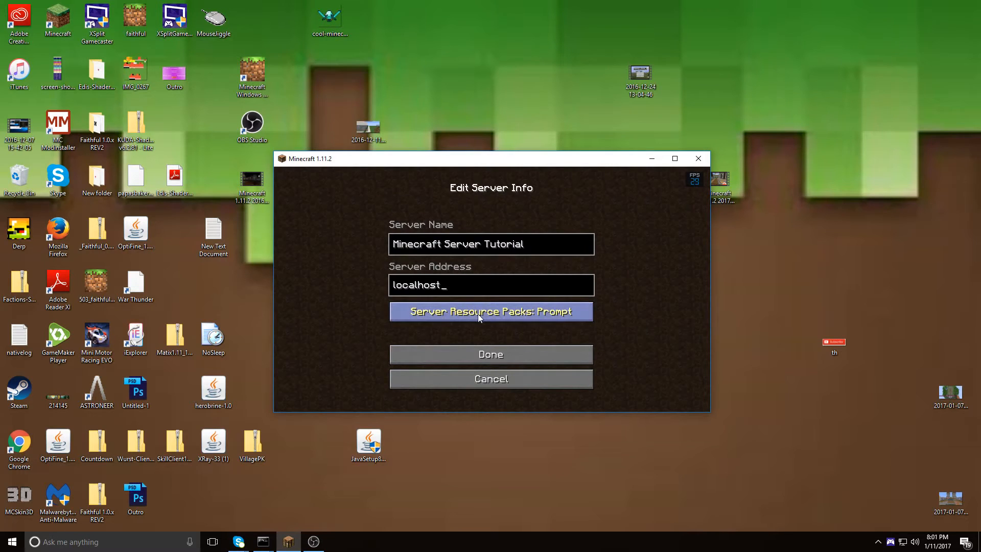
type(":2556")
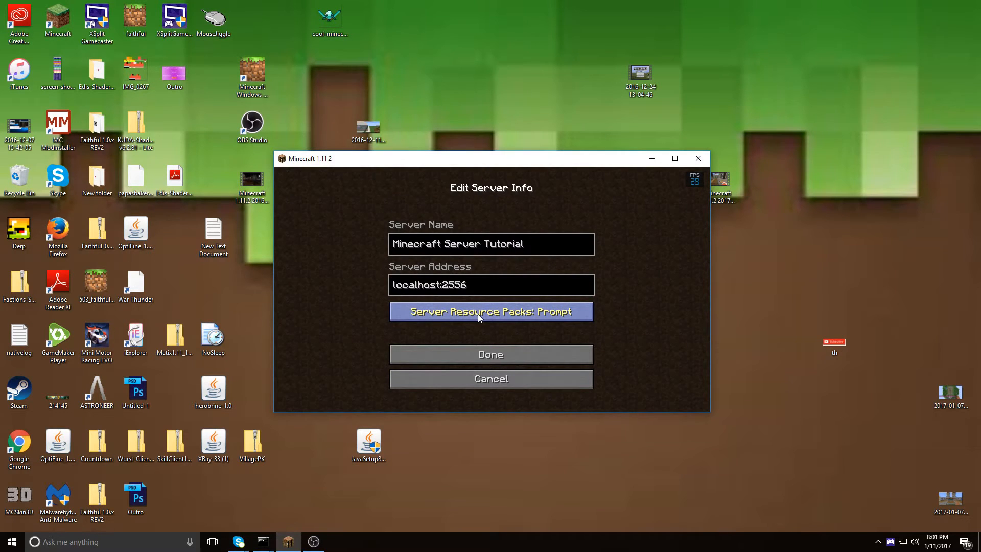
left_click(491, 354)
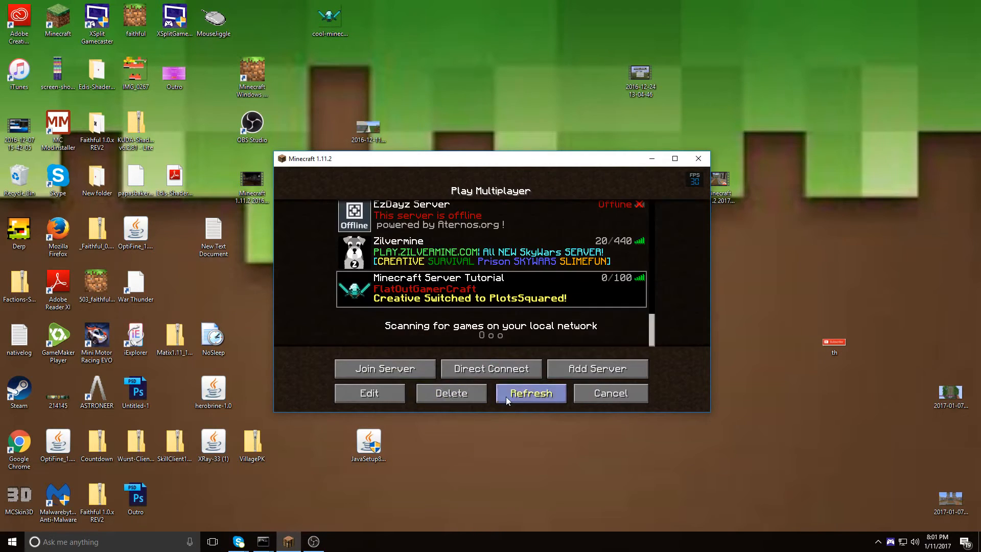
left_click(530, 393)
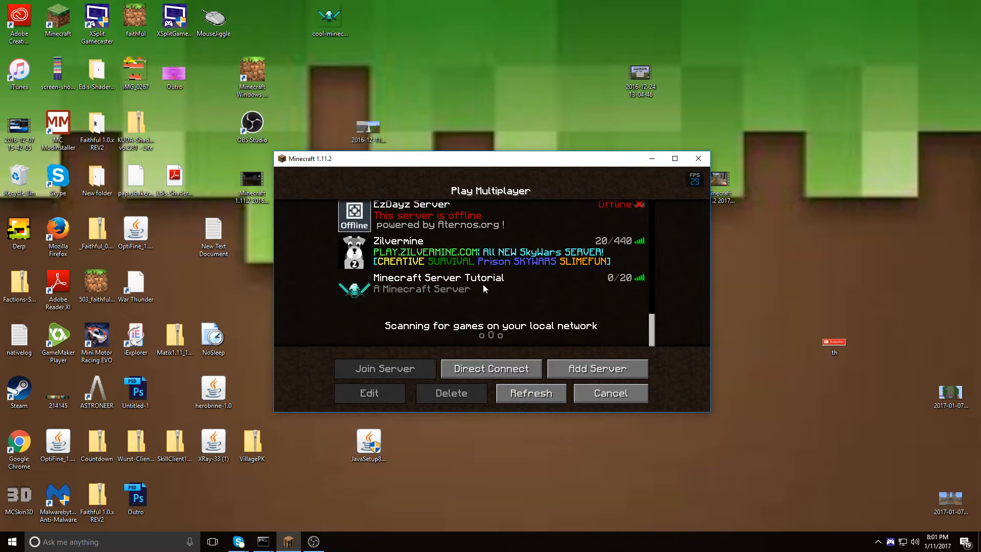
left_click(384, 368)
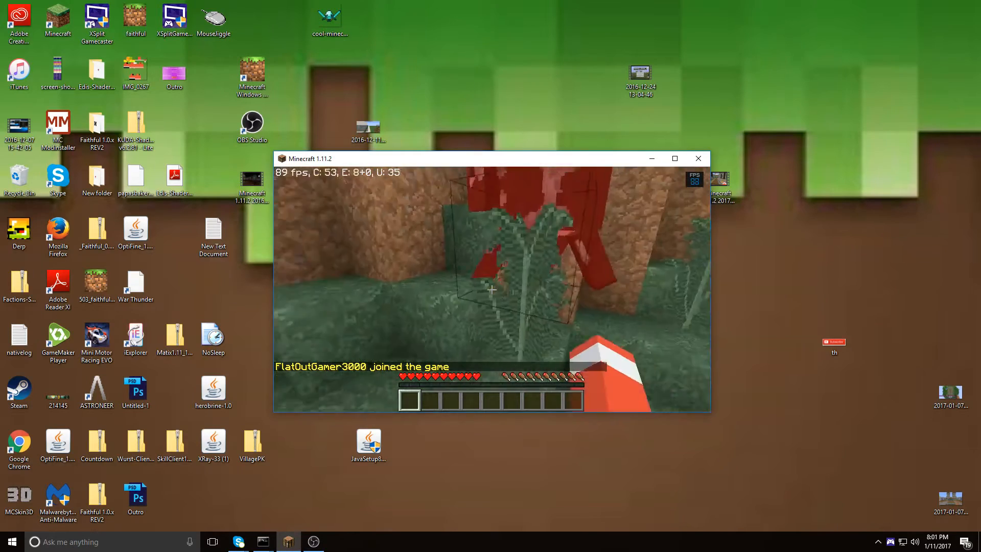
- Bring up the game menu while connected to the local tutorial server
key("e")
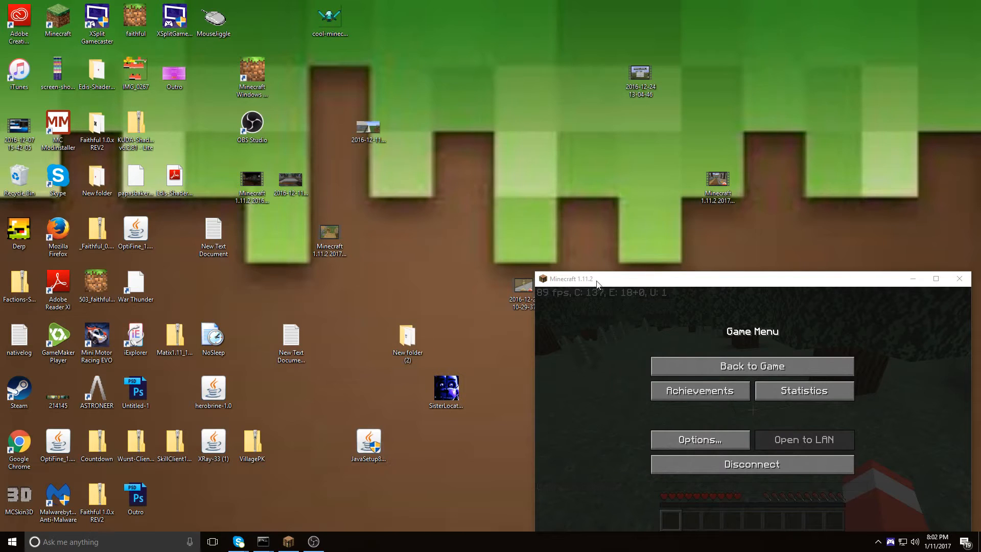
- Return to the WorldEdit search results and reach its dev.bukkit.org files list
left_click(914, 278)
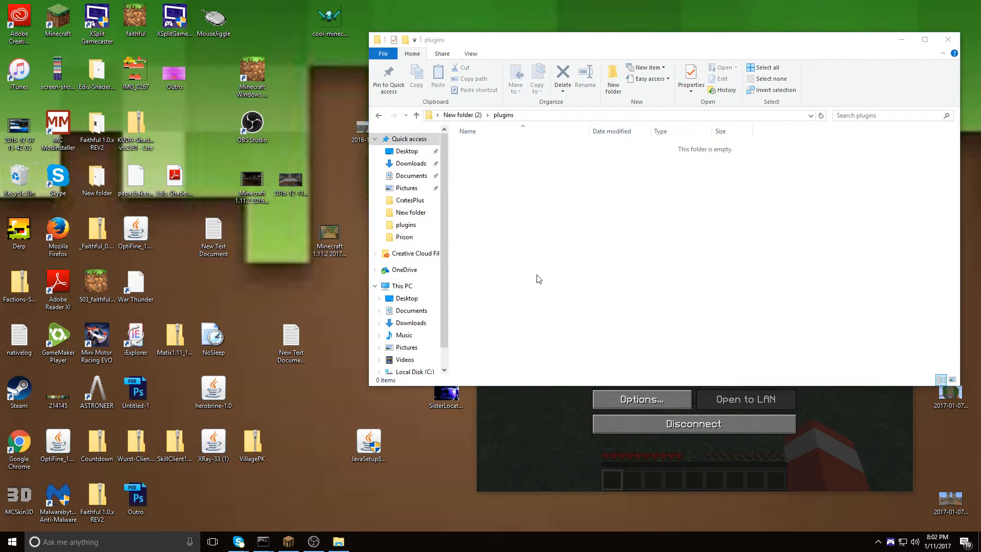
left_click(363, 541)
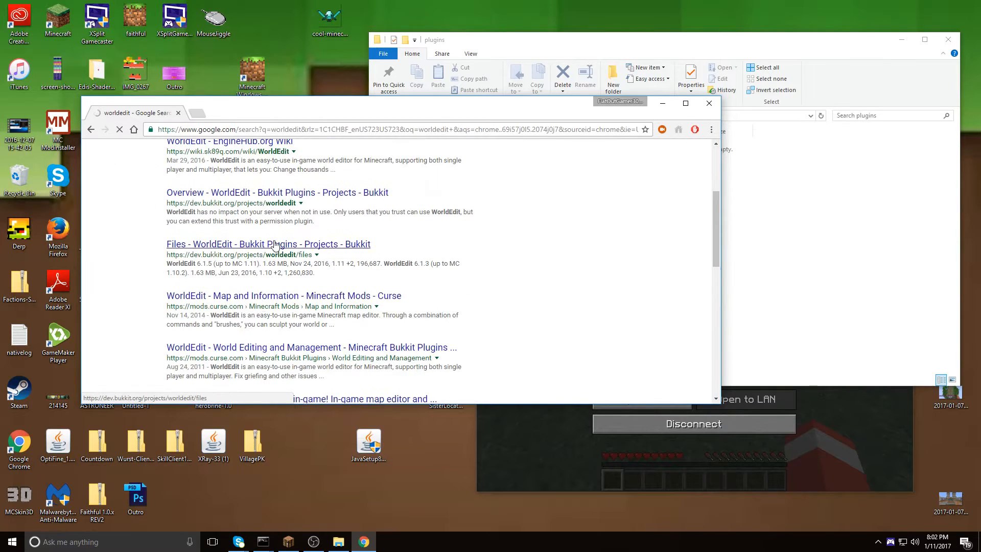
left_click(268, 245)
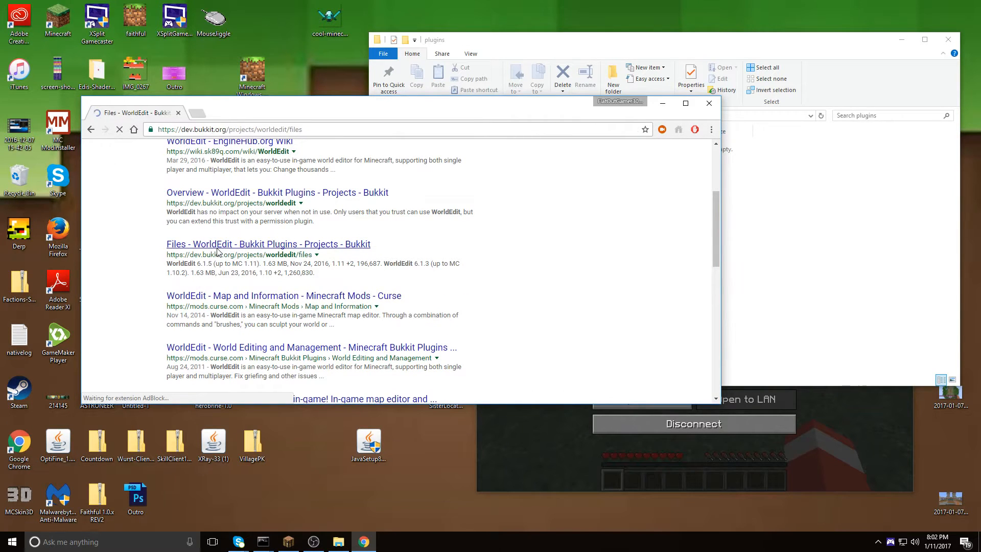
left_click(268, 244)
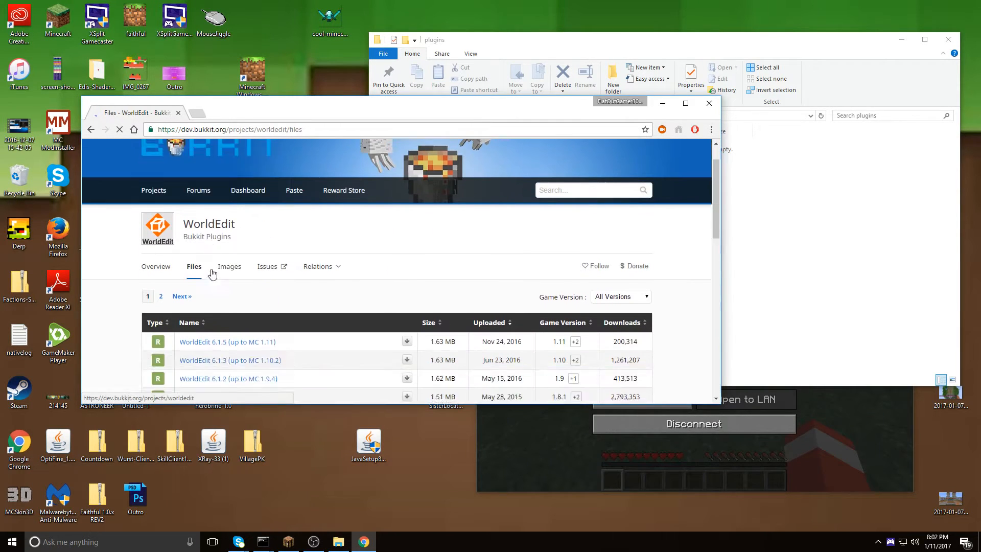
- Download worldedit-bukkit-6.1.5.jar for MC 1.11 from its release page
scroll("down", 3)
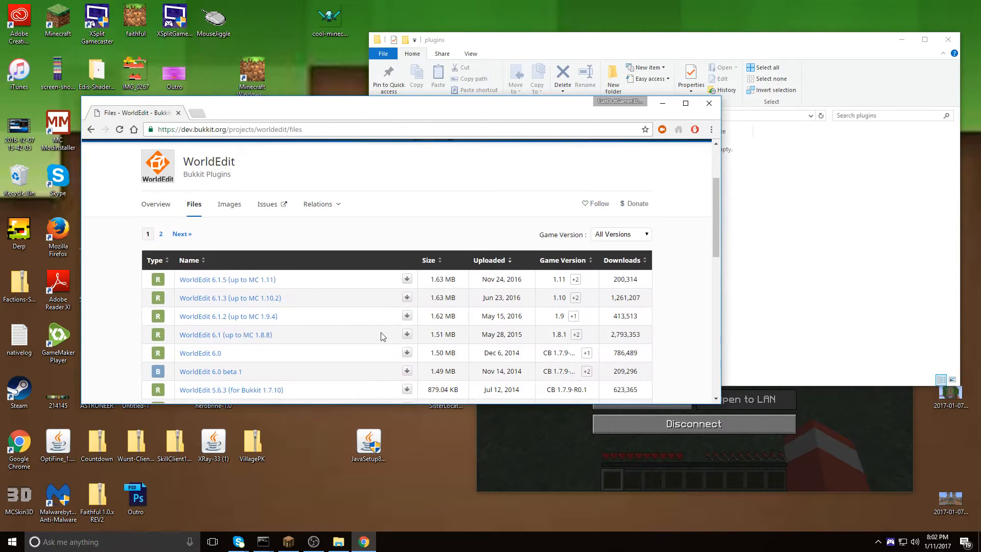
mouse_move(227, 279)
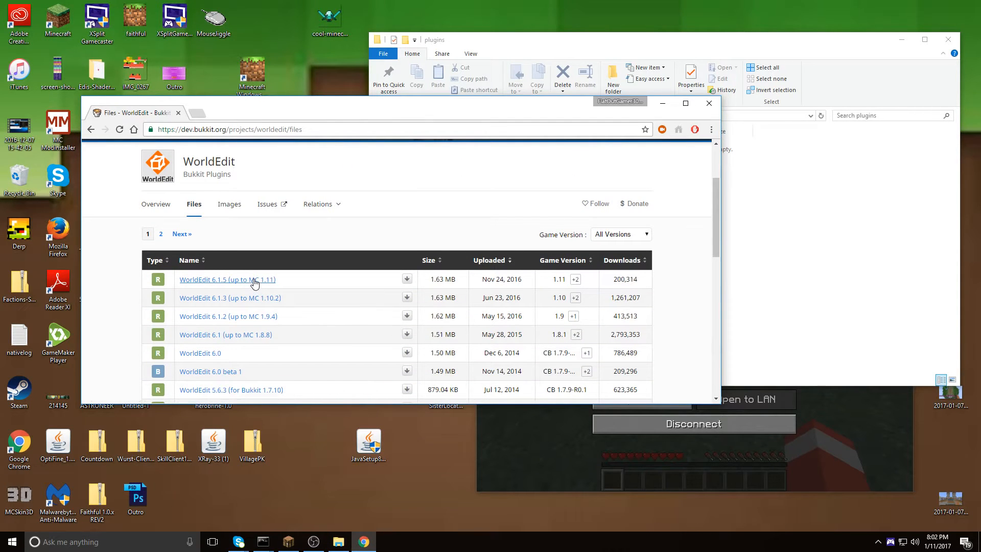
left_click(227, 280)
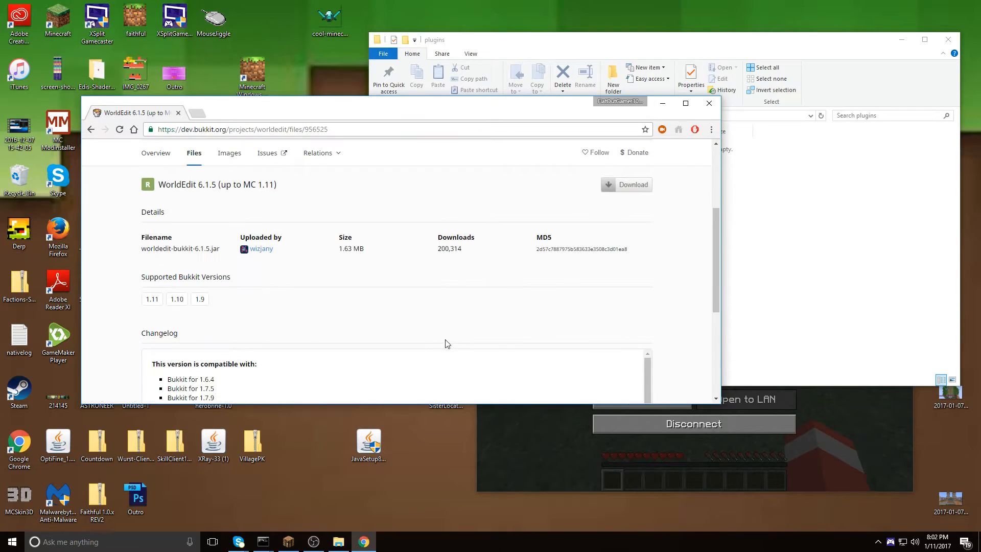
left_click(632, 184)
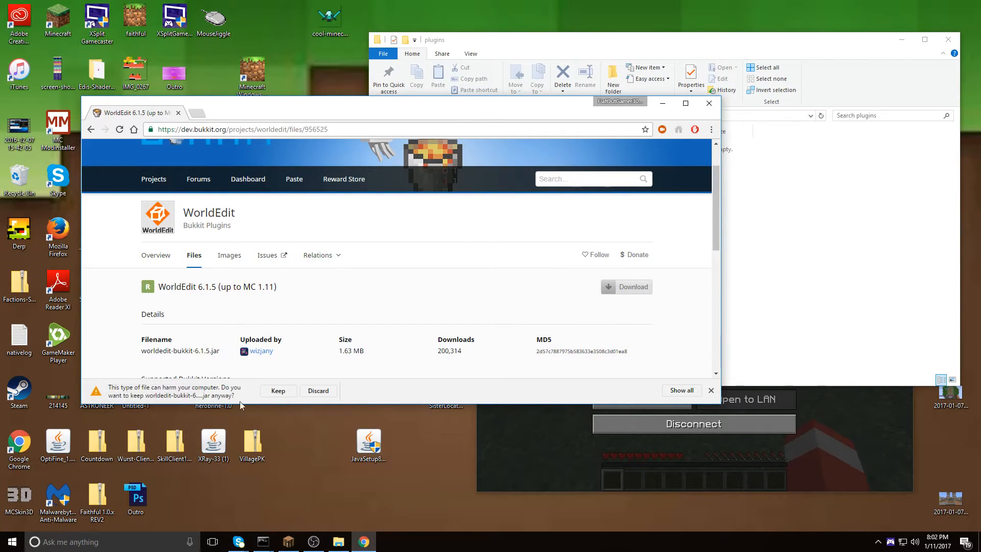
scroll("down", 3)
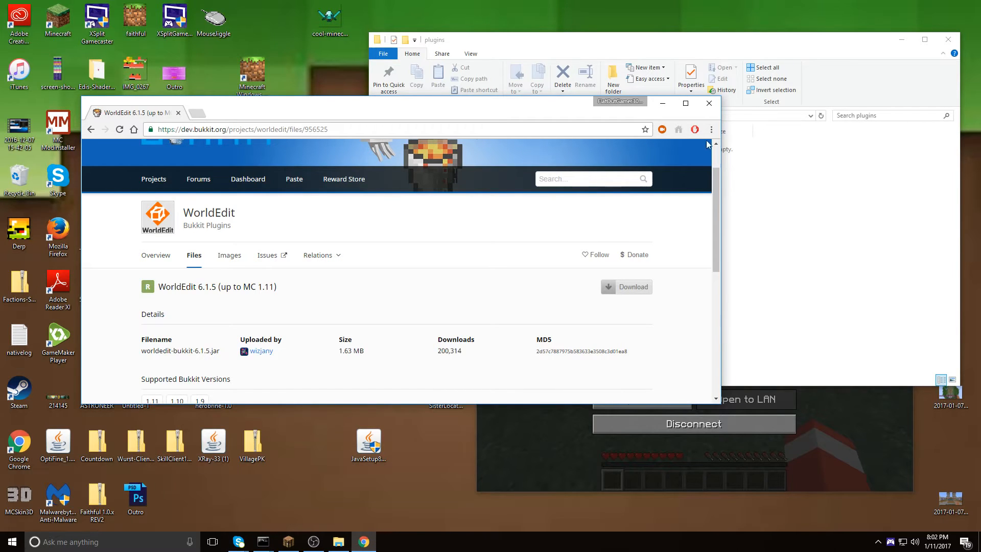
- Run reload in the server console to load WorldEdit, then maximize Minecraft
left_click(632, 287)
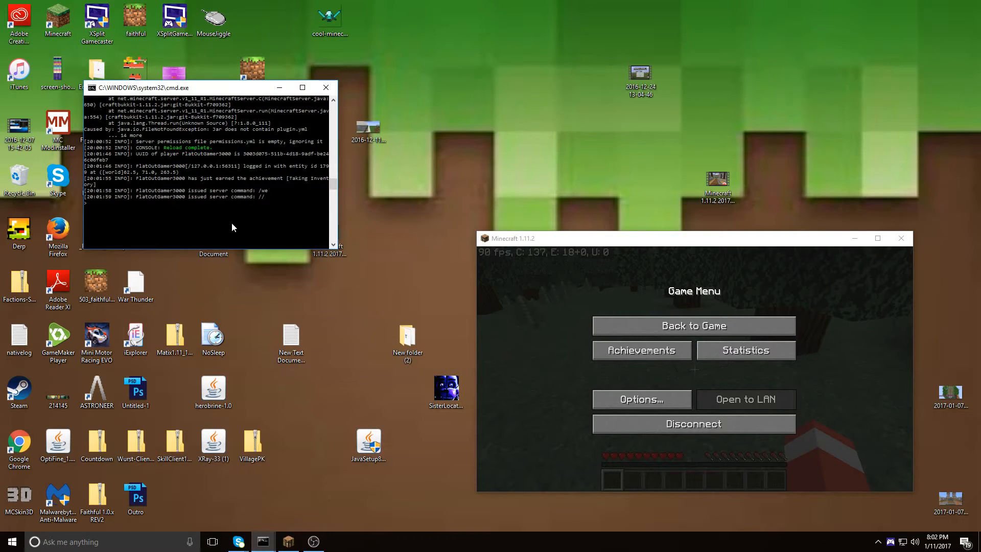
type("relo")
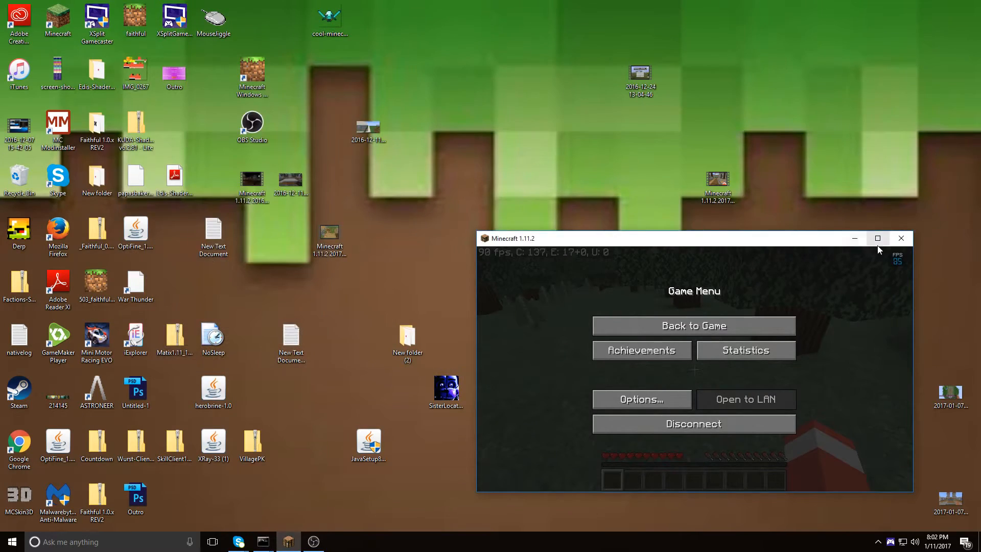
left_click(693, 325)
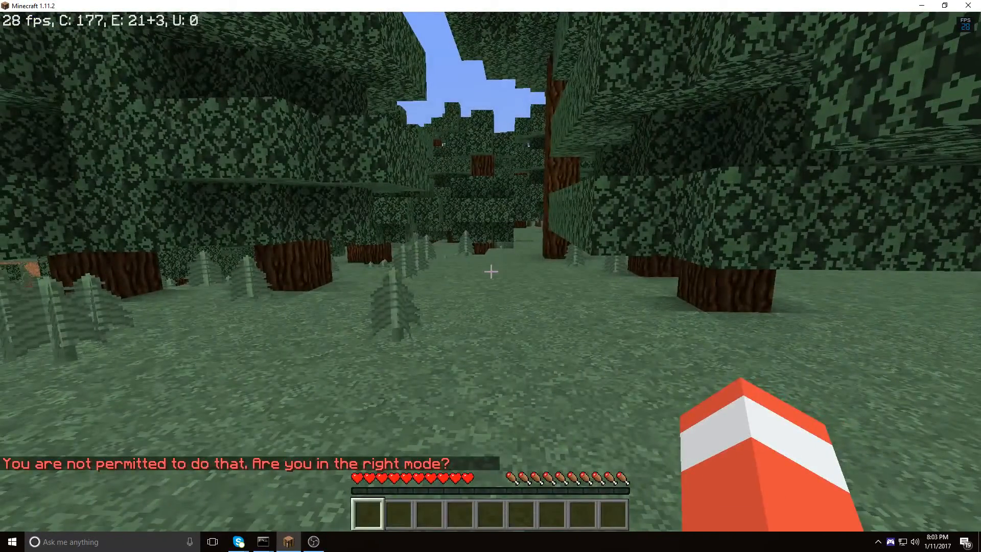
- Op the player FlatOutGam... from the server console and tuck the console away
key("Escape")
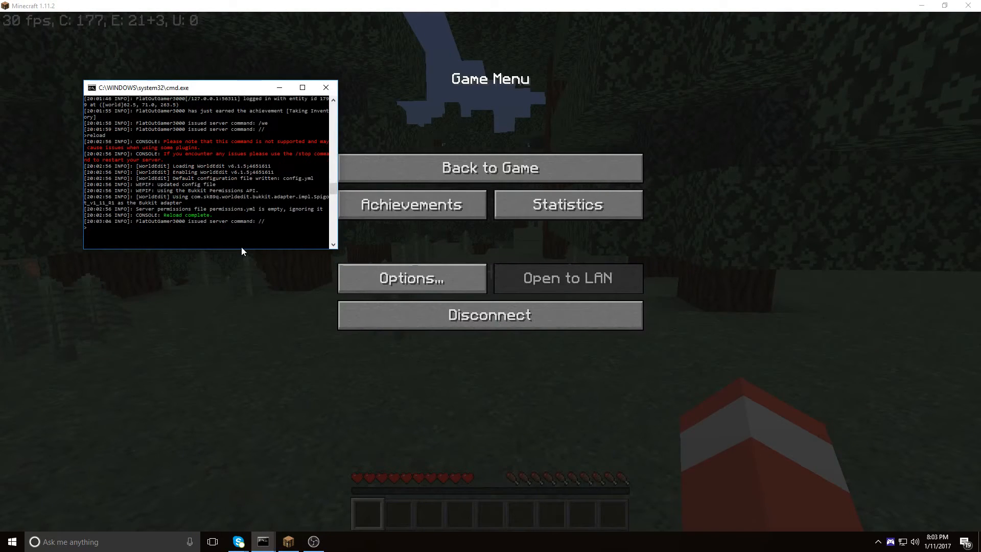
type("op F1")
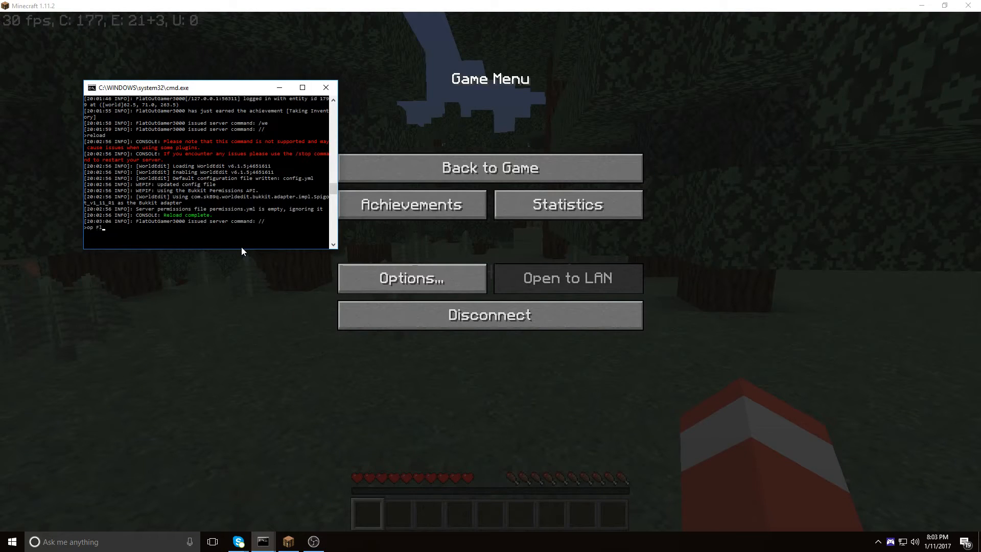
type("FlatOutGamer3000")
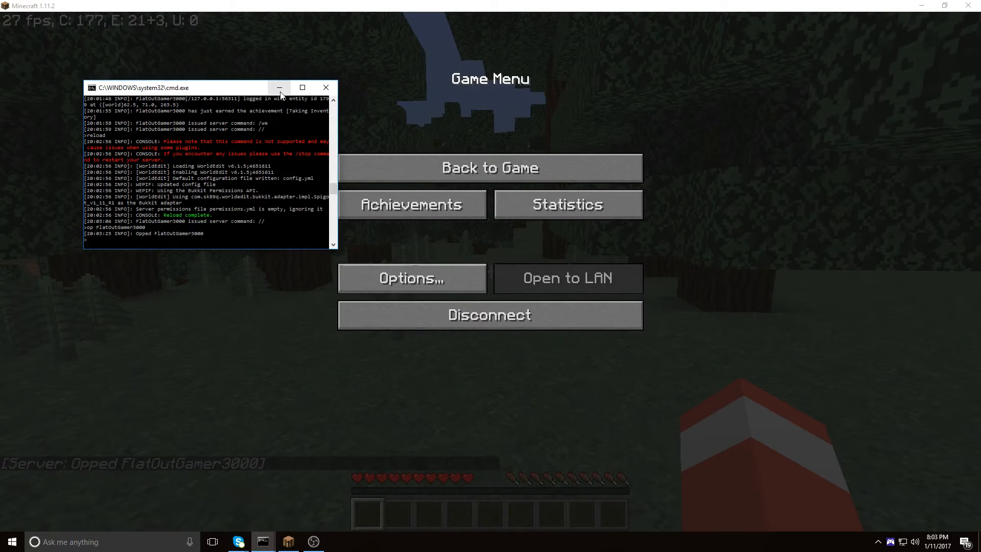
mouse_move(280, 94)
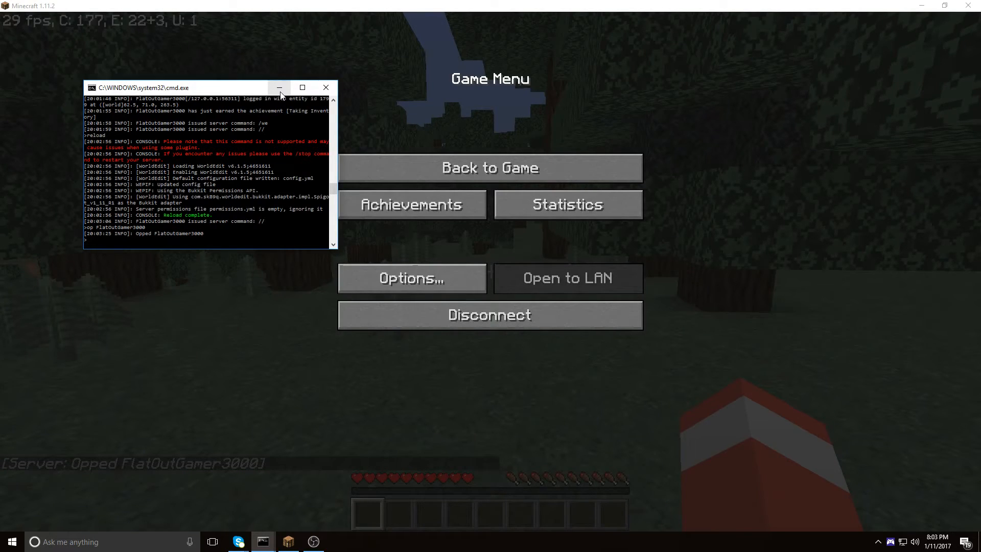
left_click(279, 87)
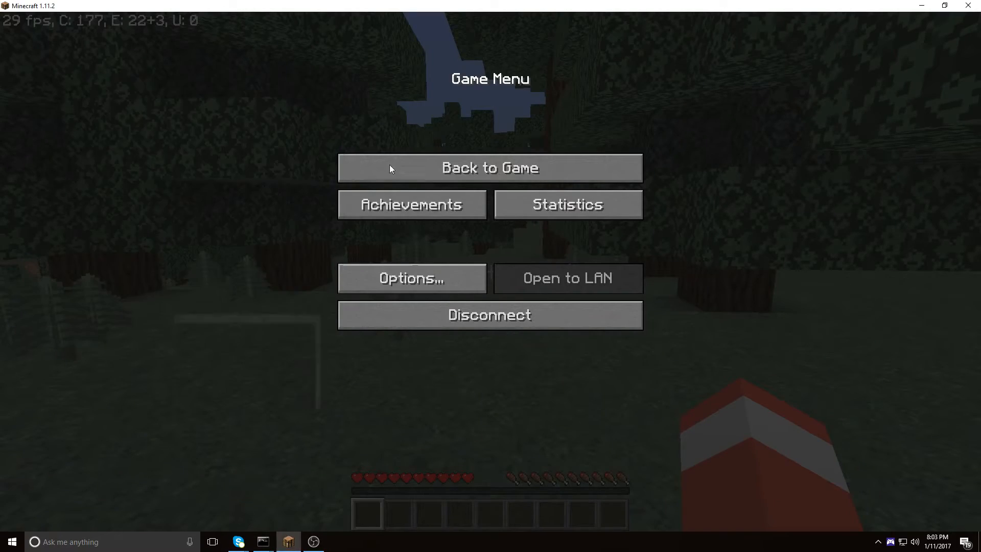
- Resume play and run the //wand, fly and gamemode commands in chat
left_click(490, 168)
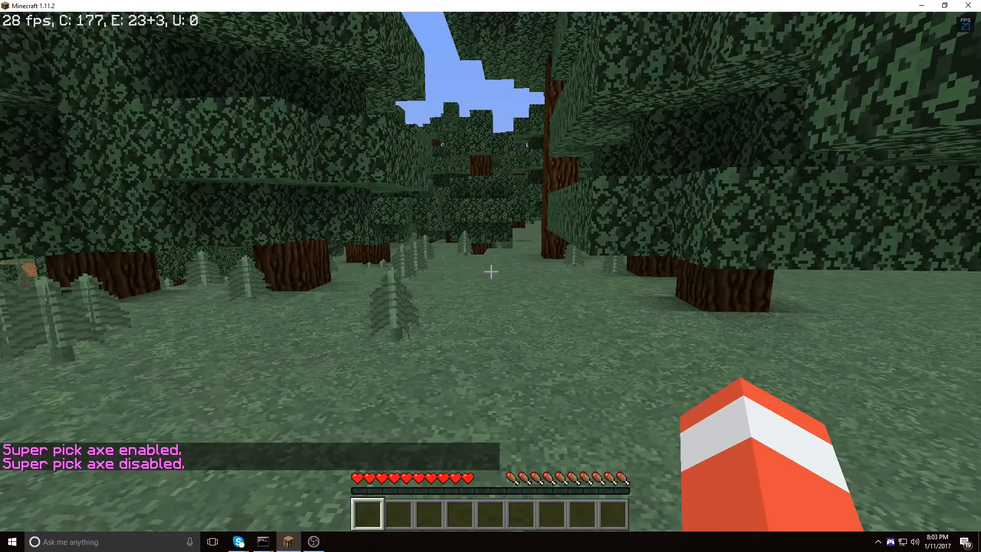
type("/wa")
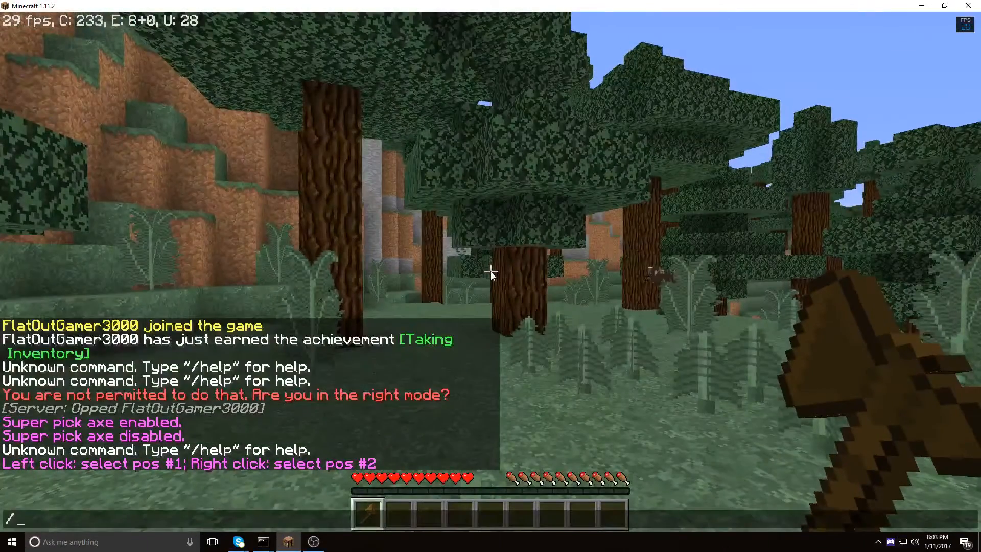
type("fly")
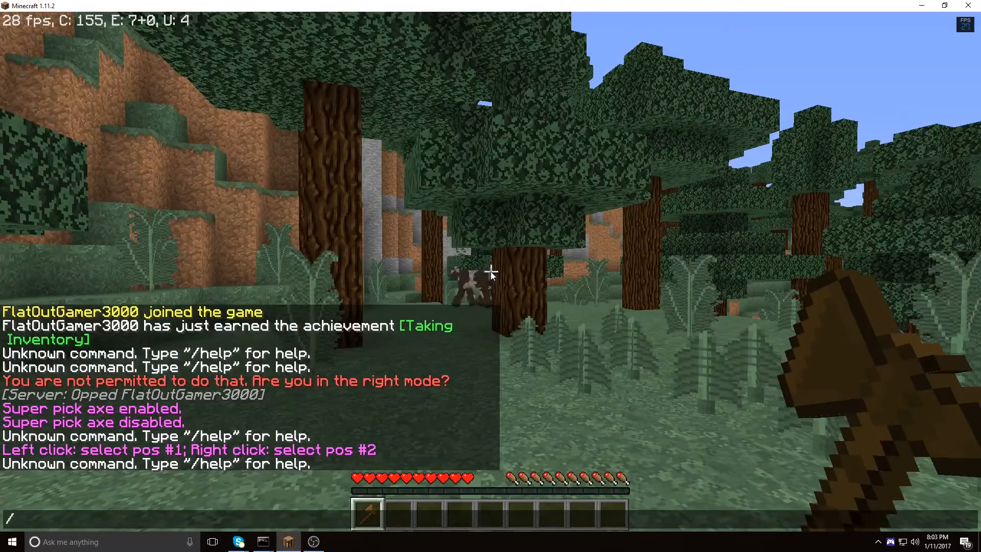
type("gamemode")
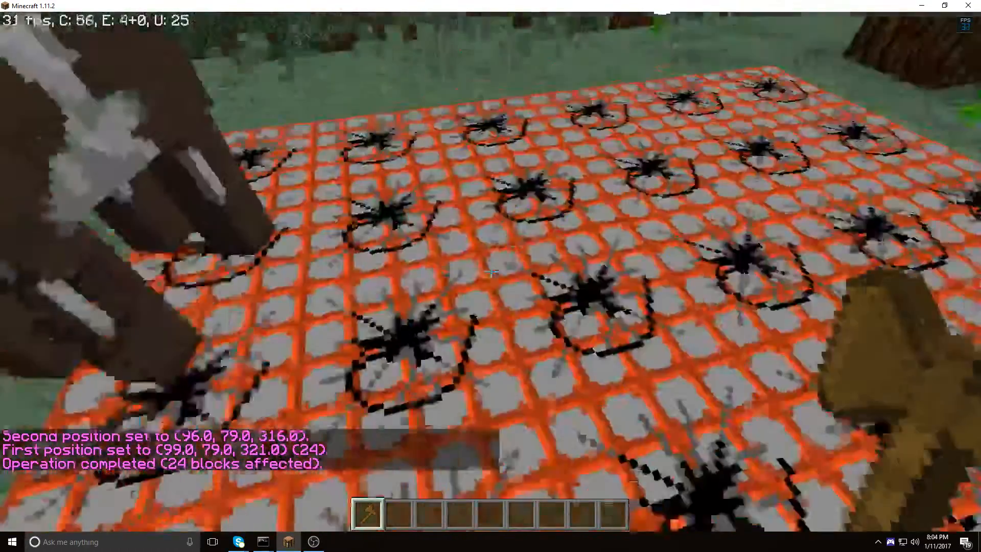
- Put a Redstone Torch from the creative Redstone tab into hotbar slot 2
key("e")
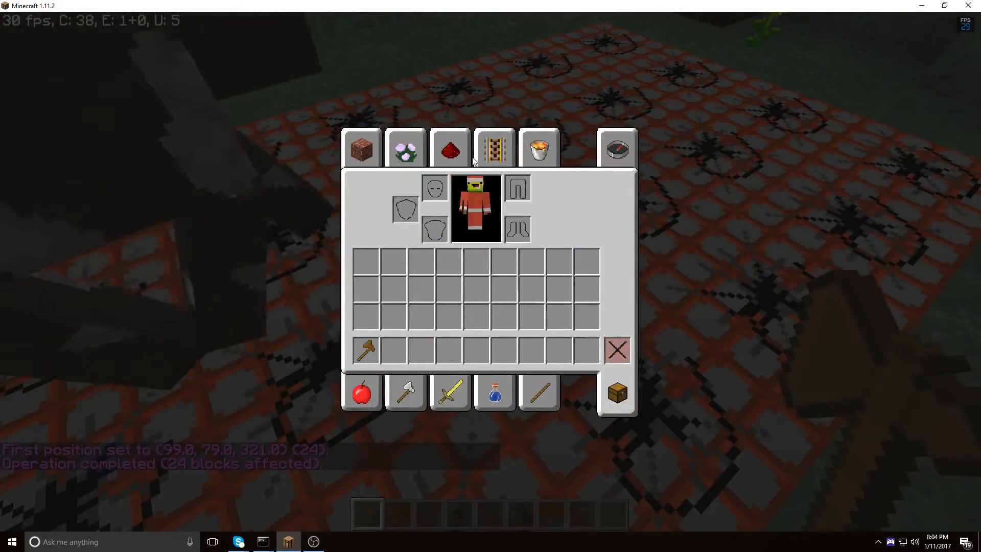
left_click(449, 149)
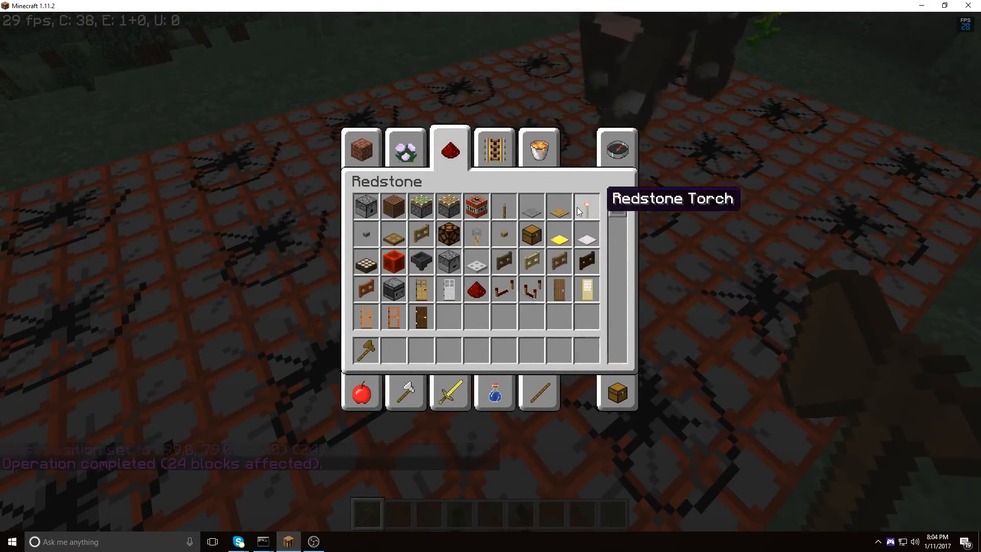
key("Escape")
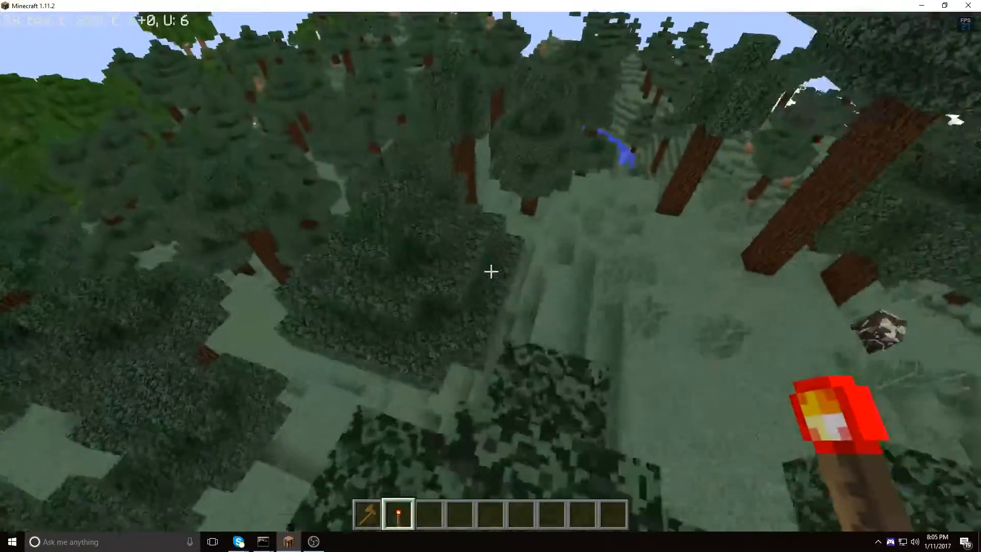
mouse_move(490, 272)
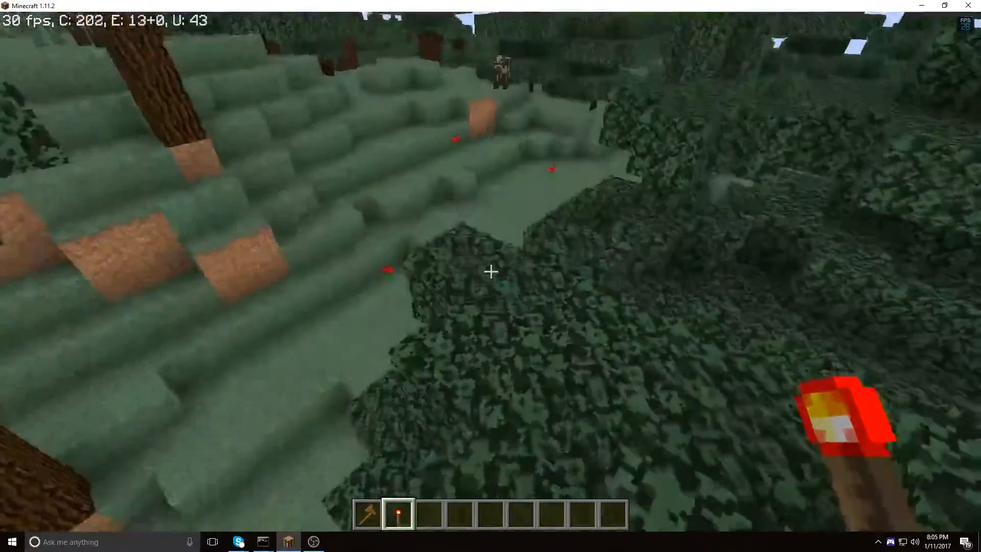
mouse_move(491, 271)
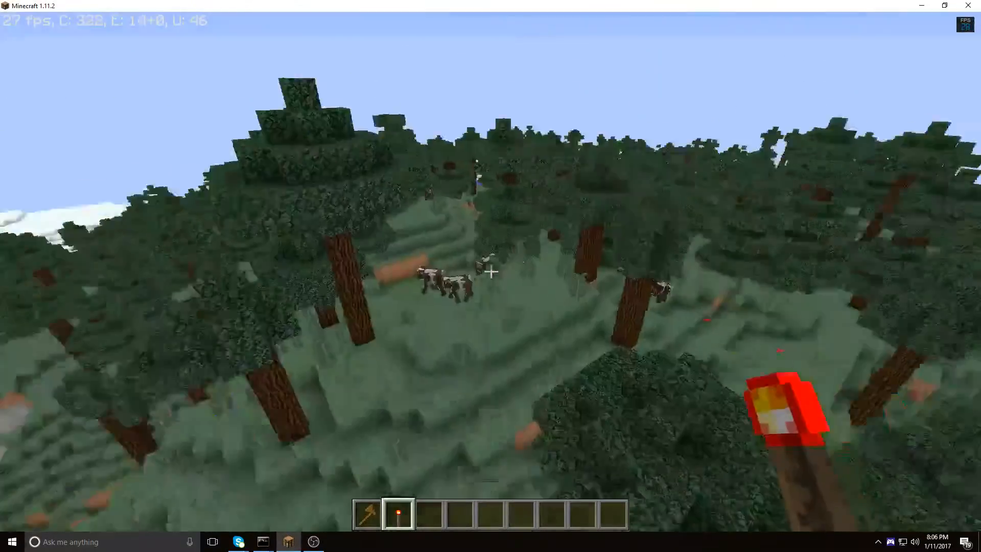
key("e")
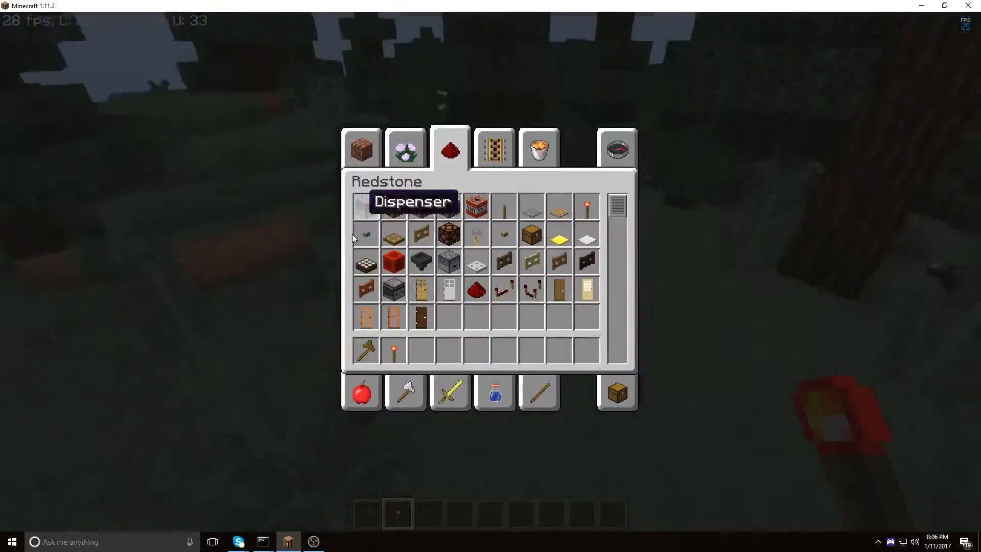
- Close the inventory and head to the MobArena lobby with the kit signs
key("Escape")
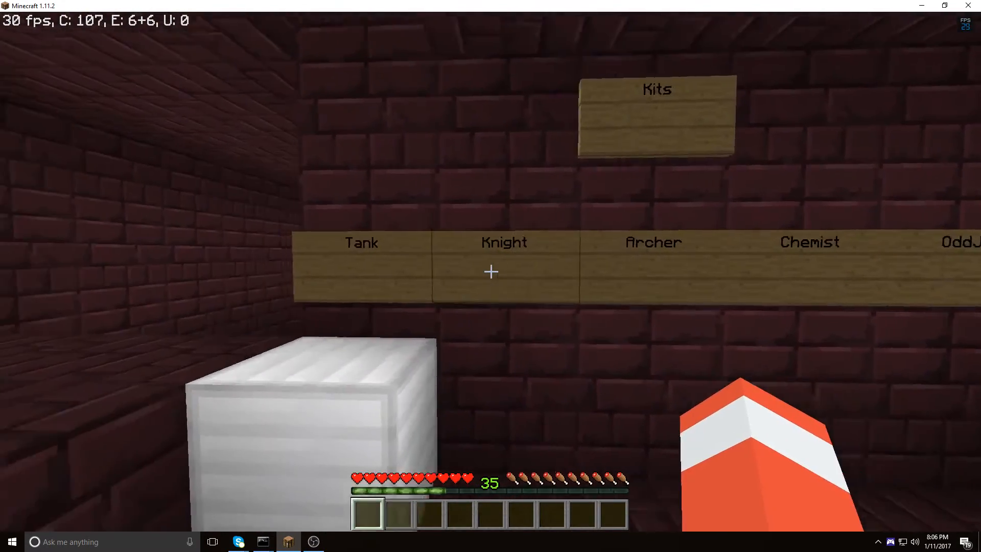
- Choose the Knight kit from the sign and join the arena match
left_click(361, 243)
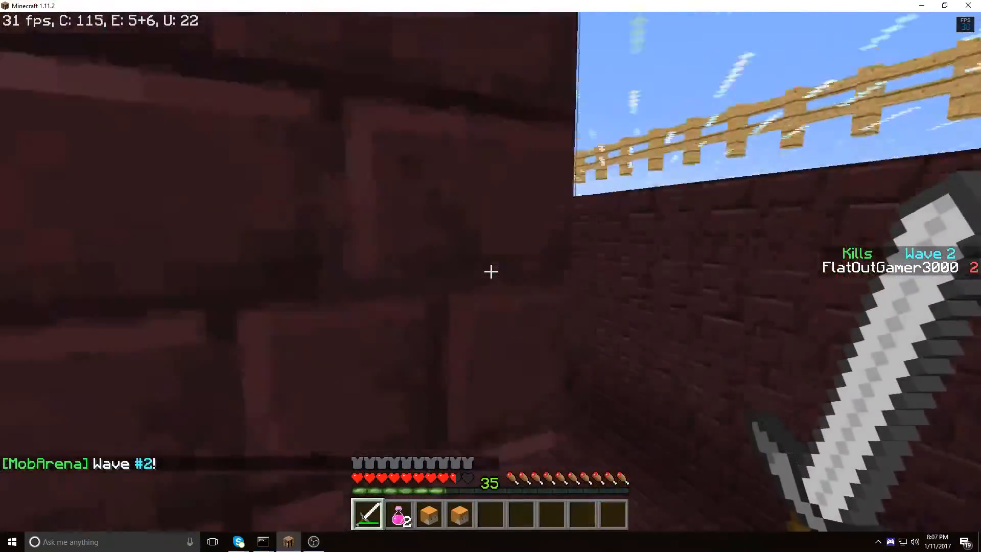
mouse_move(491, 271)
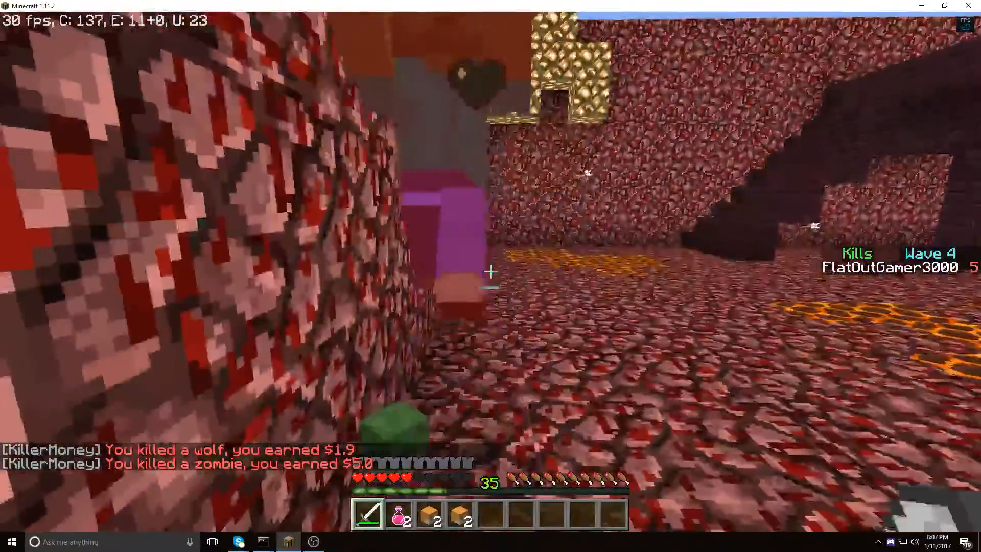
mouse_move(490, 271)
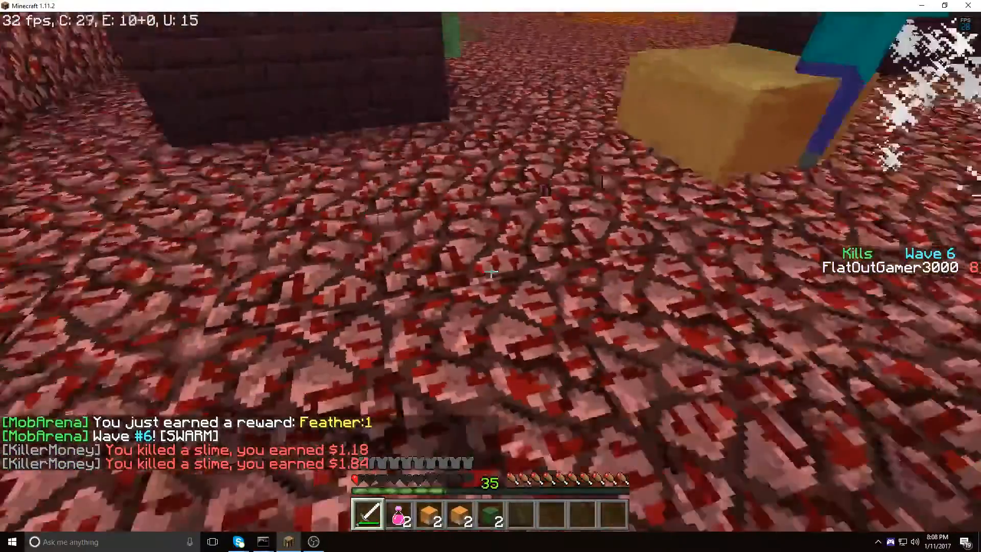
mouse_move(490, 276)
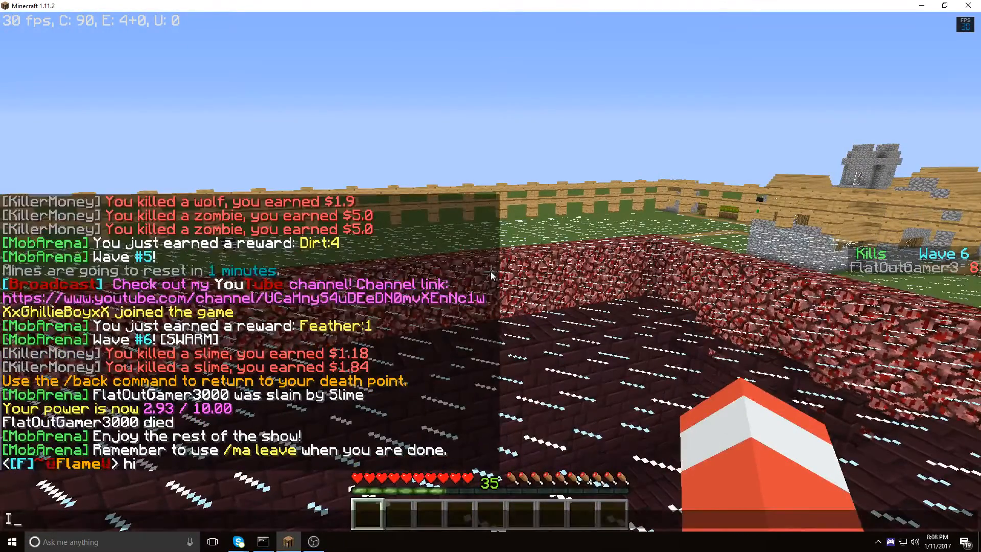
- Write 'I just play' into the chat after leaving the arena
type("I just play")
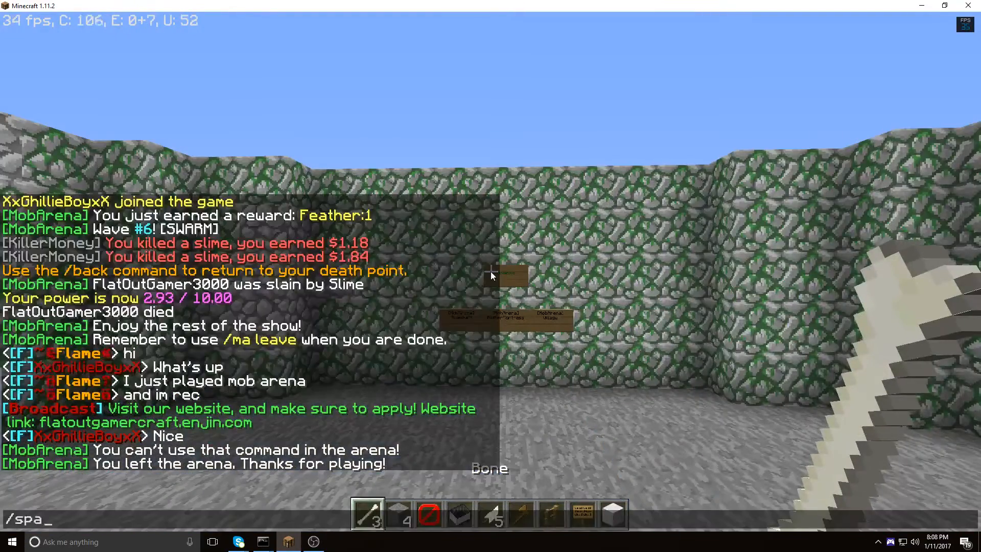
- Run /spawn to reach the crate hall, wander the mines, then pause to the Game Menu
key("enter")
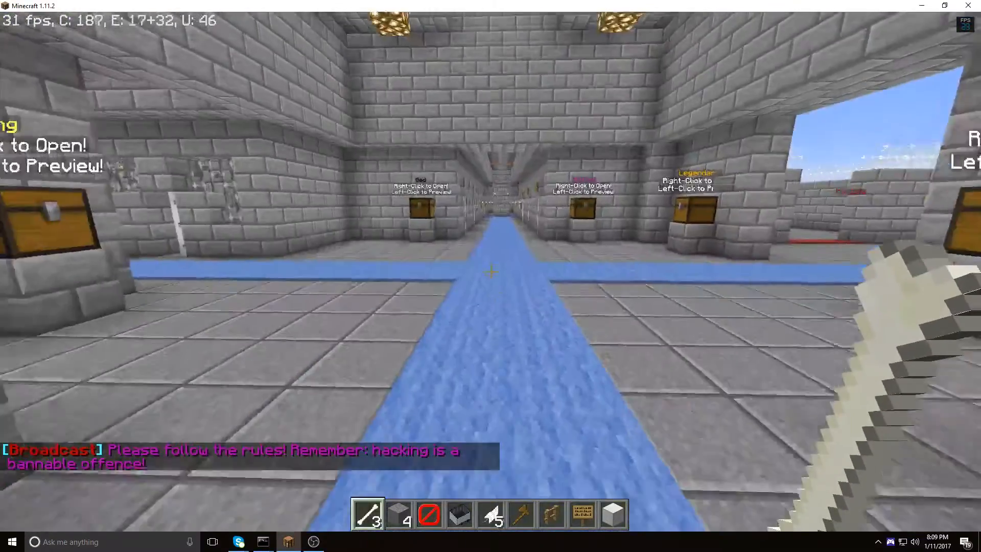
mouse_move(491, 276)
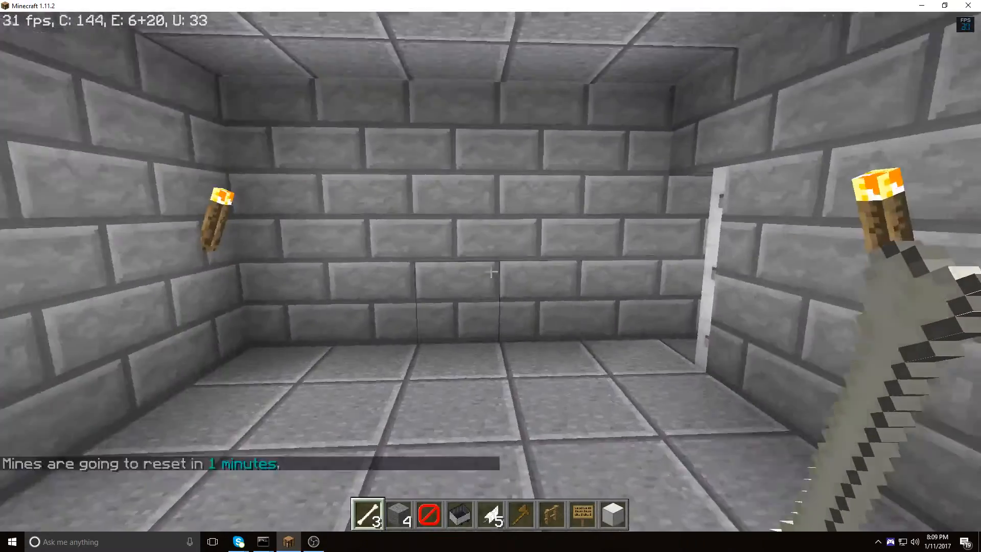
key("Escape")
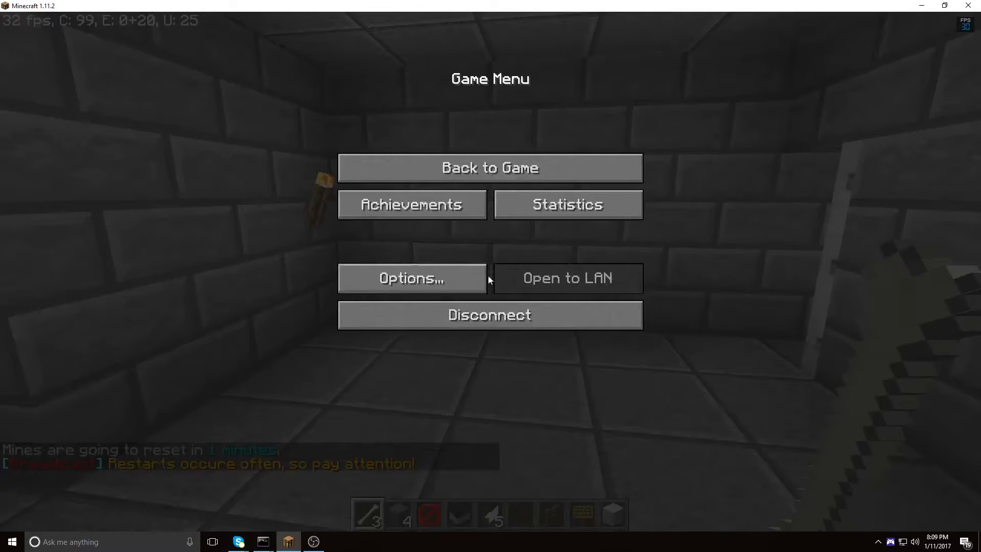
- Disconnect from the server, shrink the window and browse the Play Multiplayer list
left_click(490, 315)
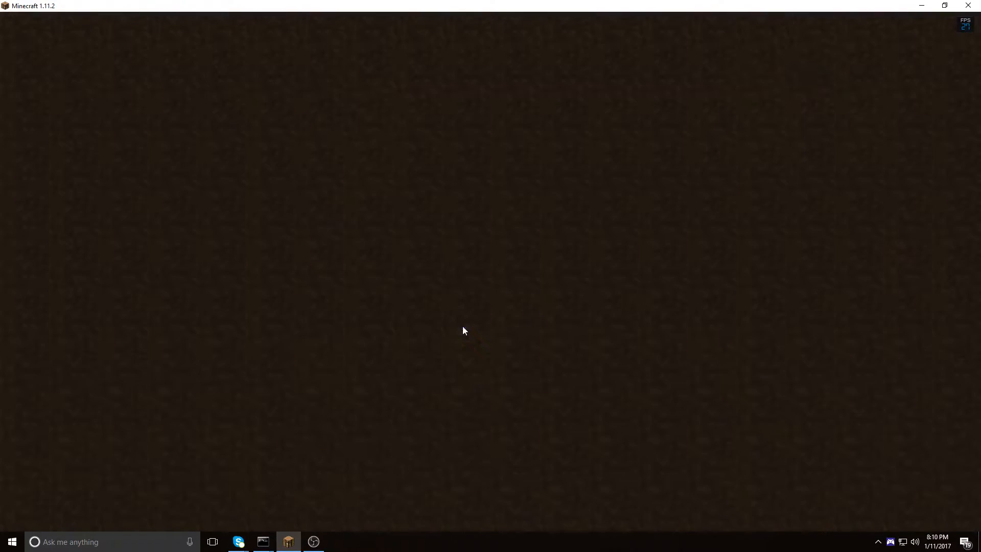
left_click(465, 330)
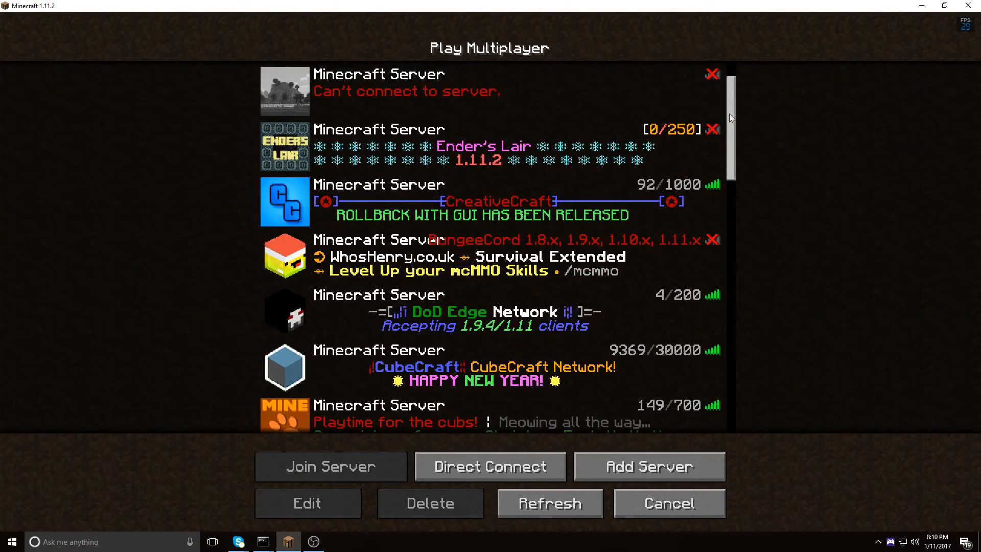
scroll("down", 3)
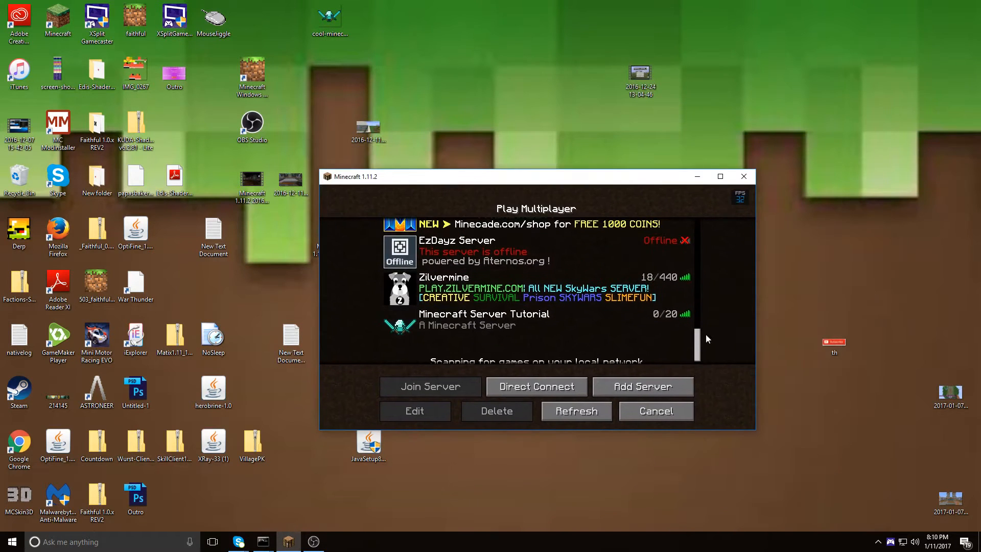
scroll("down", 3)
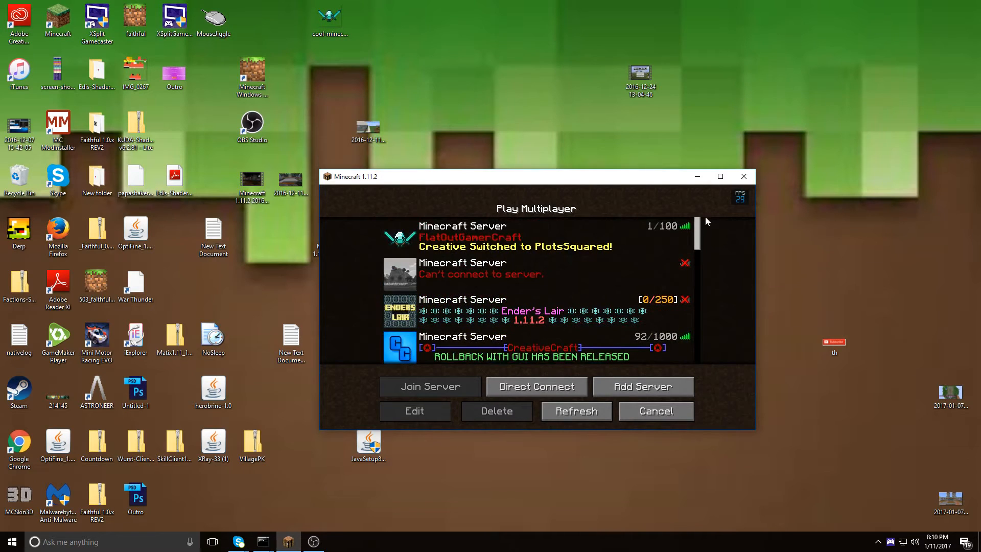
scroll("down", 3)
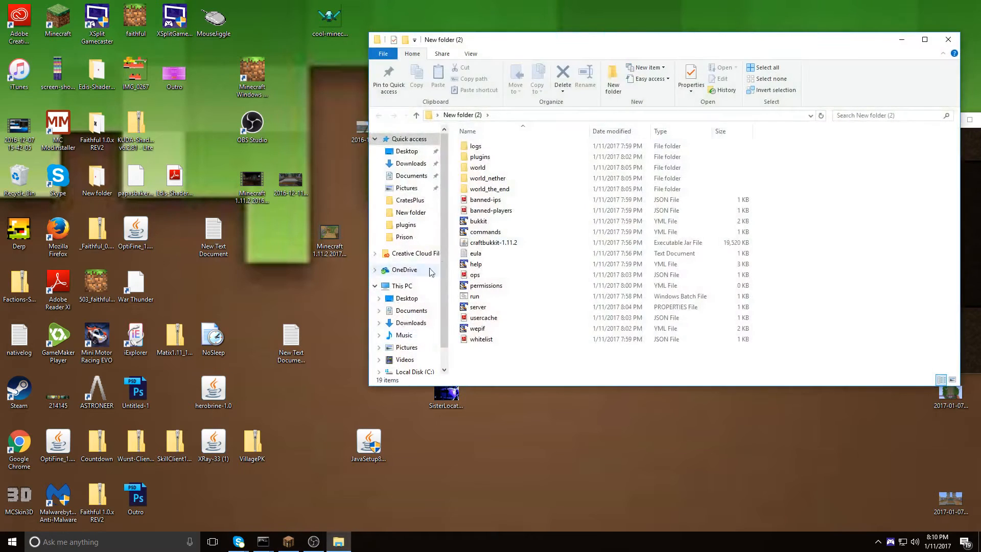
- Open server.properties from the New folder (2) server directory in TextPad
left_click(478, 306)
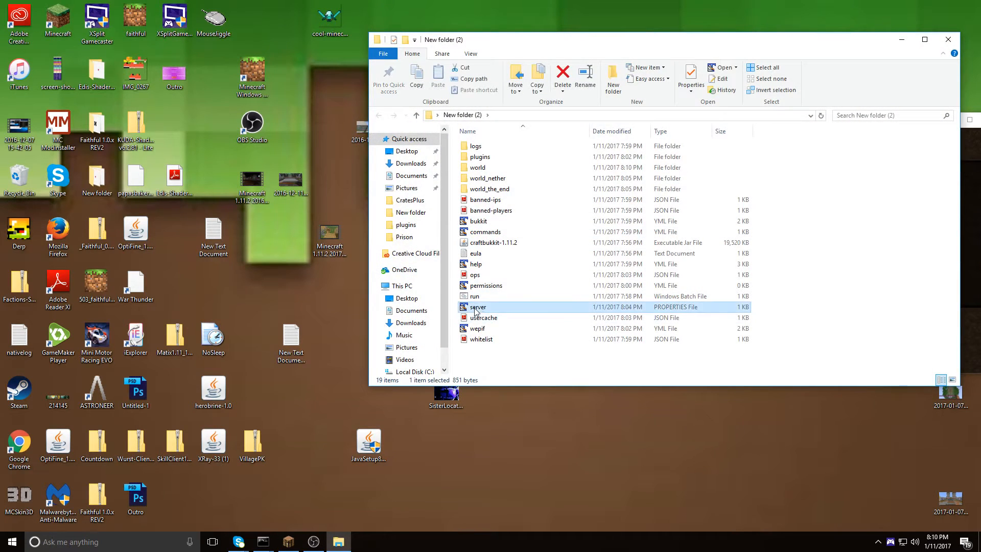
double_click(478, 307)
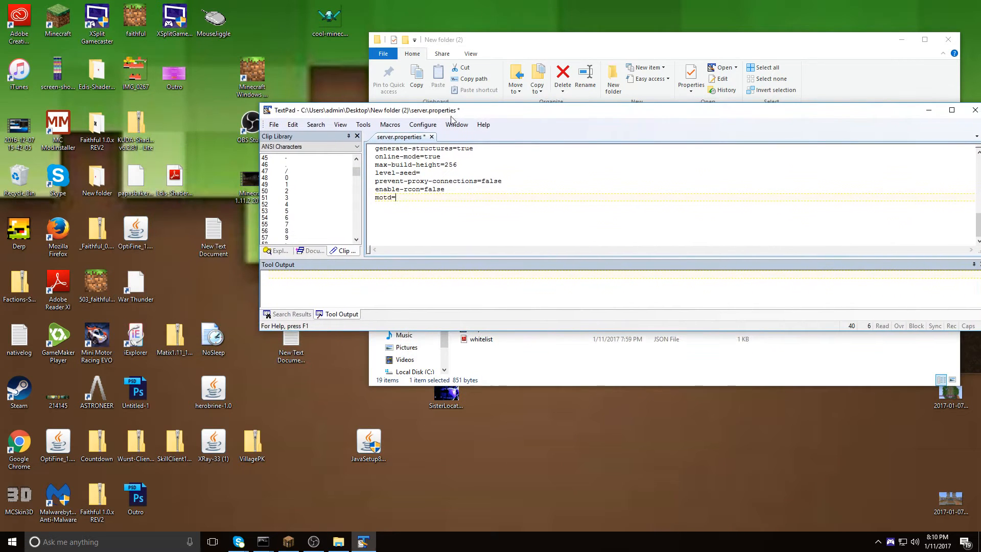
- Enter \u00A71Tutorial after motd= for the blue first word, fixing a stray slash
left_click(97, 125)
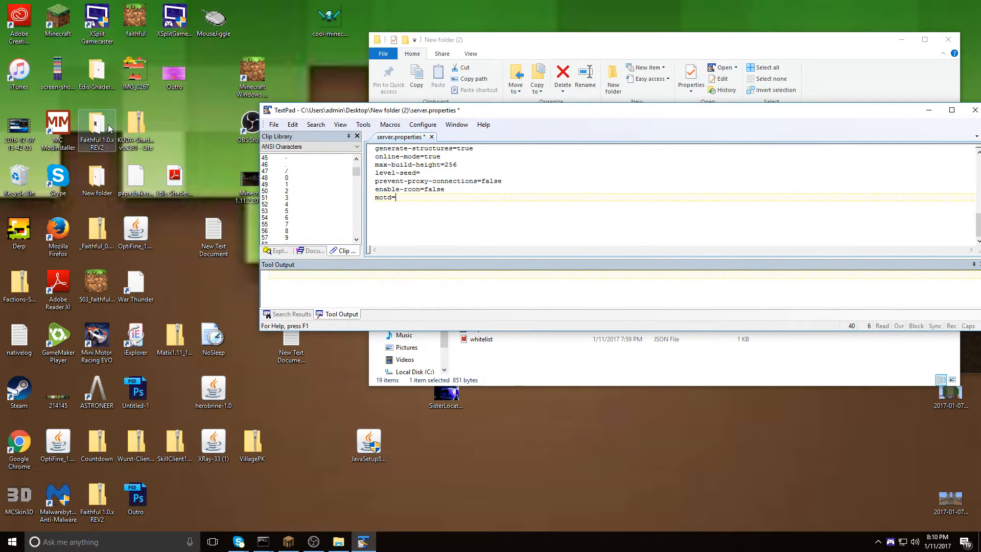
type("/")
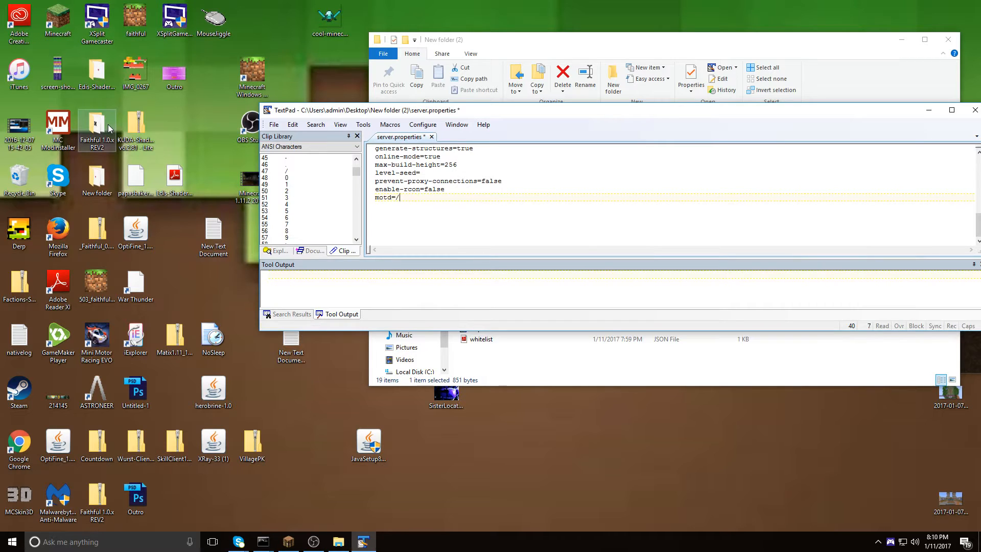
key("Backspace")
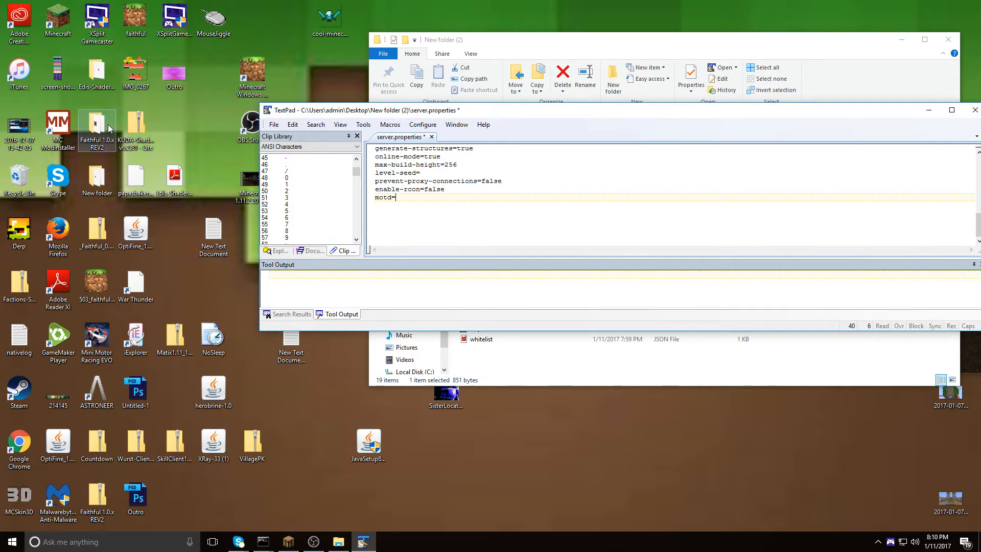
type("\\")
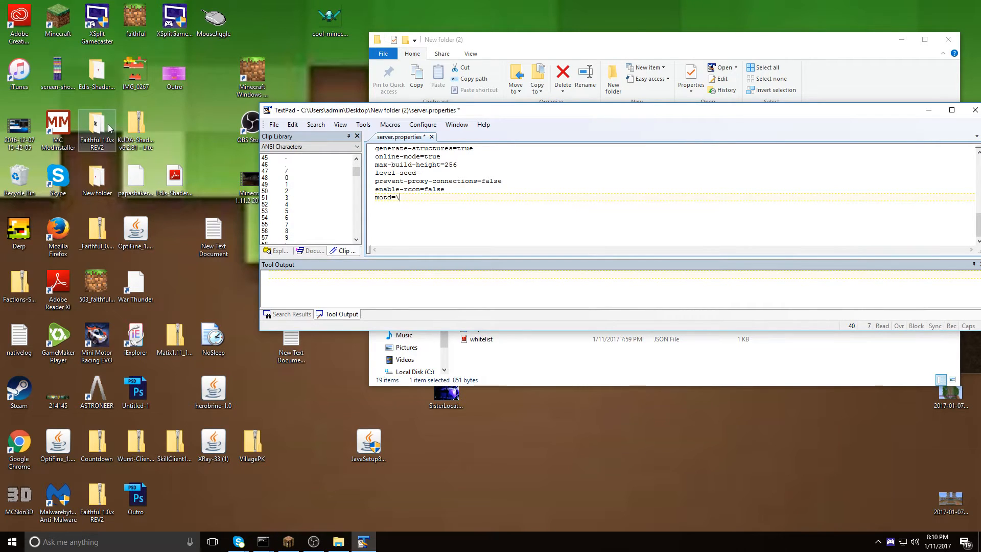
type("u")
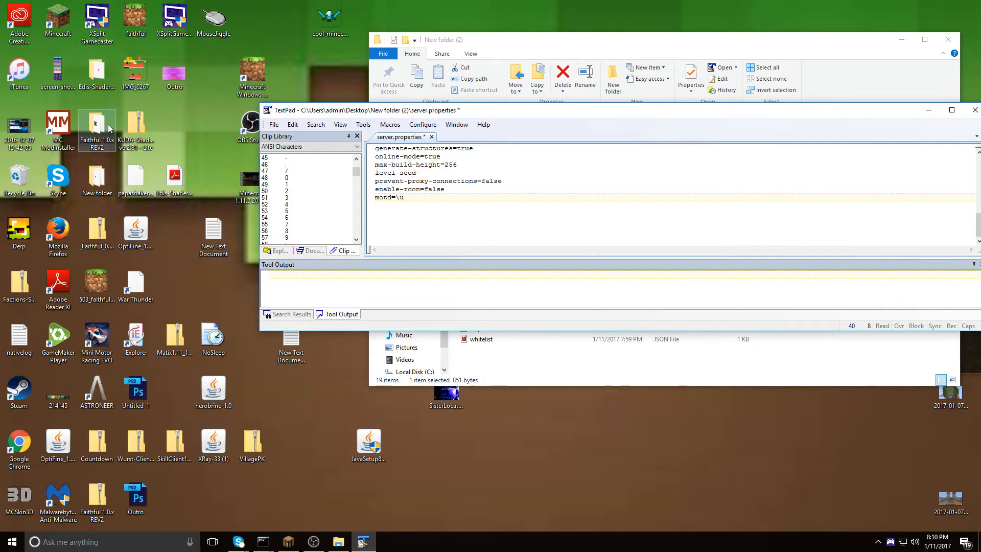
type("00A")
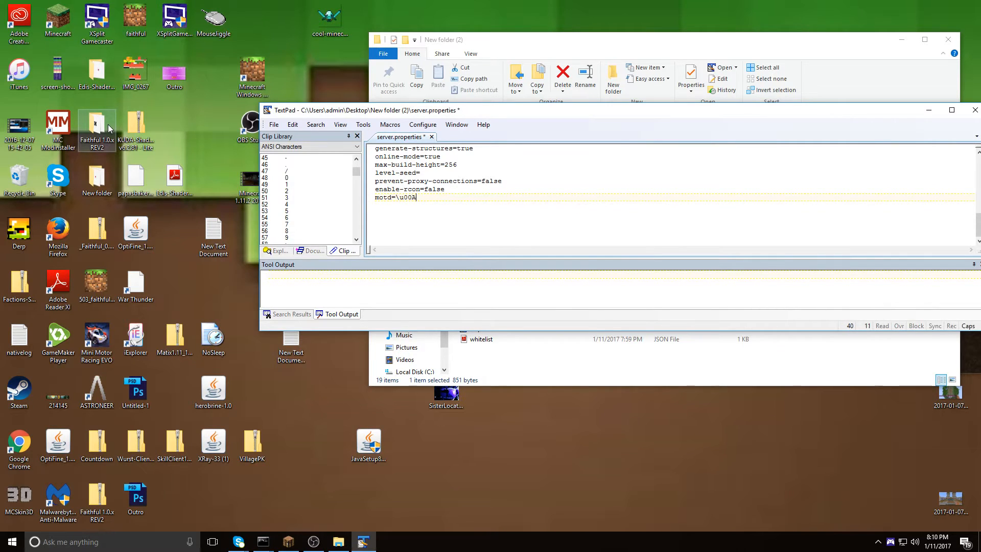
type("71")
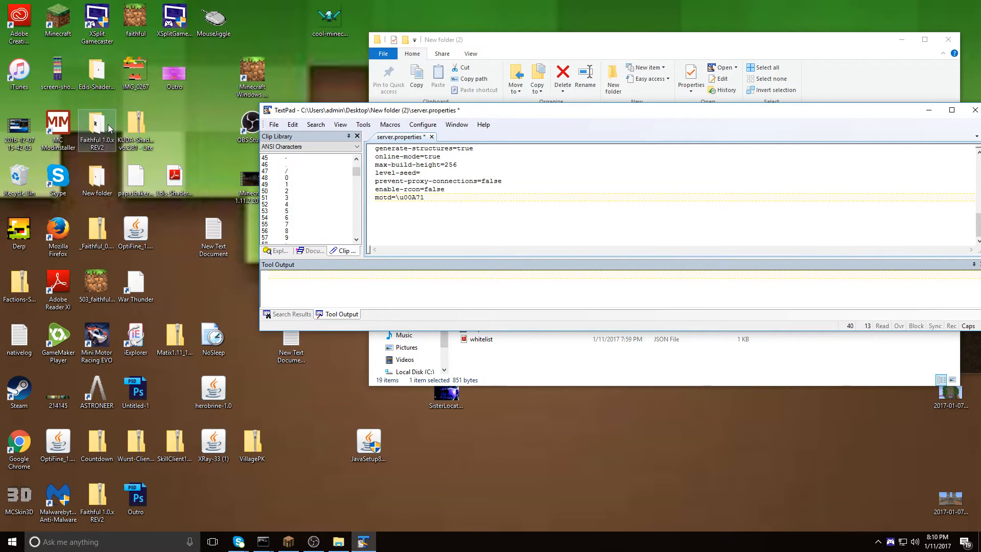
type("Tutp")
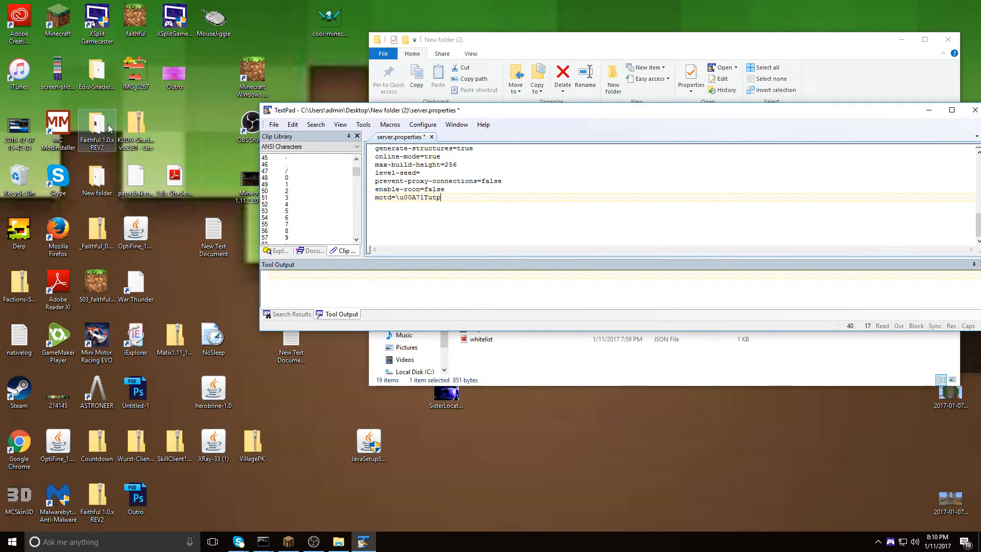
type("or")
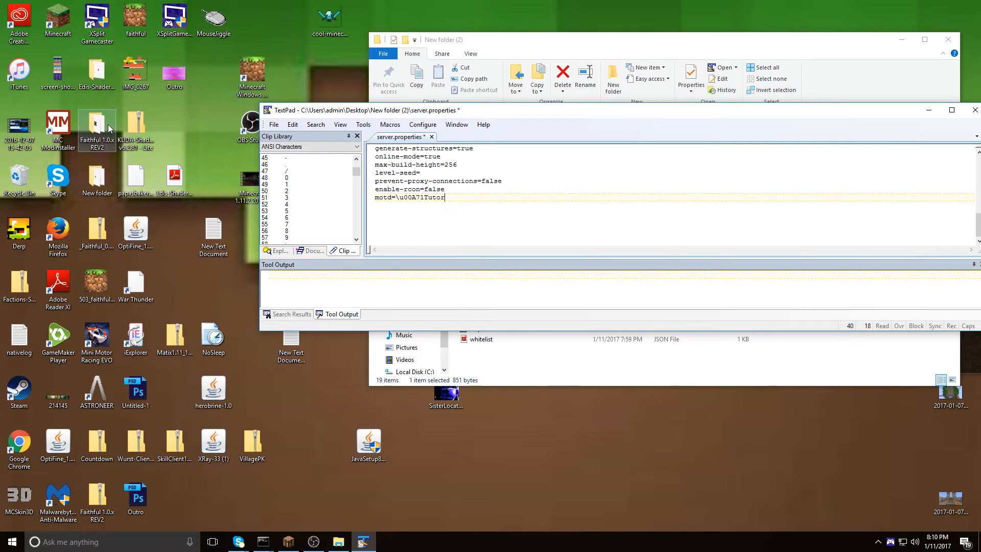
type("ial\\")
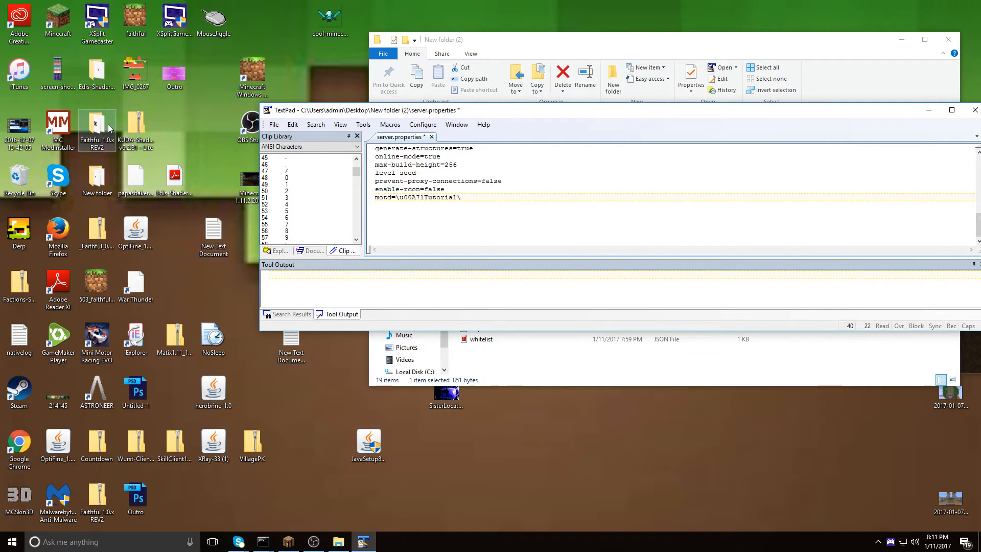
- Append the \u00A74 colour code and Server word to complete the two-coloured MOTD
type("\\u00A")
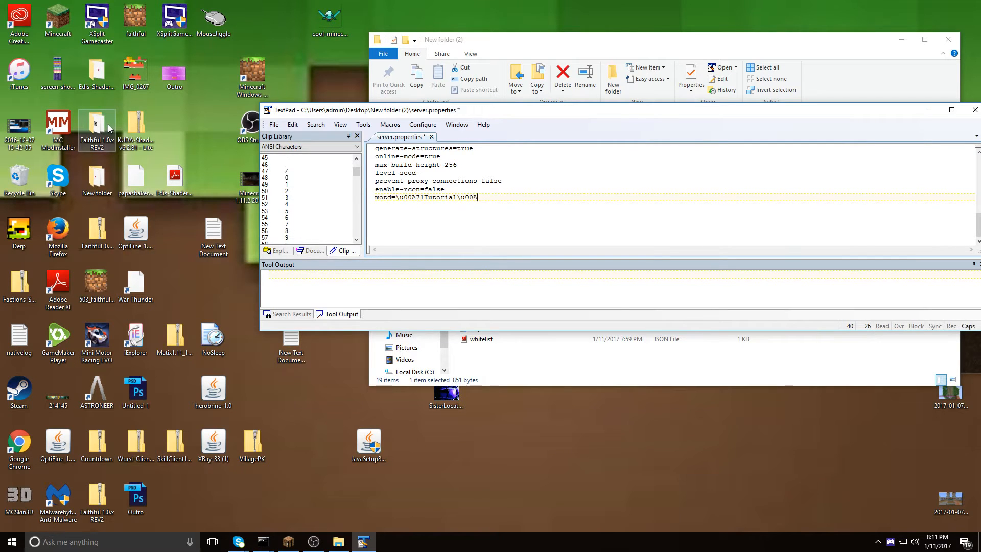
type("7")
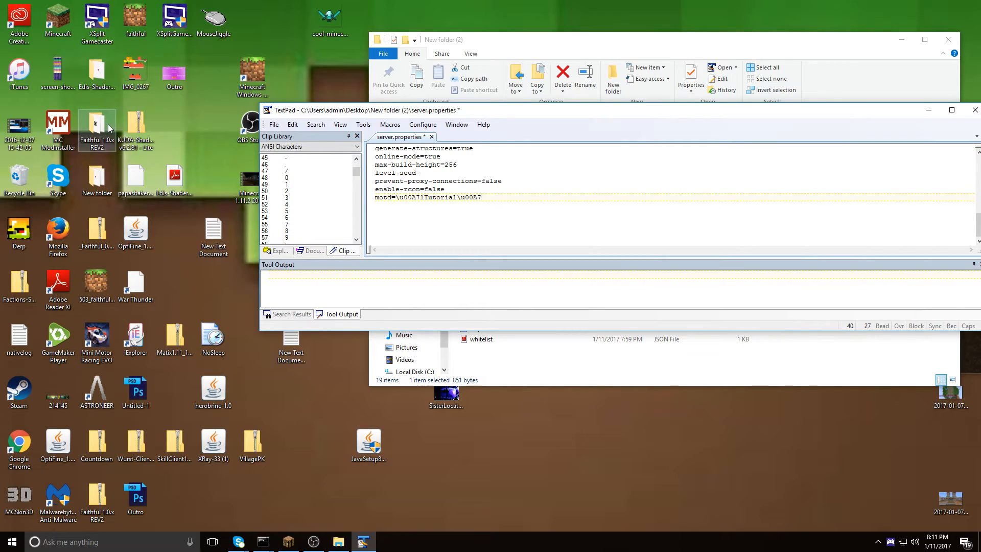
type("4")
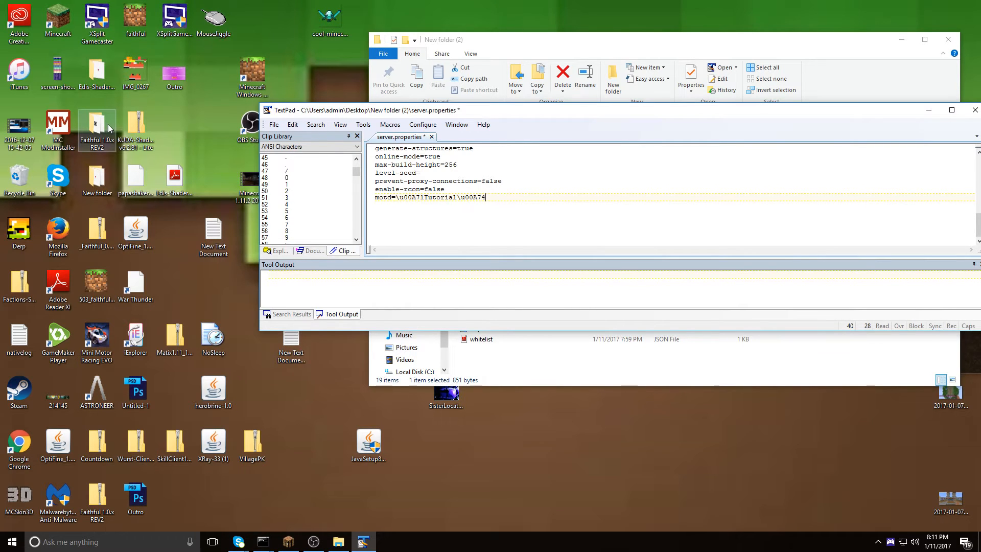
type("5e")
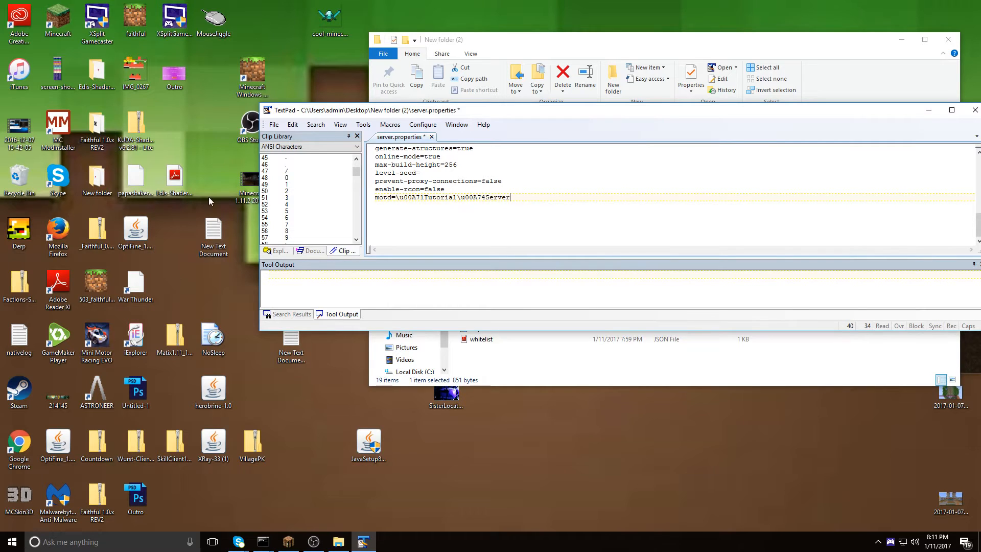
left_click(273, 124)
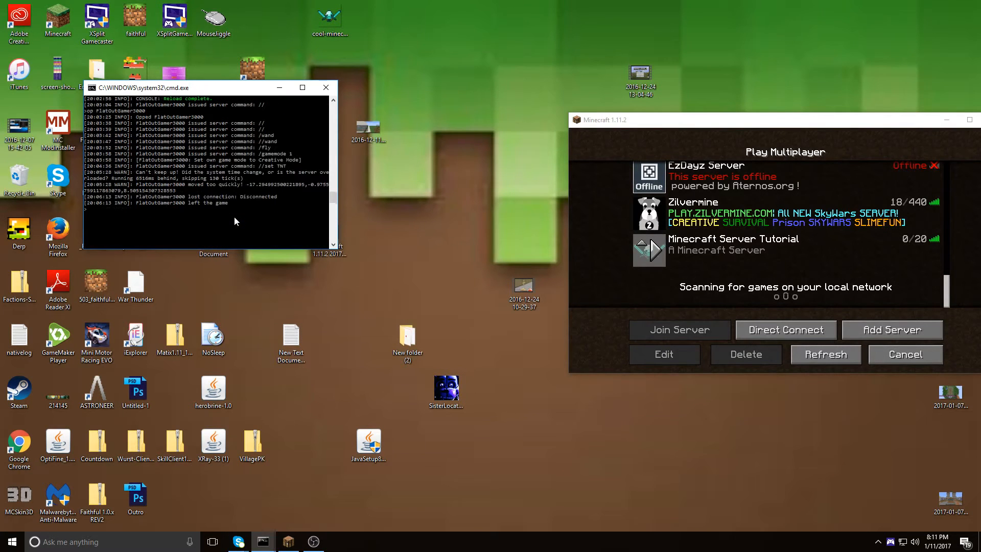
- Enter the reload command in the cmd.exe server console
type("reloa")
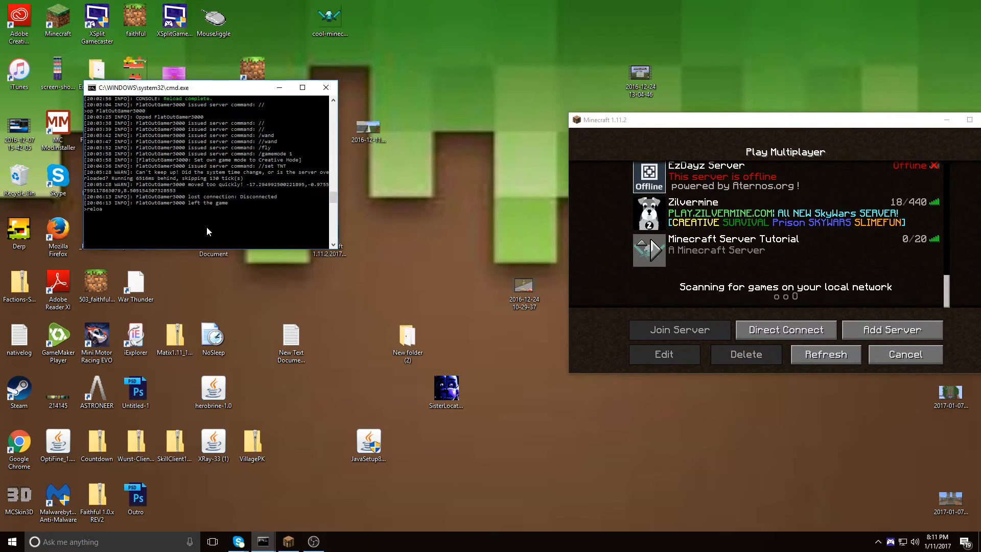